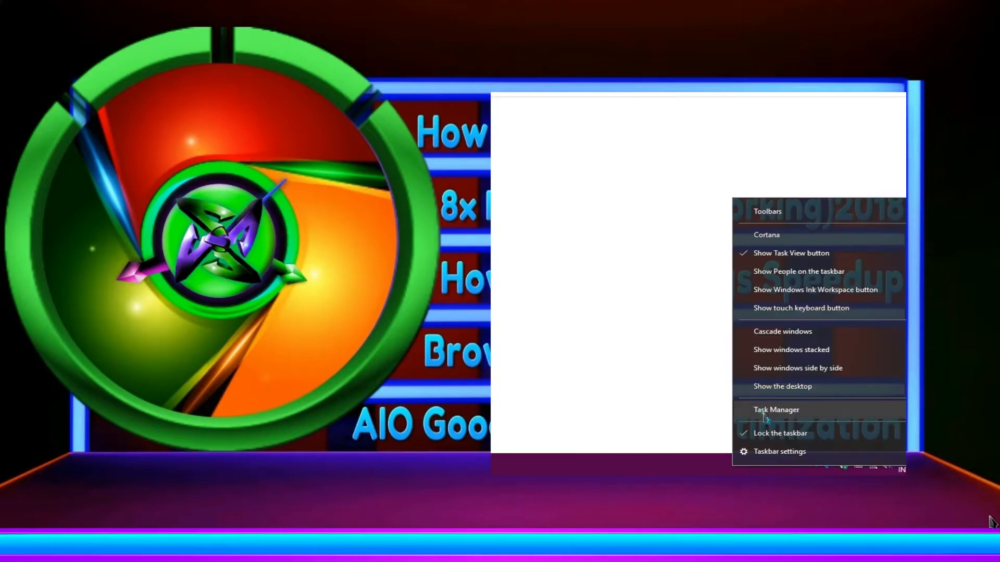
Launch Task Manager from the taskbar menu and view the Processes list with CPU and memory usage
click(776, 409)
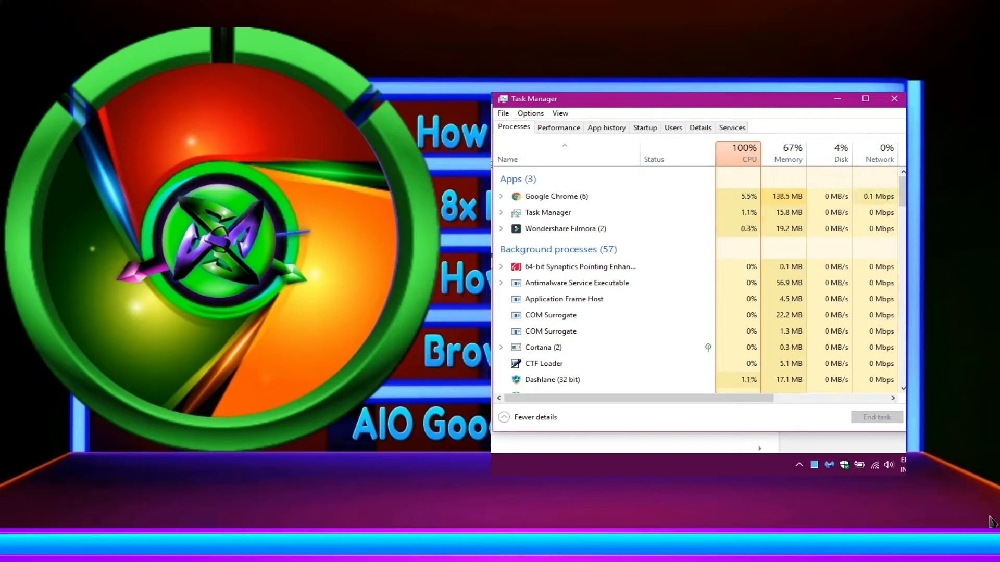
click(893, 99)
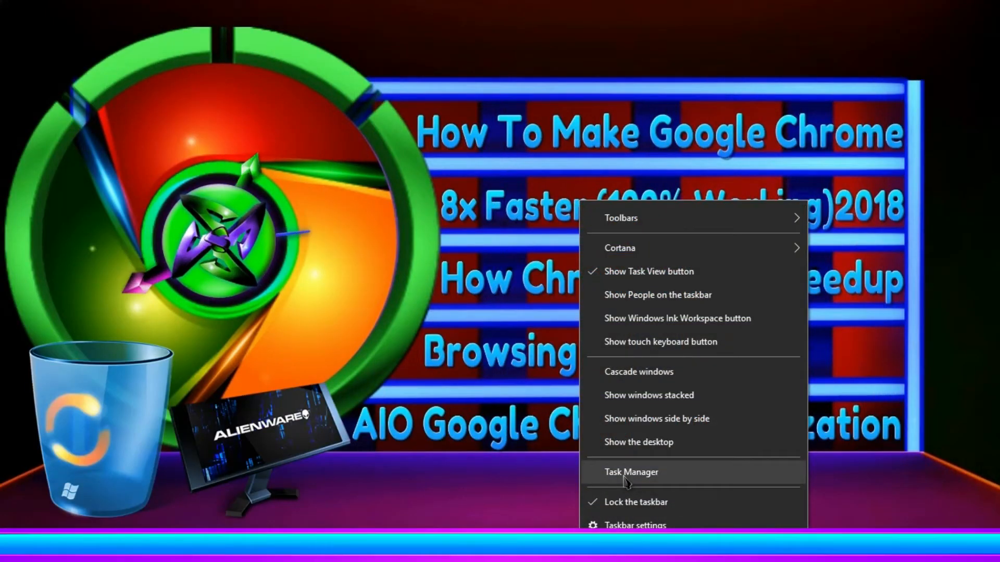
Launch Task Manager again from the taskbar menu to check running processes
click(631, 471)
text(tem)
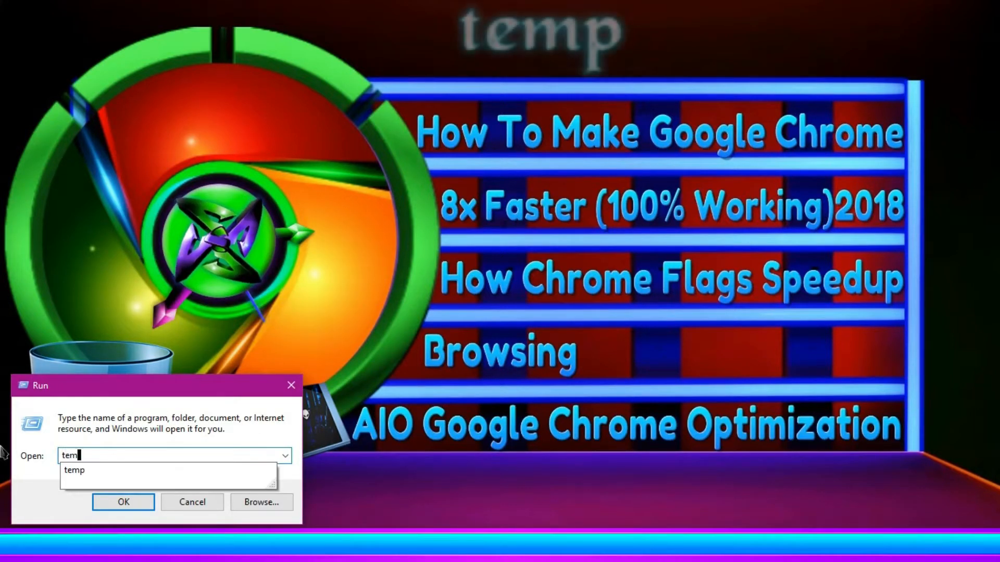
Attempt to delete the leftover temp file and cancel when Windows reports it is in use
click(123, 502)
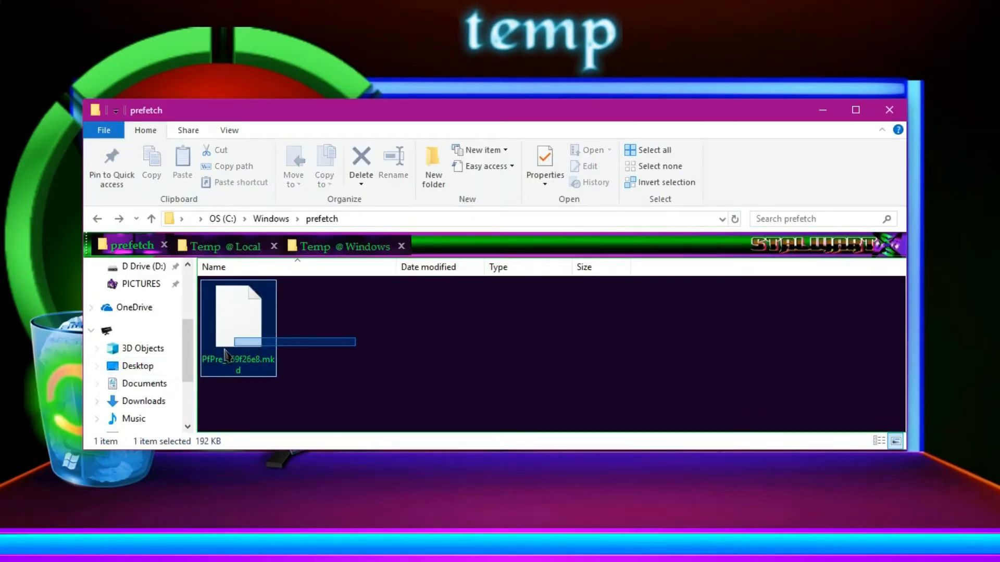
right_click(237, 325)
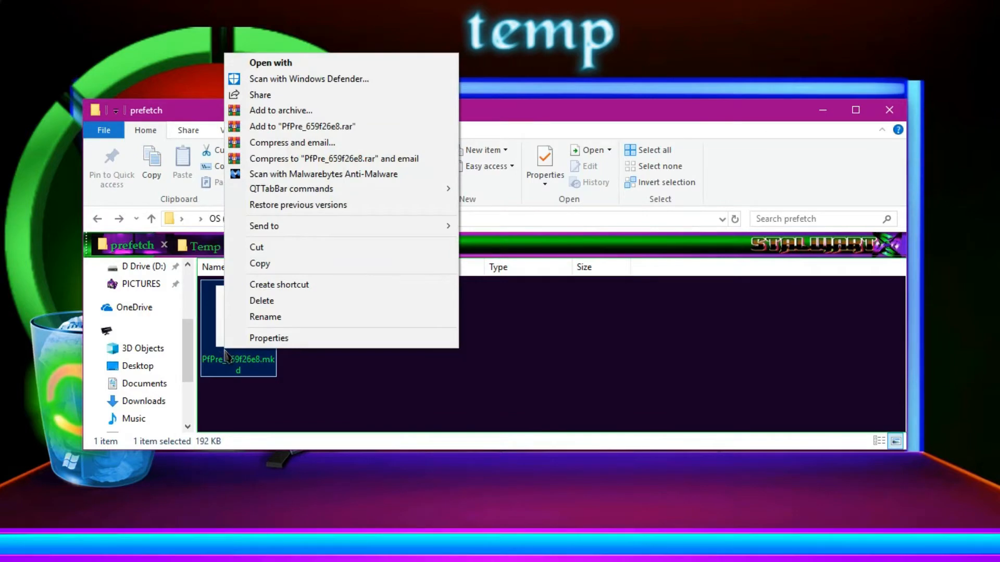
click(262, 299)
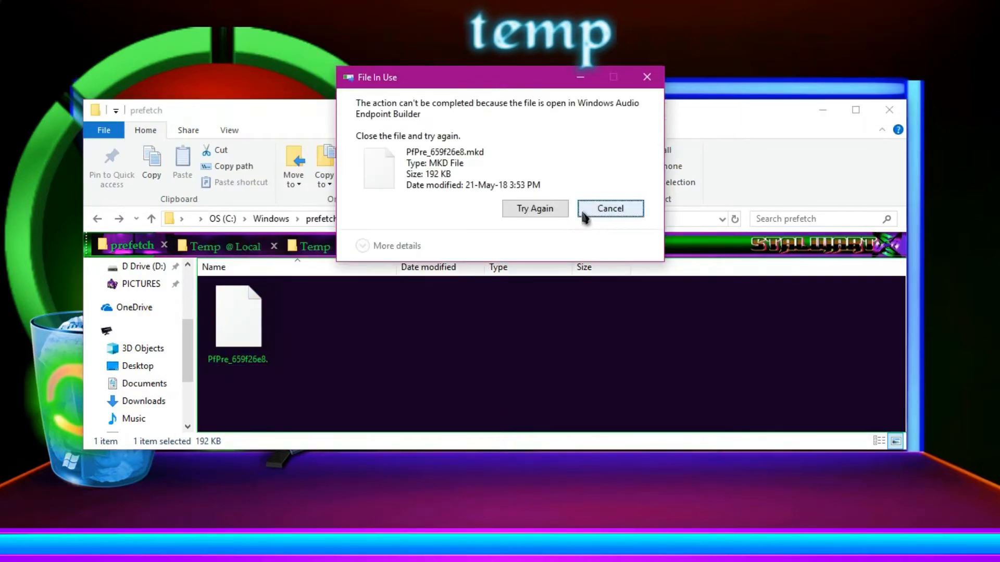
click(609, 208)
text(%)
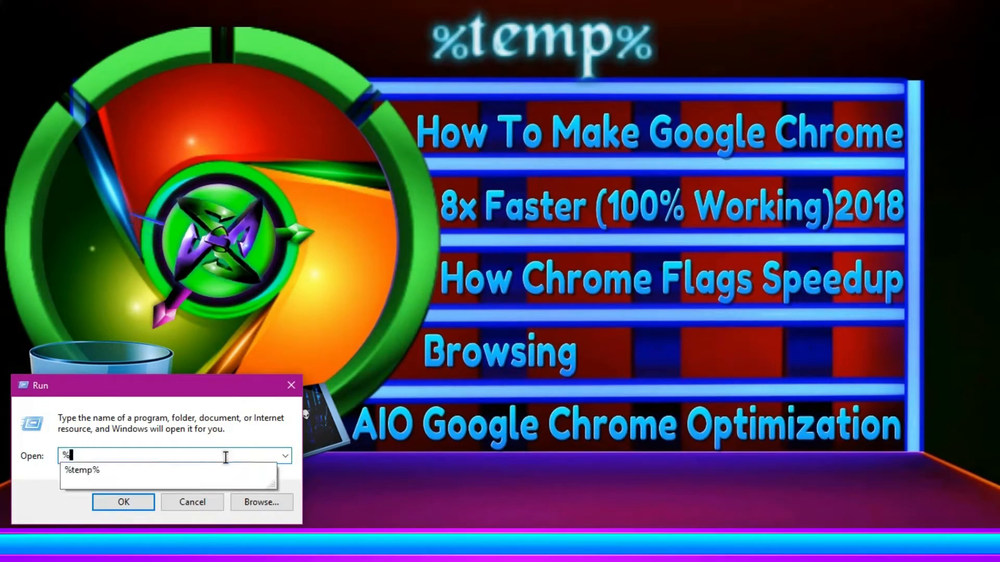
Delete every file in %temp%, skipping the one in use, and close the folder window
text(temp%)
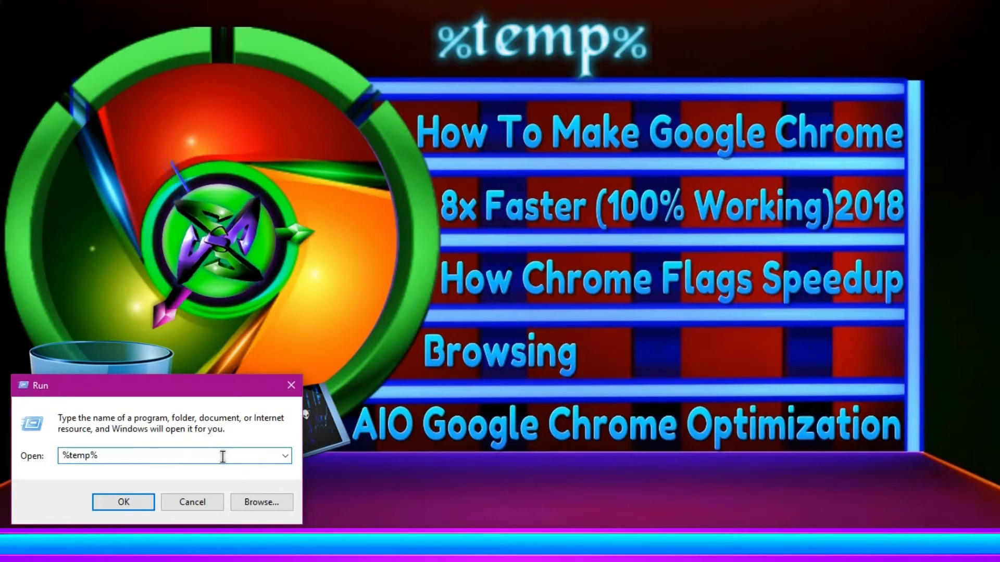
click(123, 502)
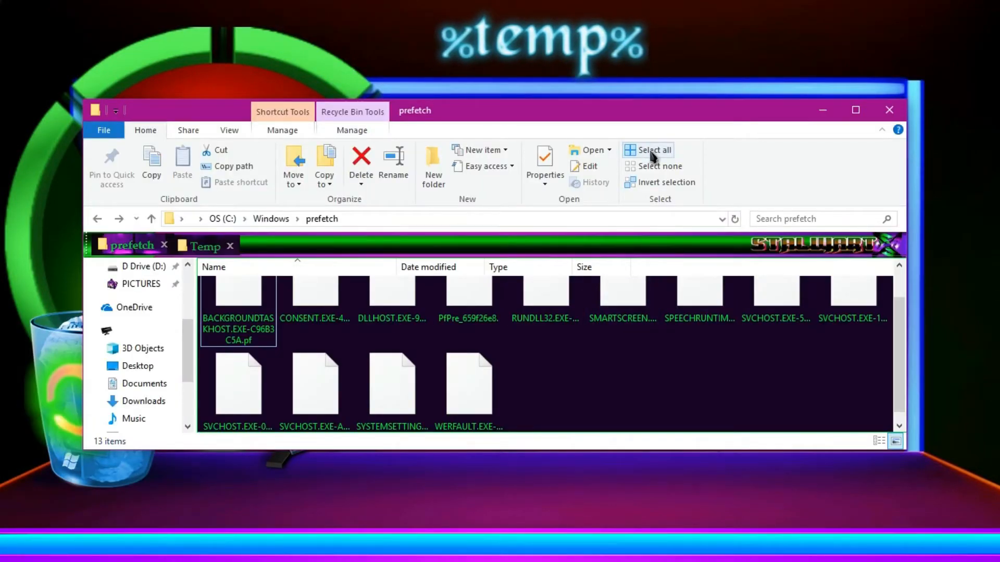
click(647, 150)
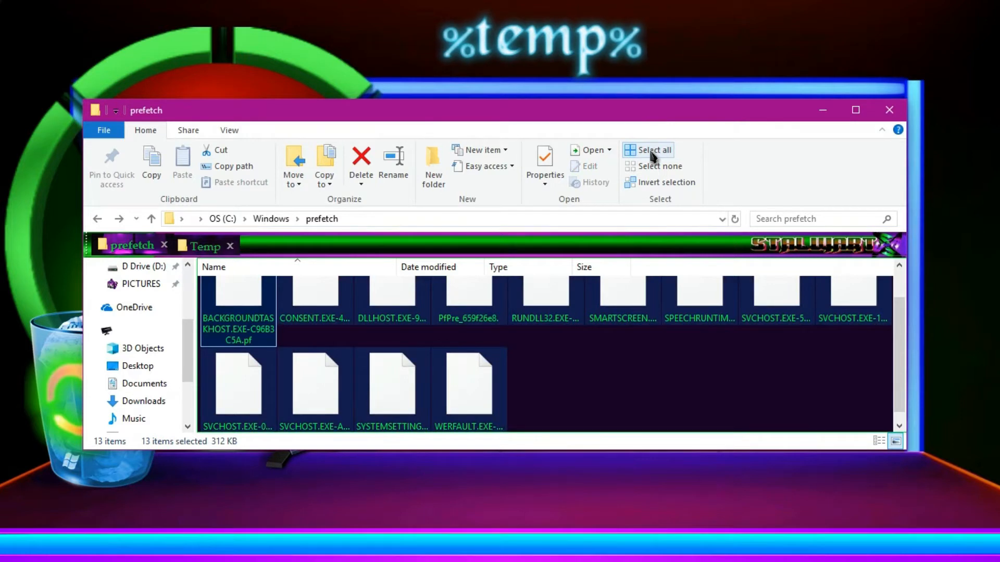
mouse_move(362, 159)
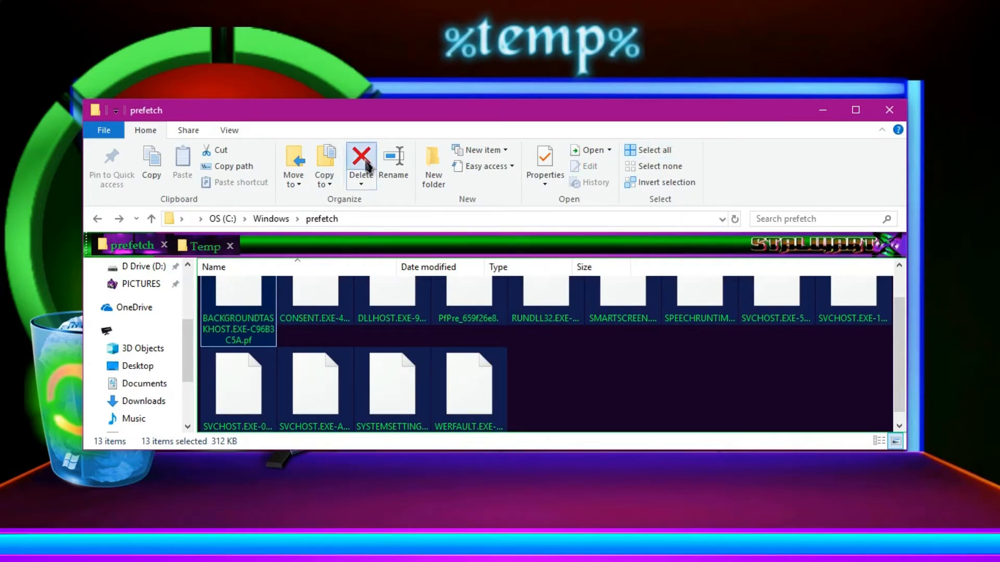
click(361, 156)
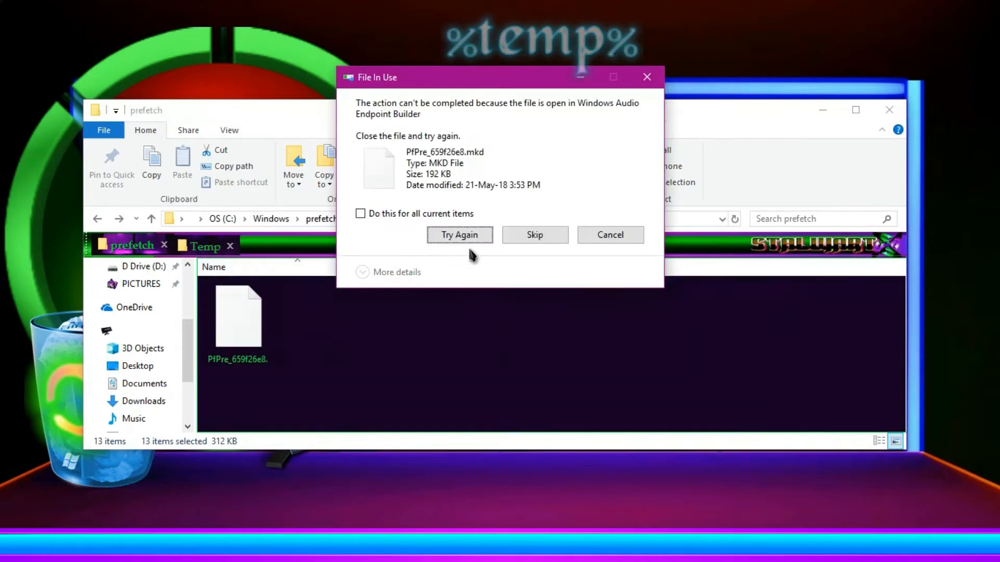
click(534, 234)
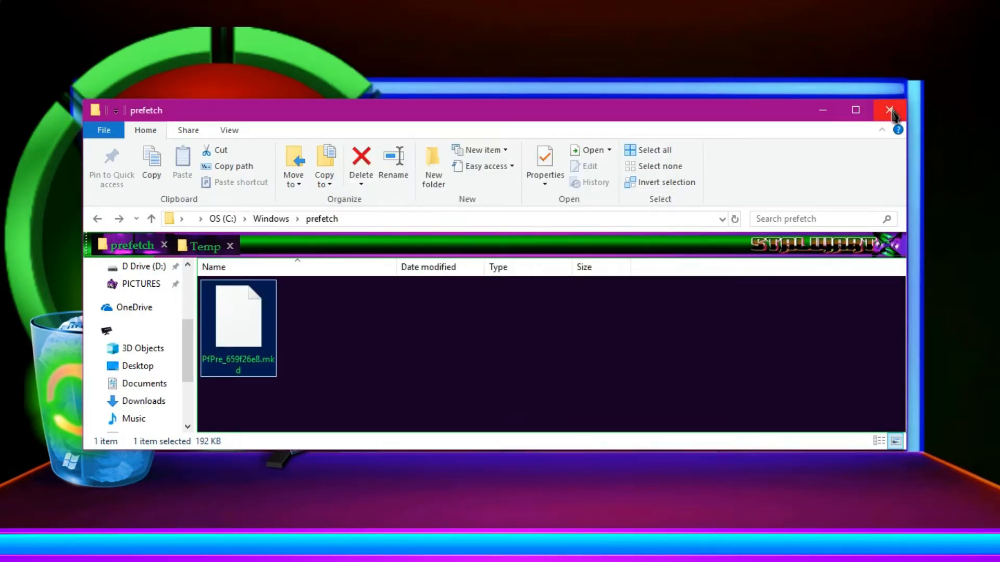
click(890, 109)
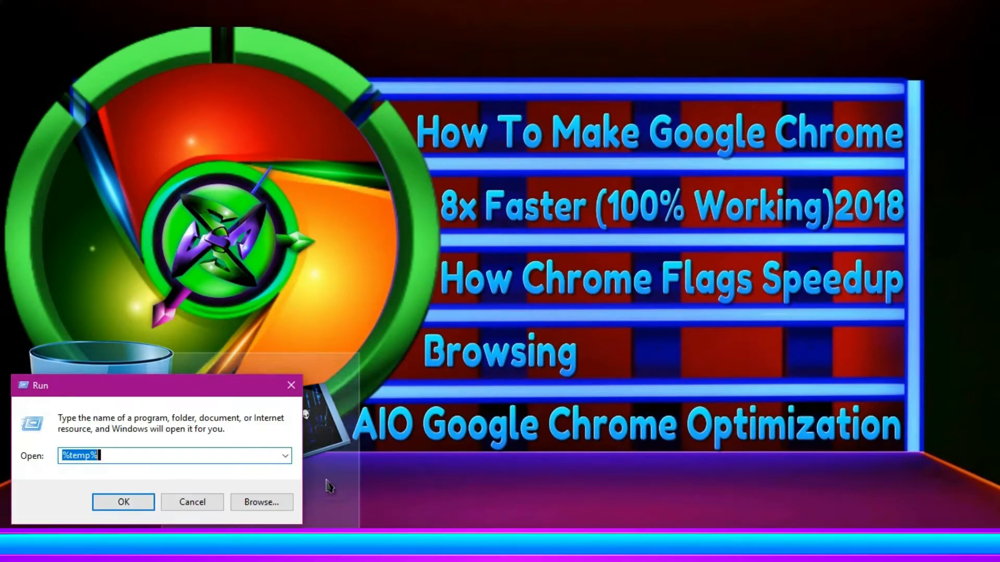
Delete all 253 prefetch files, skipping every in-use file, leaving 14 items
text(prefetch)
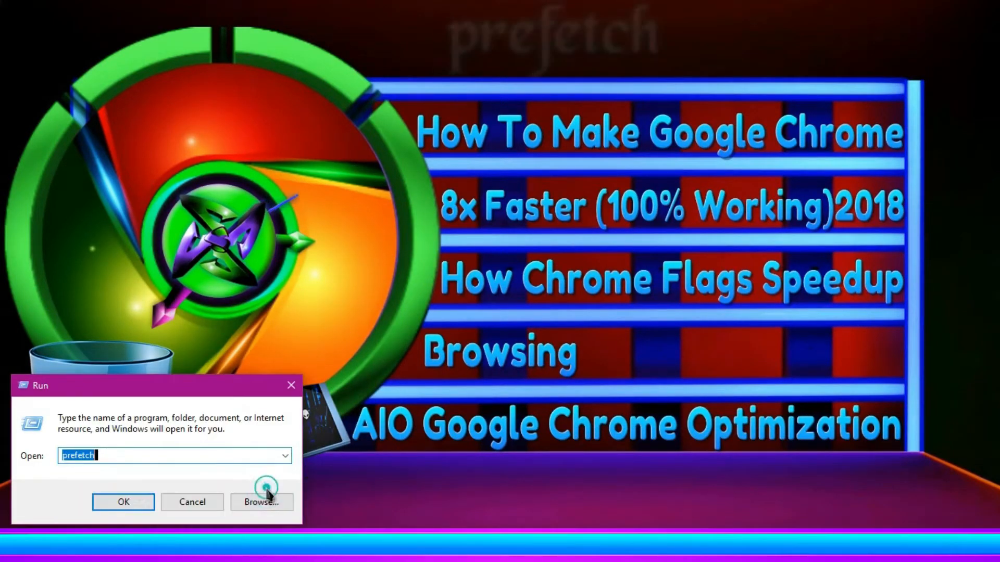
click(123, 502)
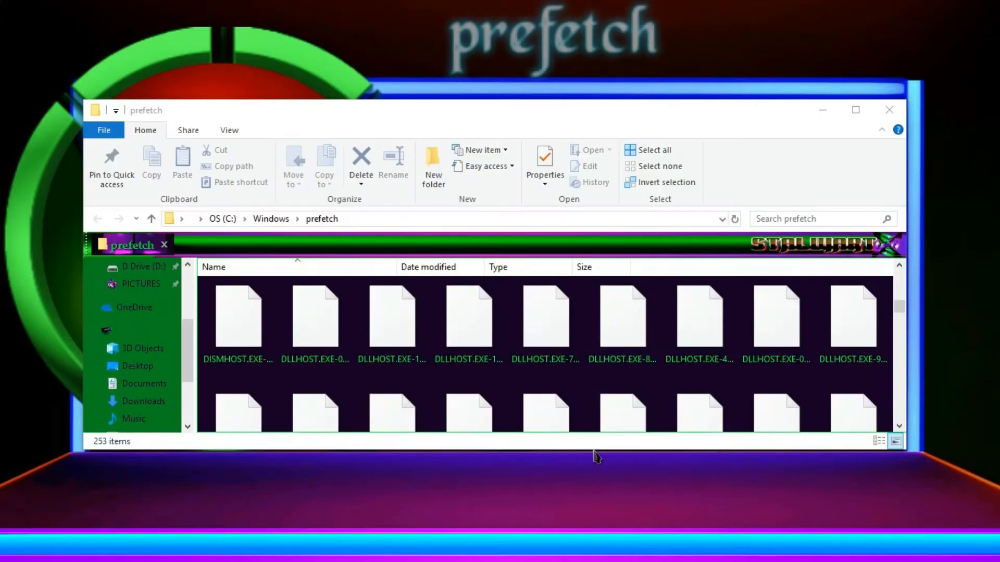
mouse_move(583, 211)
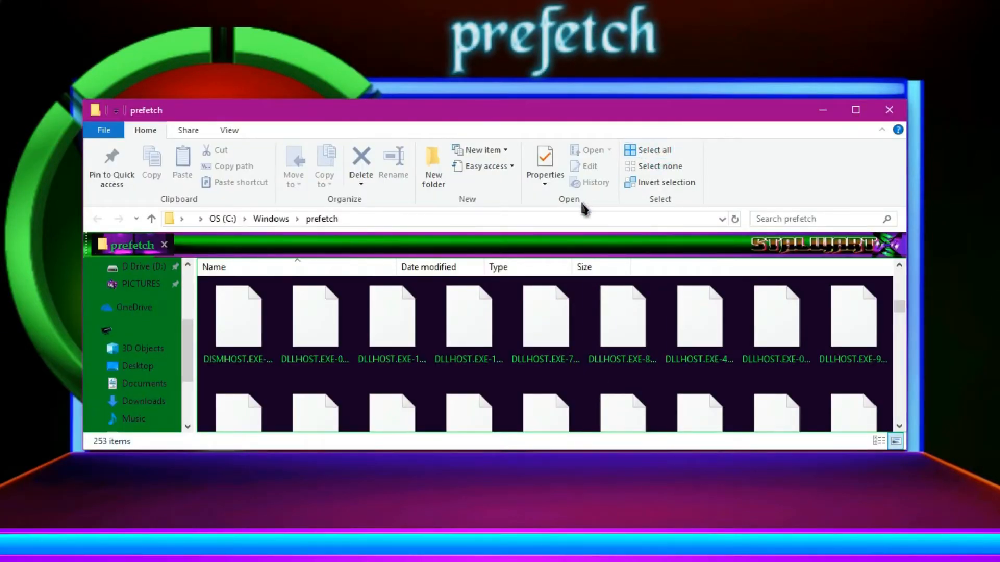
click(651, 150)
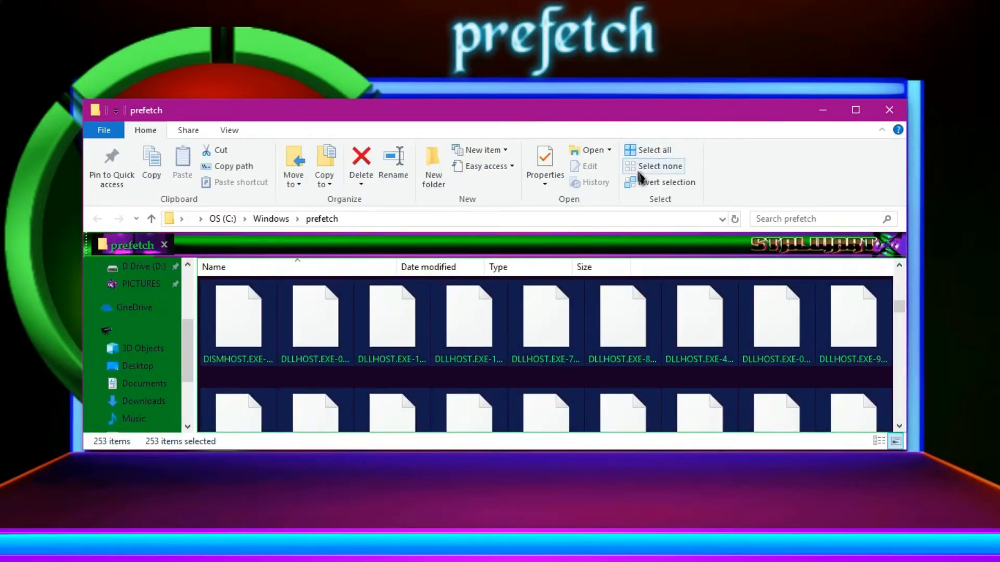
mouse_move(399, 141)
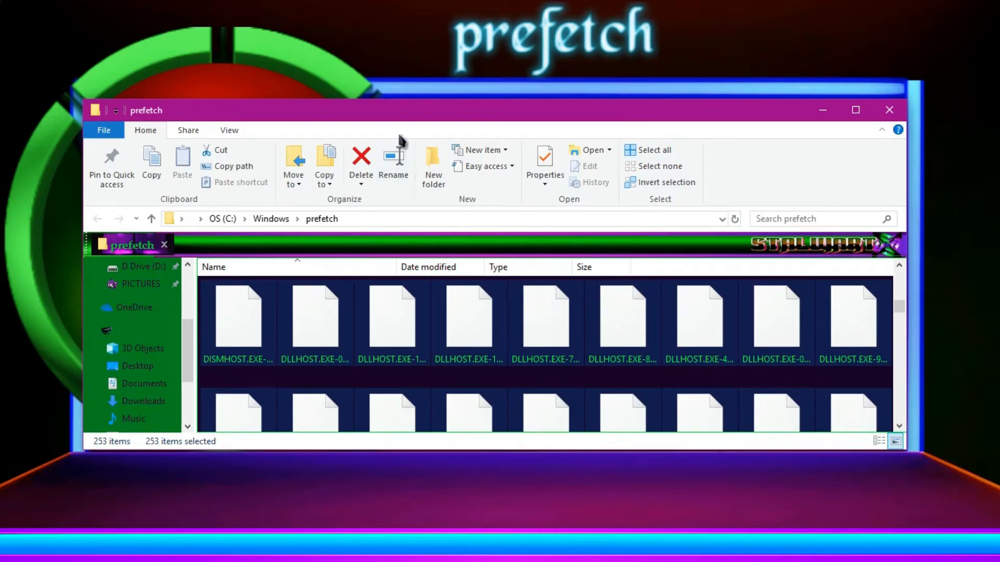
mouse_move(362, 162)
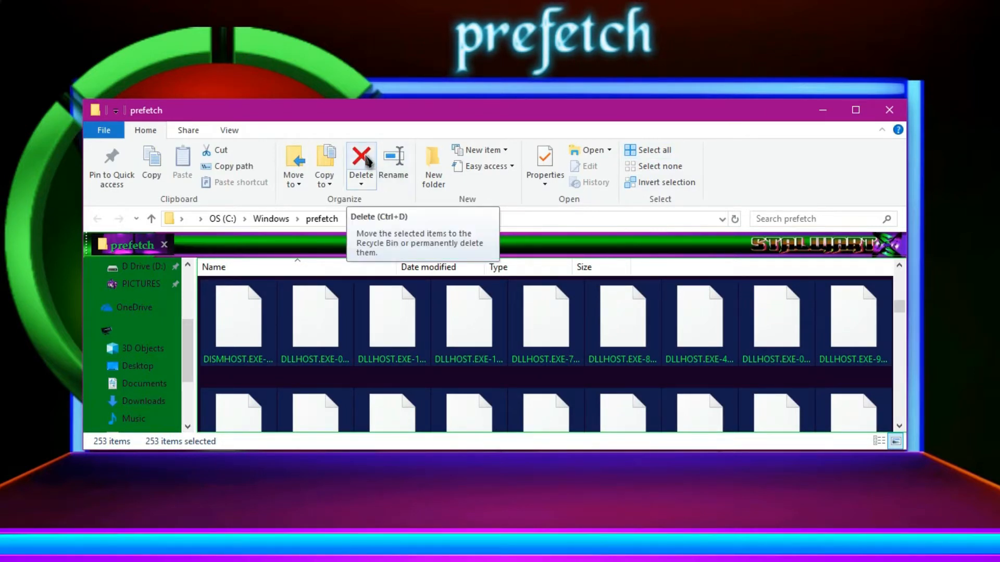
mouse_move(392, 334)
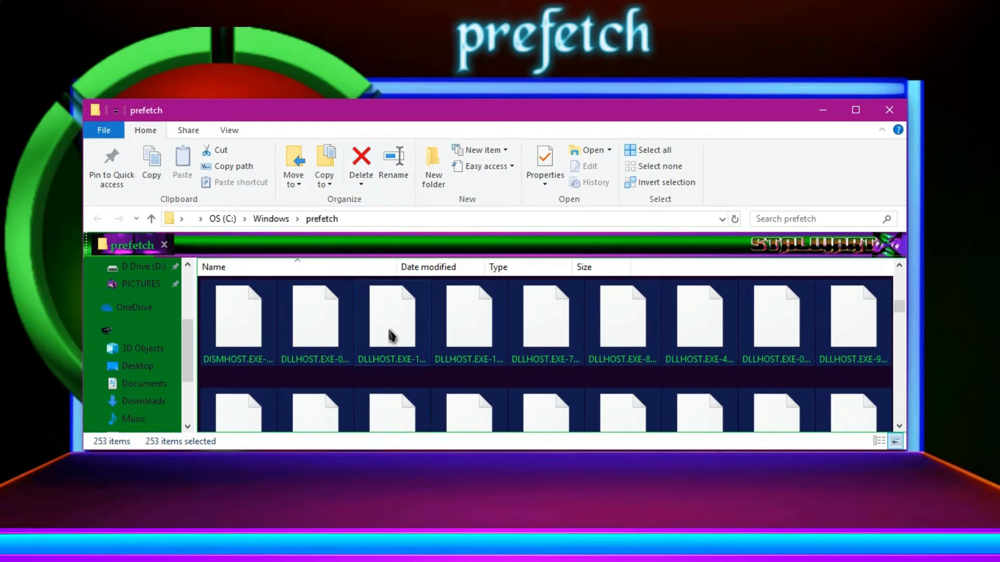
click(360, 159)
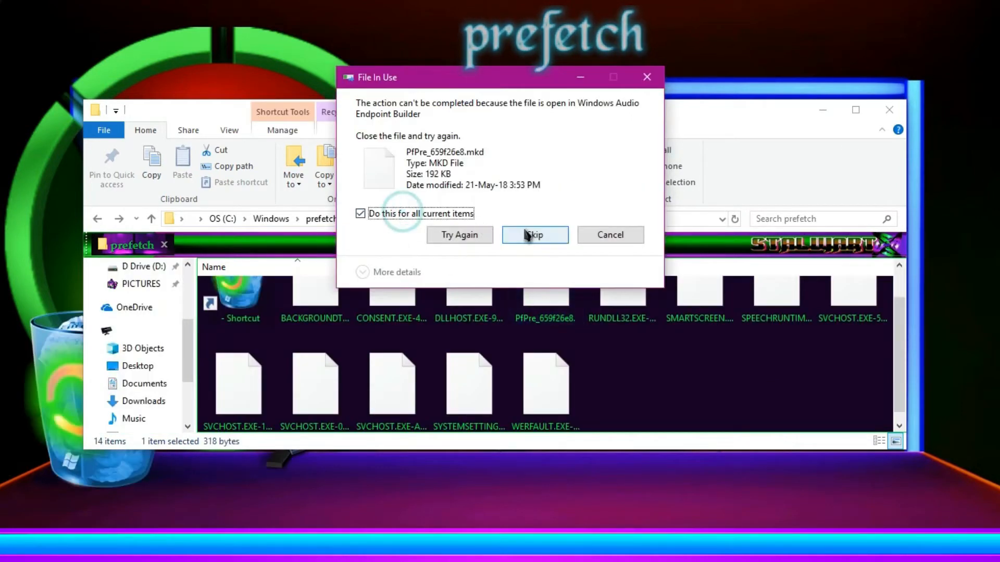
click(534, 235)
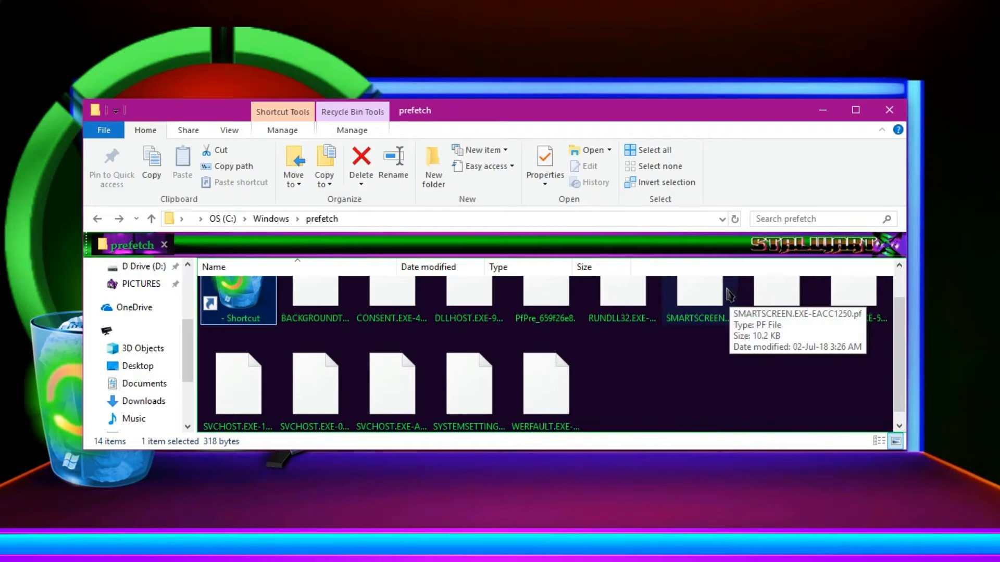
right_click(237, 300)
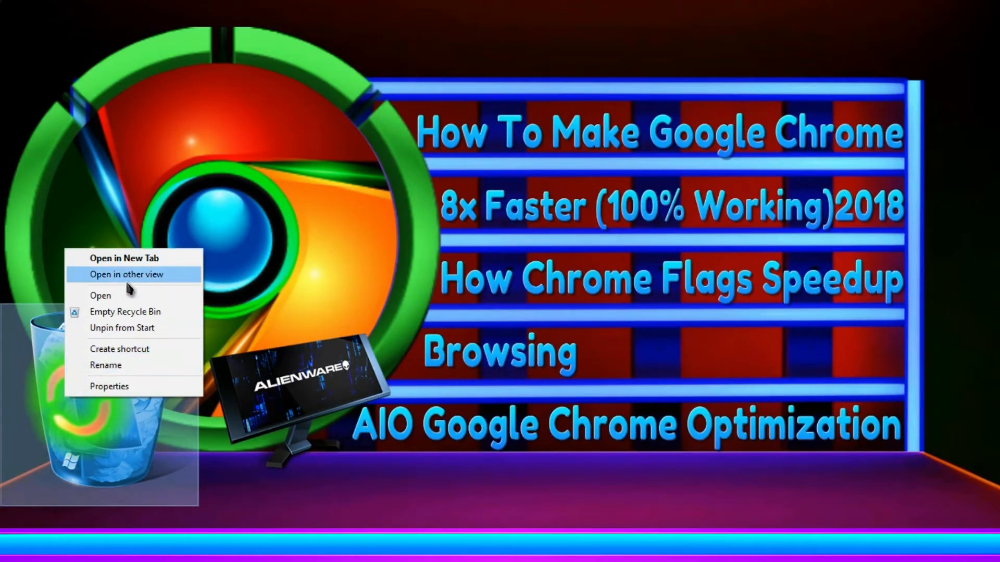
Empty the Recycle Bin and confirm permanent deletion of its items
click(125, 311)
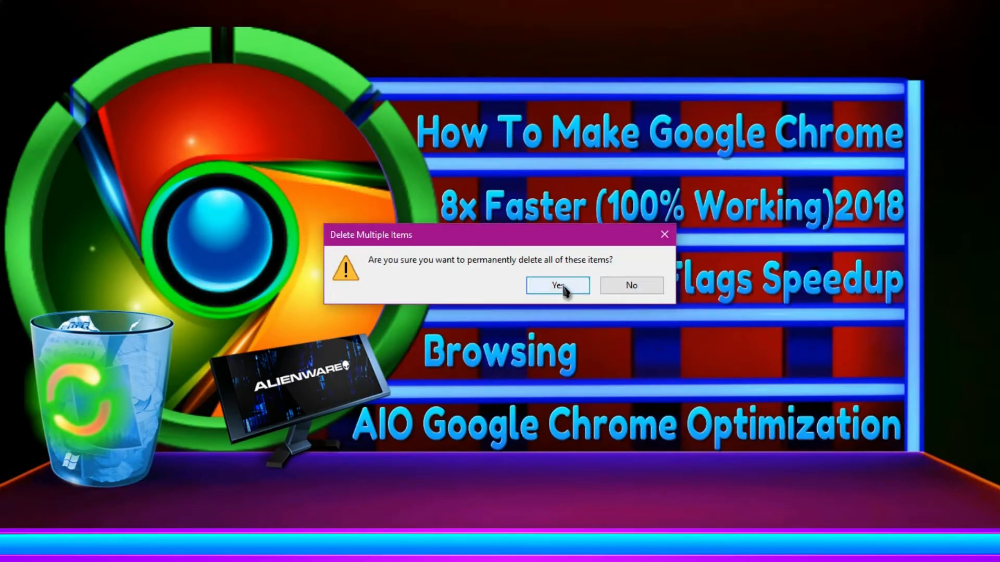
click(556, 286)
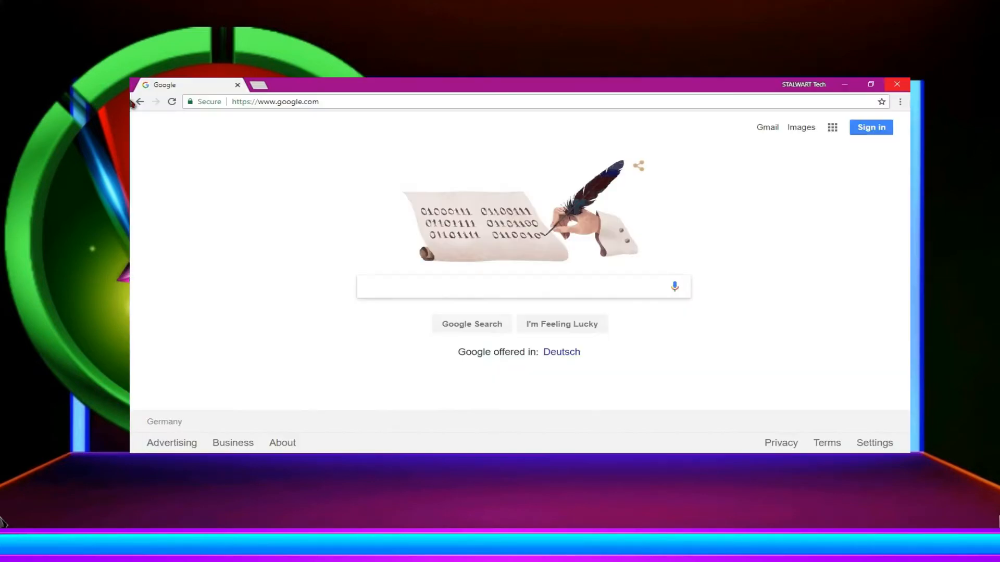
Go to Chrome Settings, expand Advanced and scroll to the Reset and clean up section
click(899, 101)
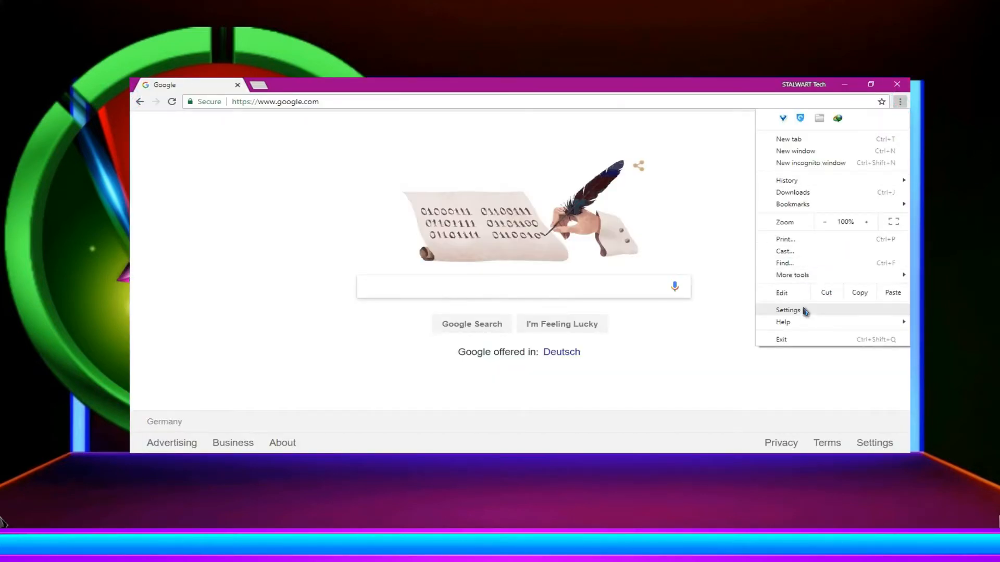
click(787, 310)
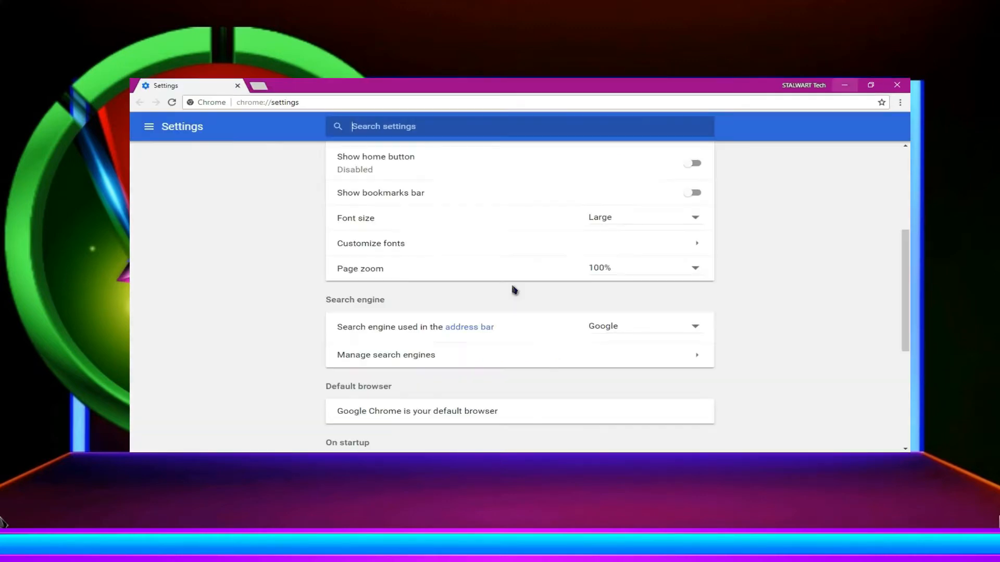
scroll(down, 3)
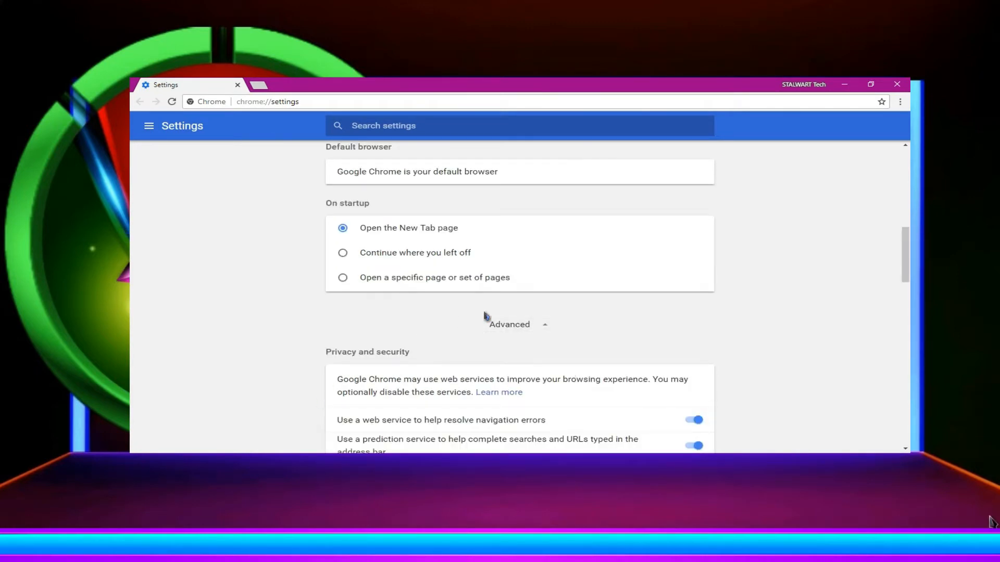
scroll(down, 3)
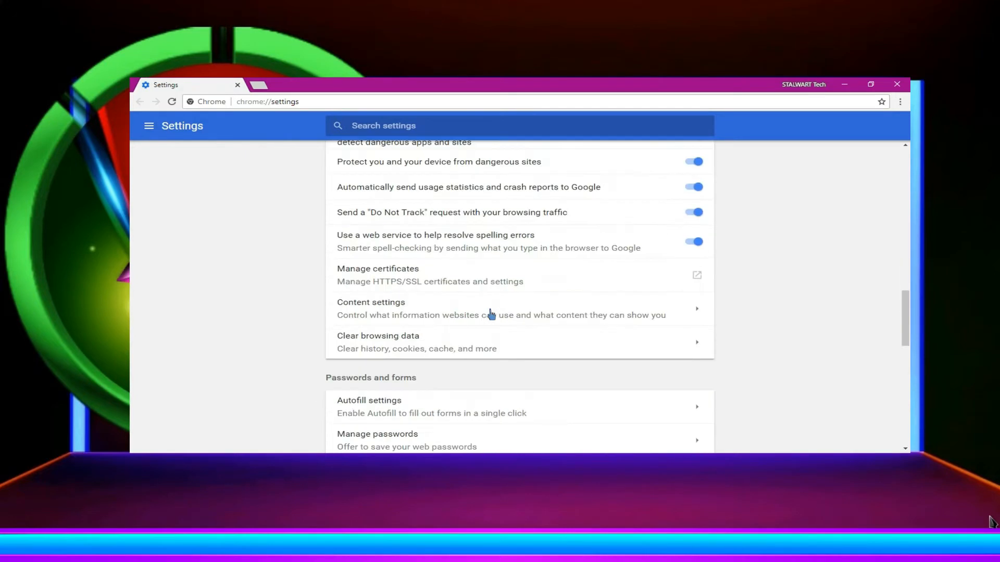
scroll(down, 3)
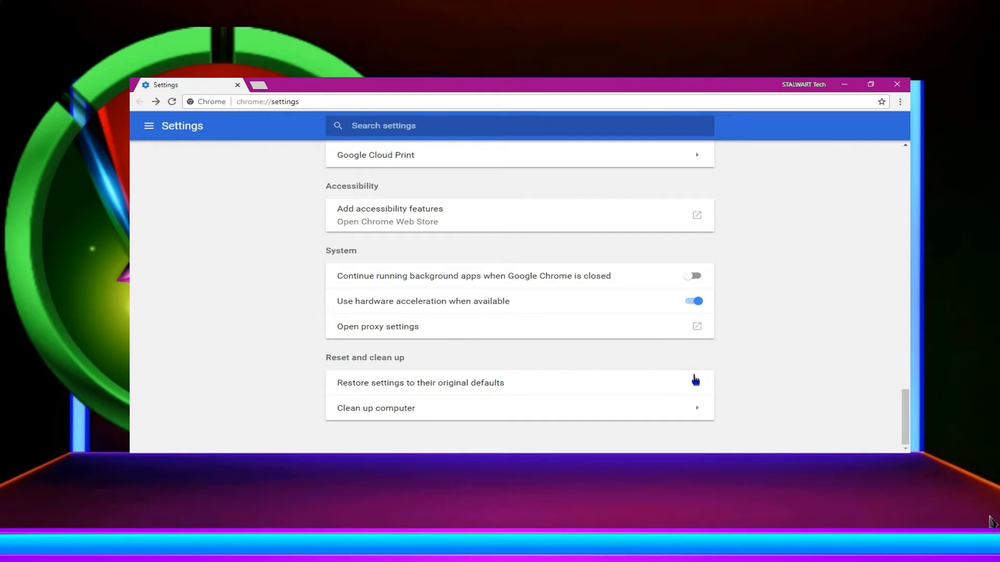
Restore Chrome settings to their original defaults and confirm the reset
click(419, 382)
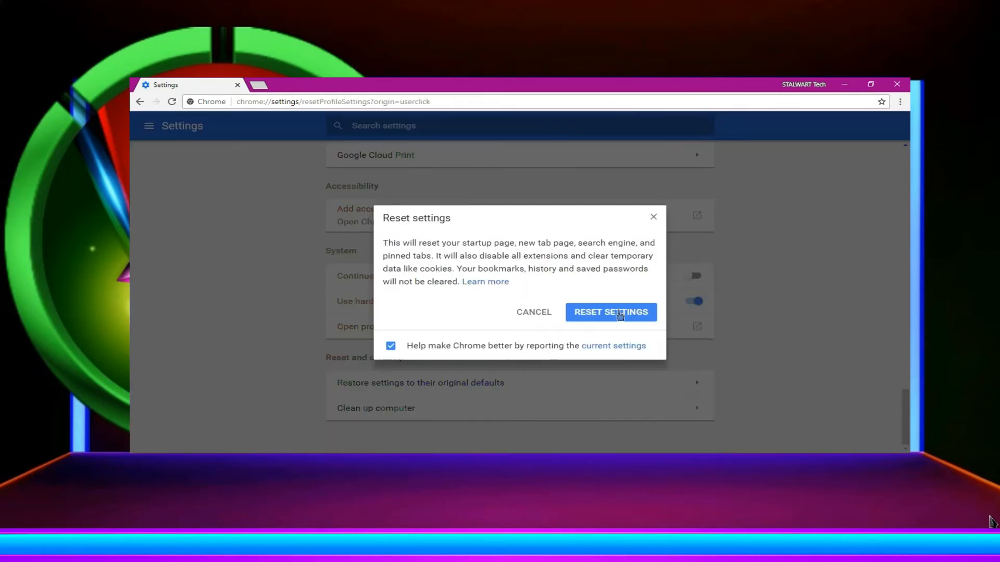
click(611, 311)
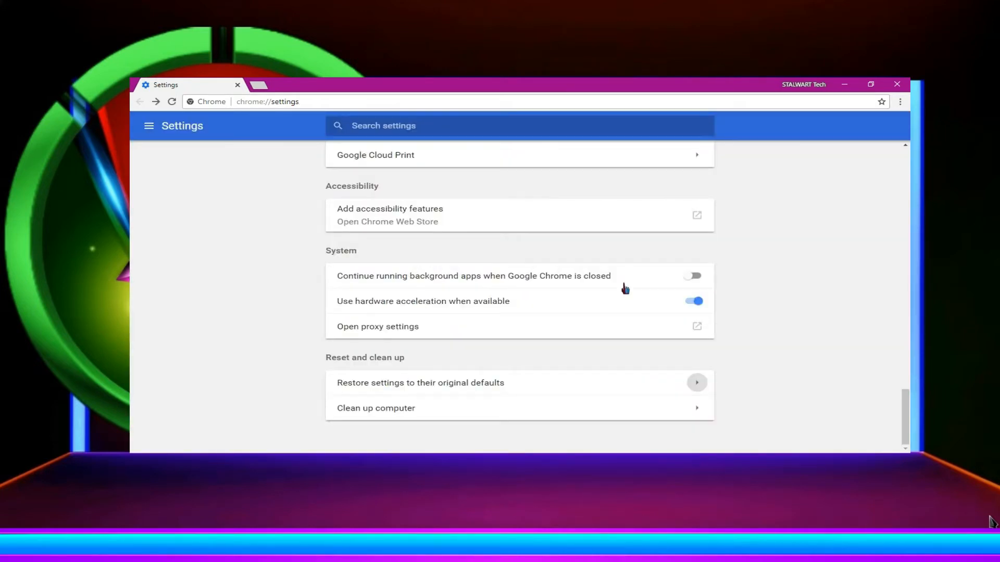
scroll(up, 3)
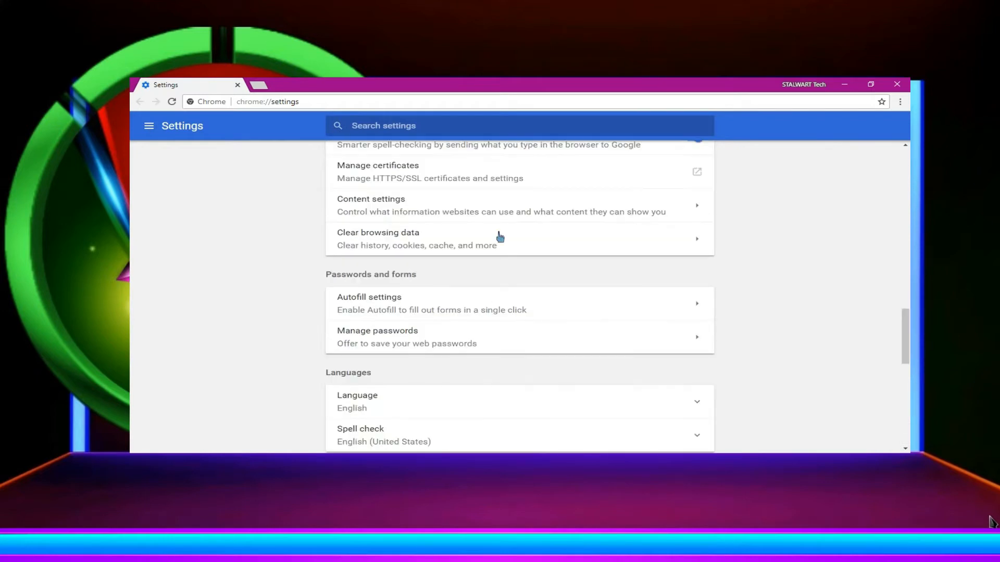
mouse_move(606, 255)
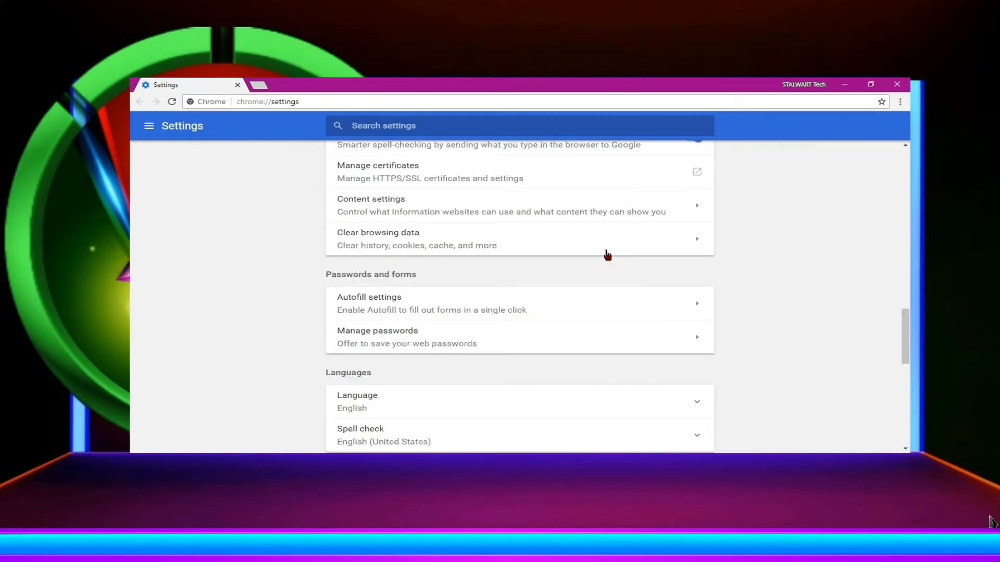
mouse_move(523, 329)
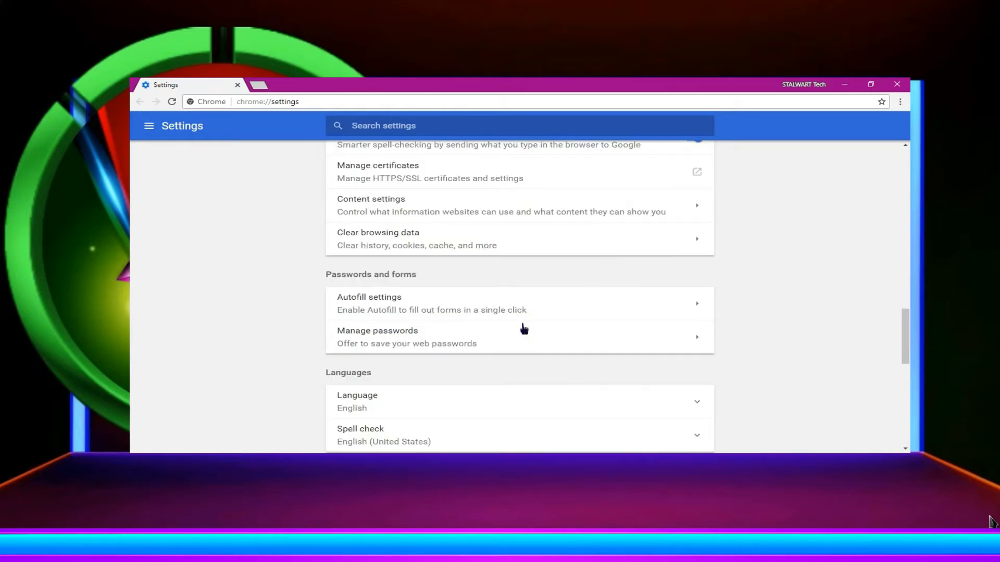
Clear all-time cookies and cached images via Clear browsing data
click(377, 239)
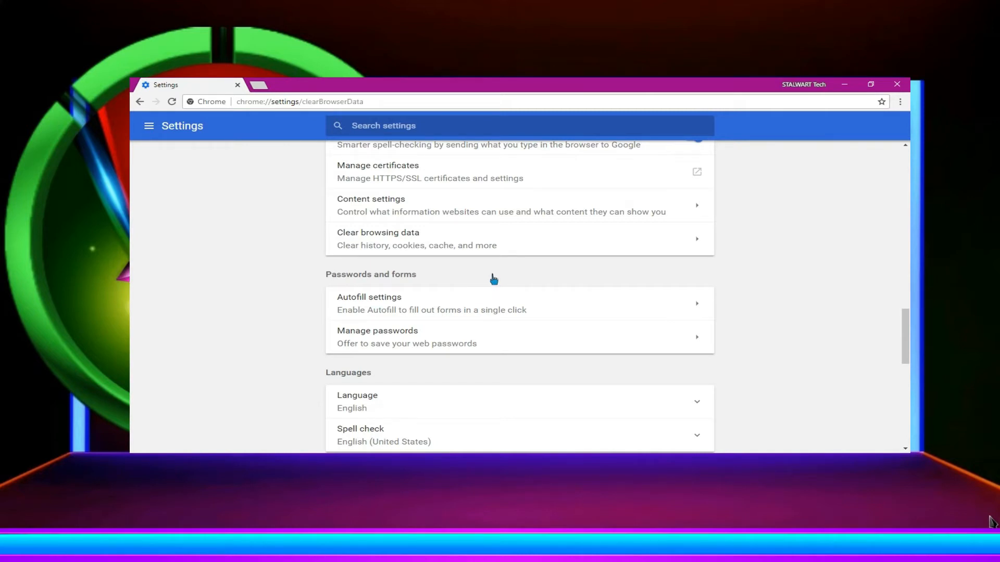
click(377, 239)
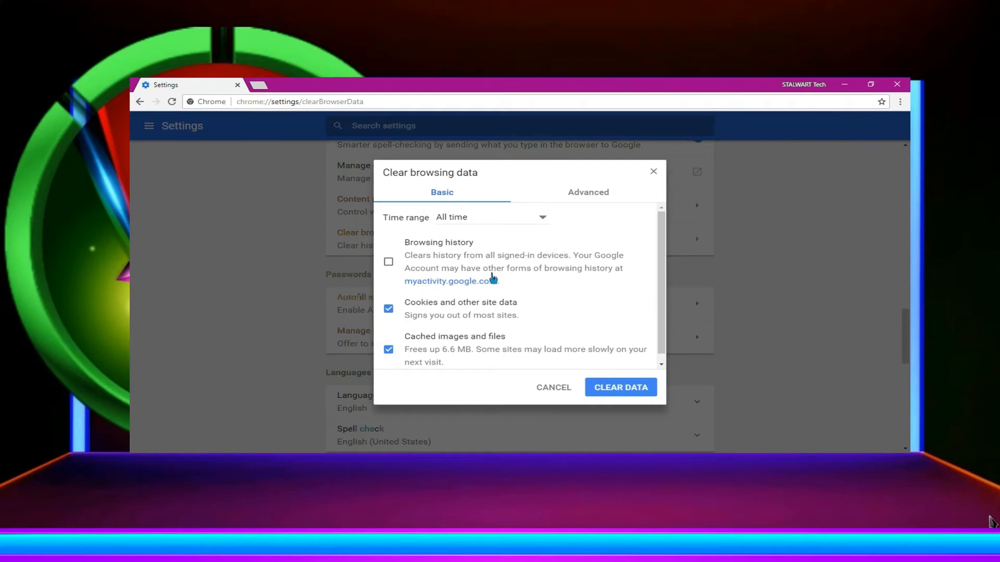
mouse_move(620, 364)
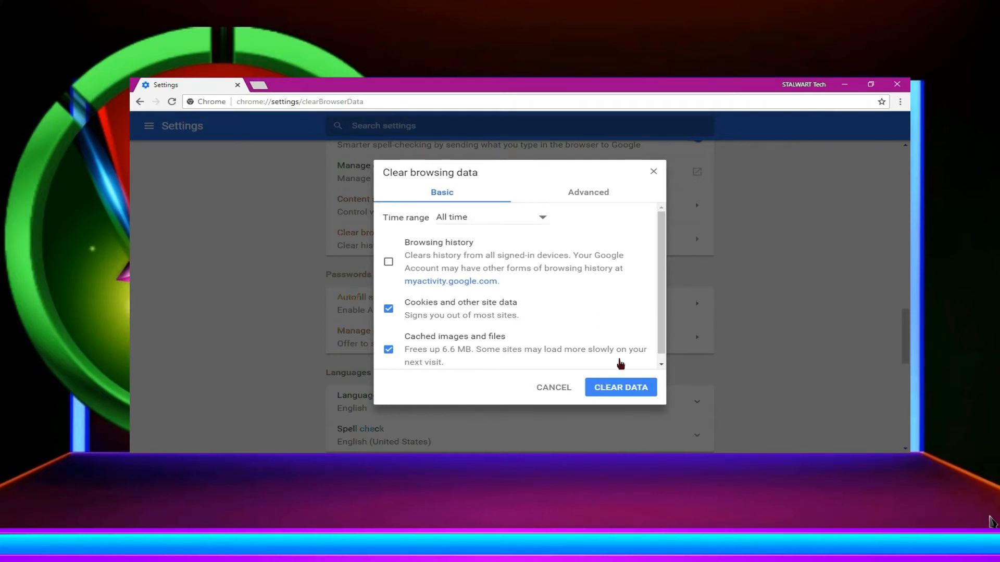
scroll(up, 3)
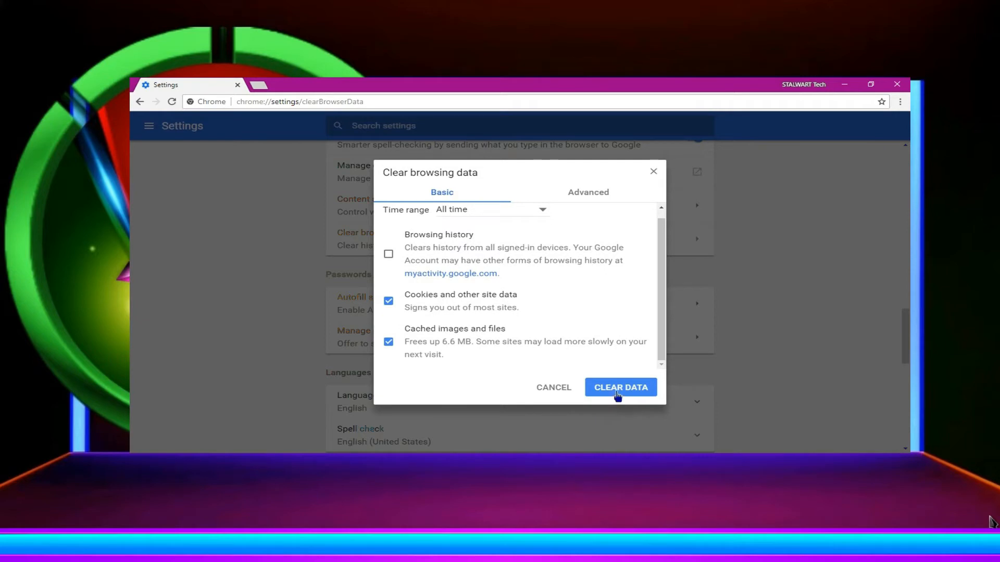
click(619, 388)
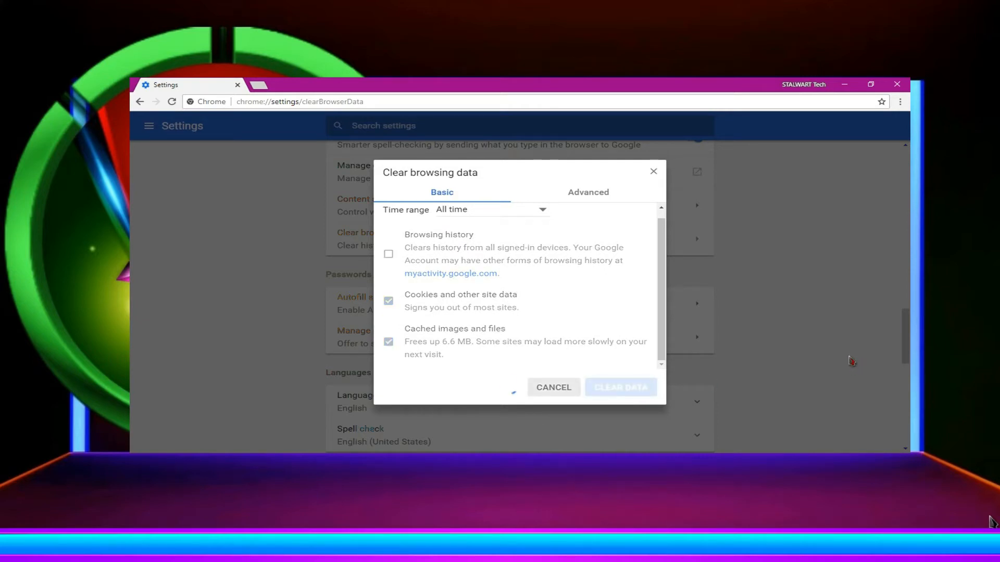
click(553, 387)
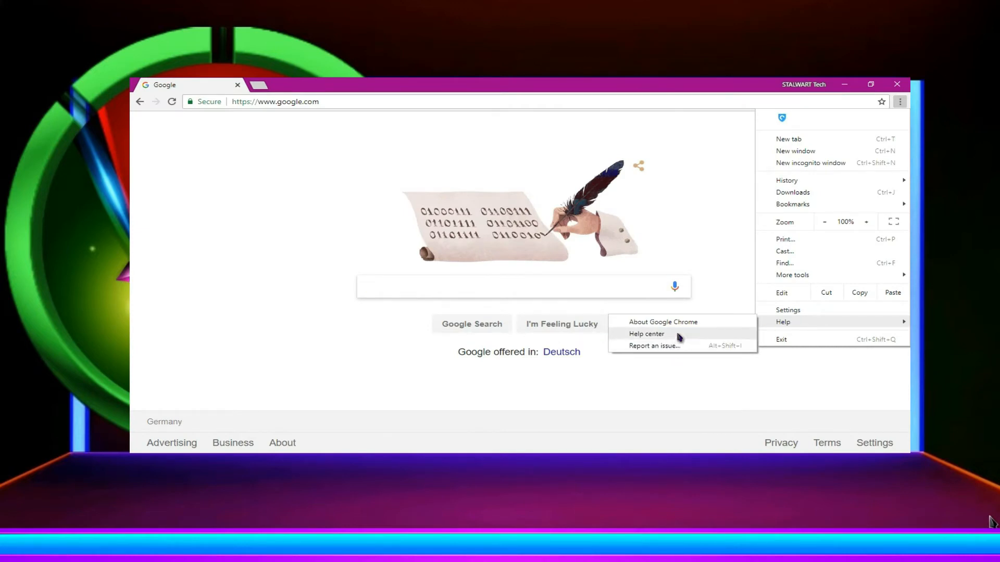
View About Google Chrome confirming version 67.0.3396.99 is up to date, then return to Google
click(662, 322)
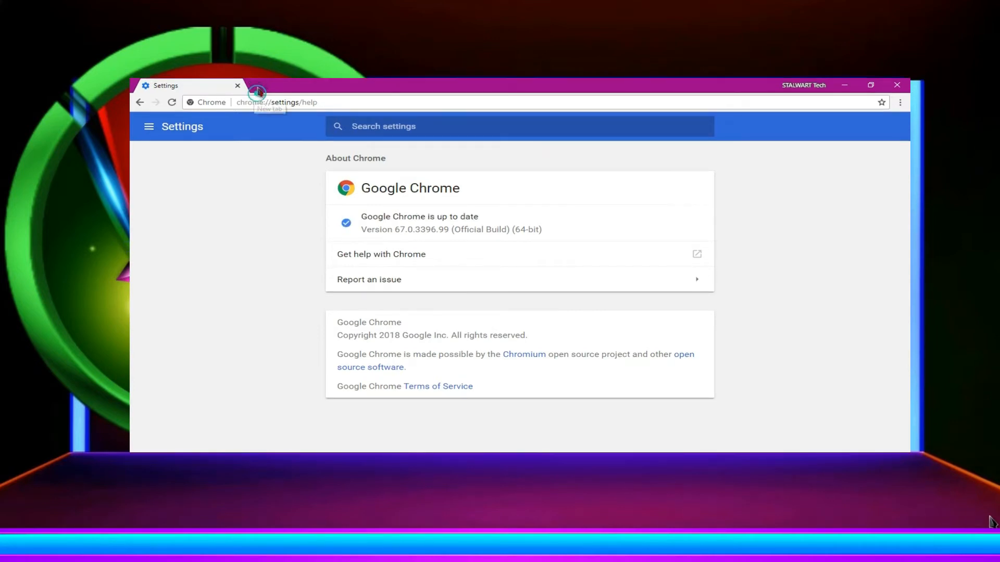
click(256, 91)
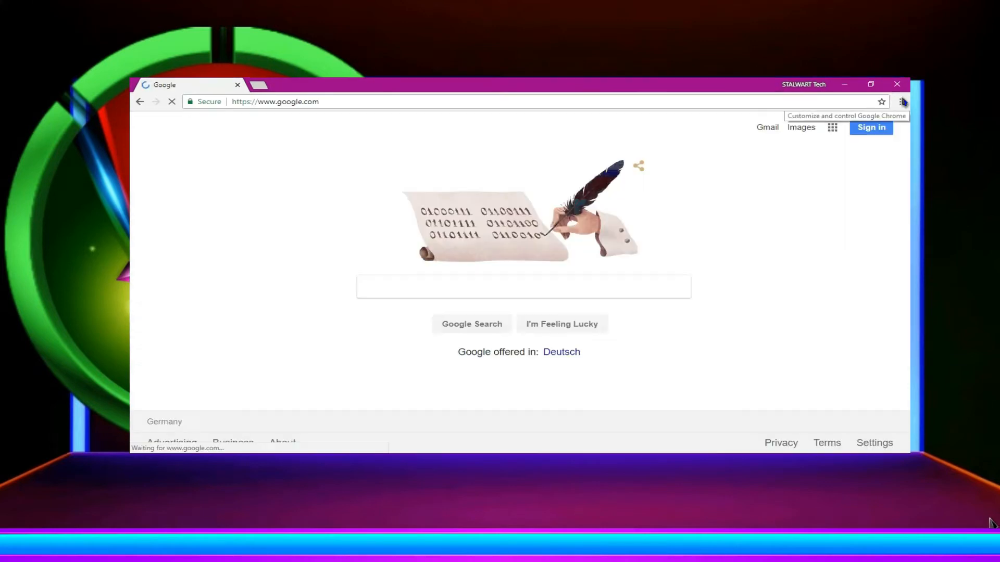
Go to the installed Extensions list via More tools
click(902, 101)
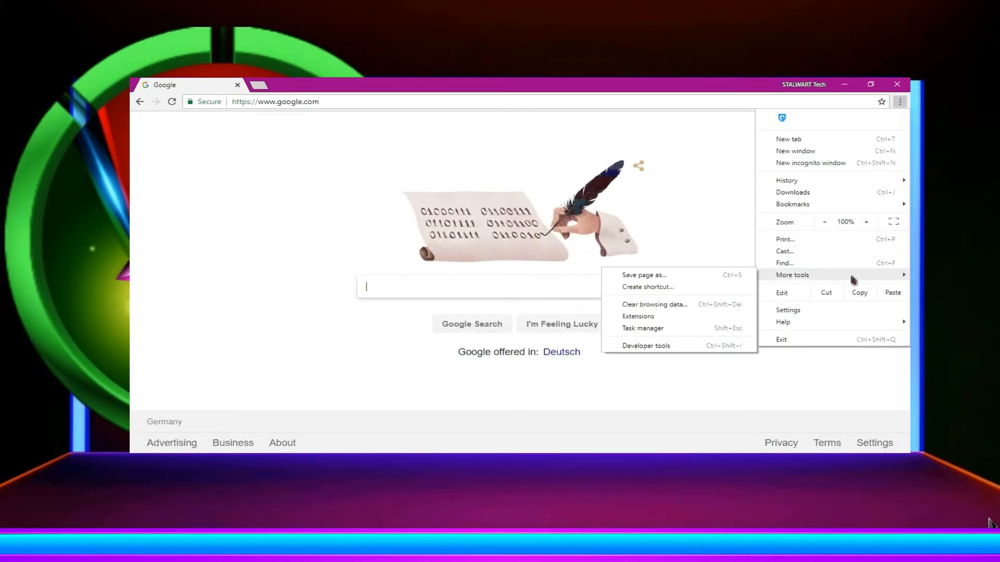
mouse_move(742, 287)
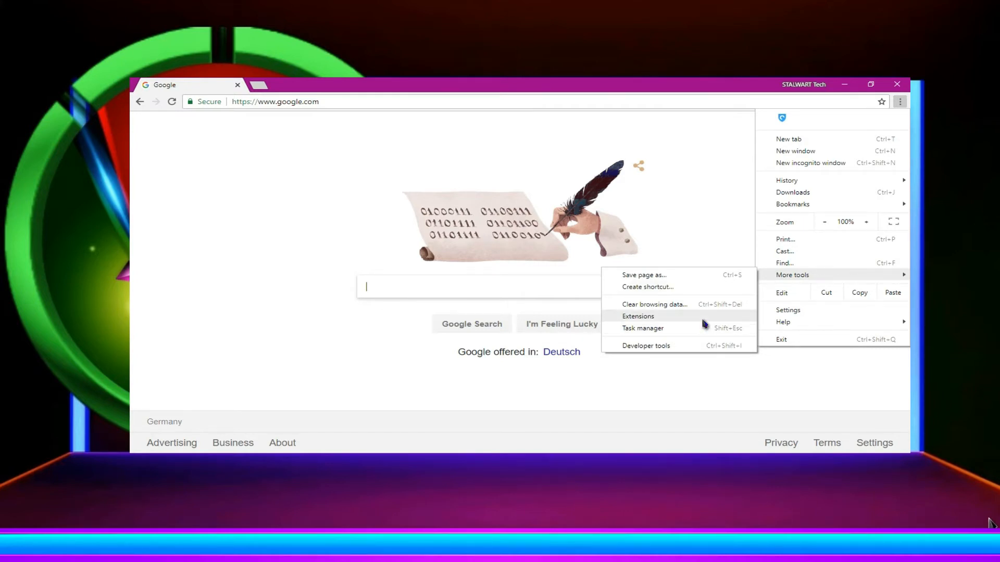
click(637, 317)
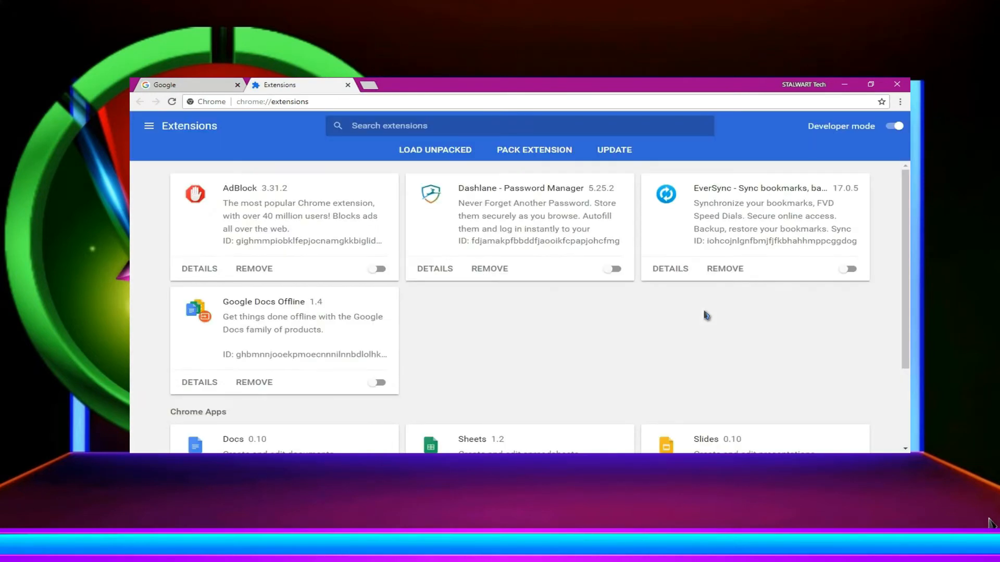
scroll(down, 3)
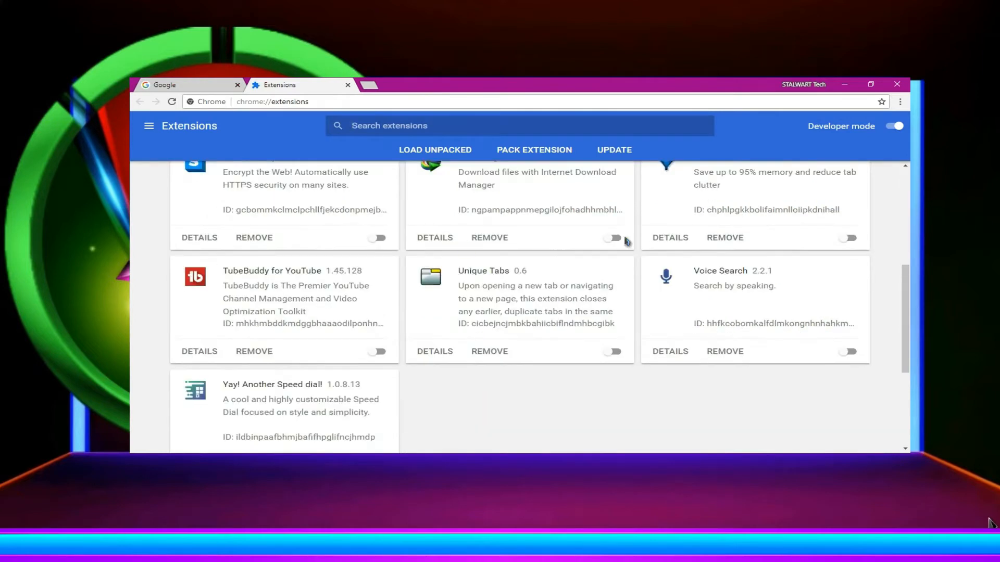
Switch on the IDM Integration Module, Unique Tabs and OneTab extensions
click(611, 238)
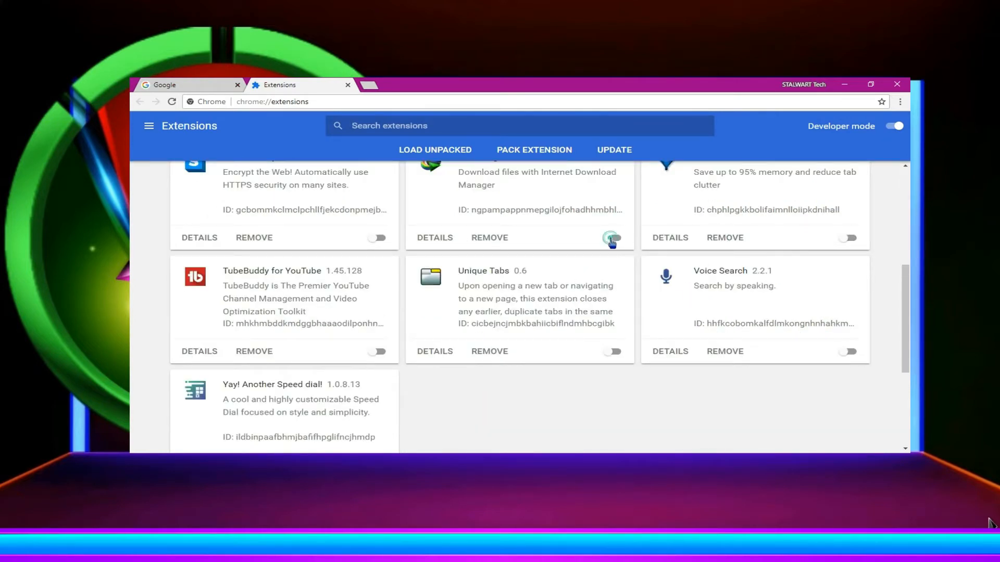
click(611, 237)
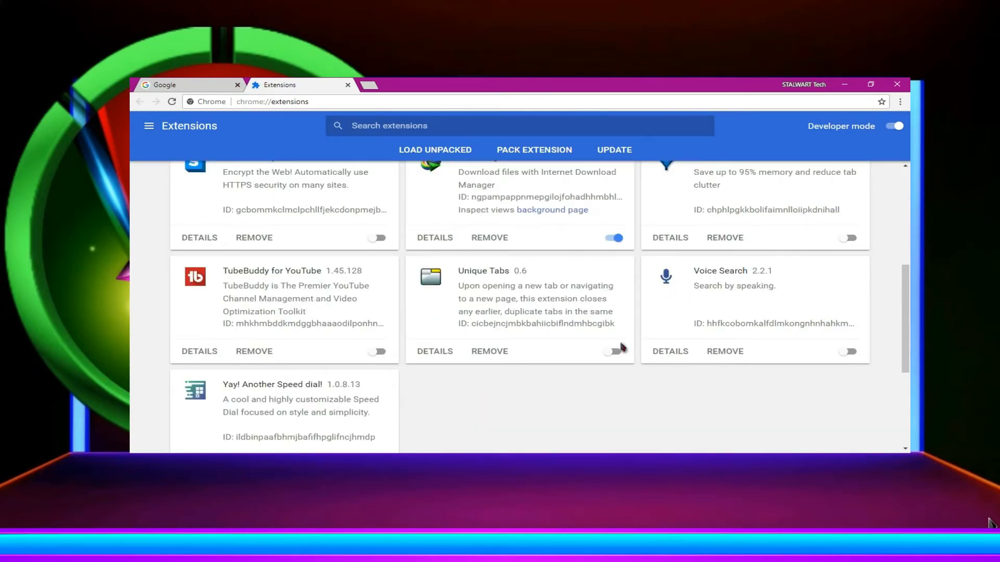
click(611, 351)
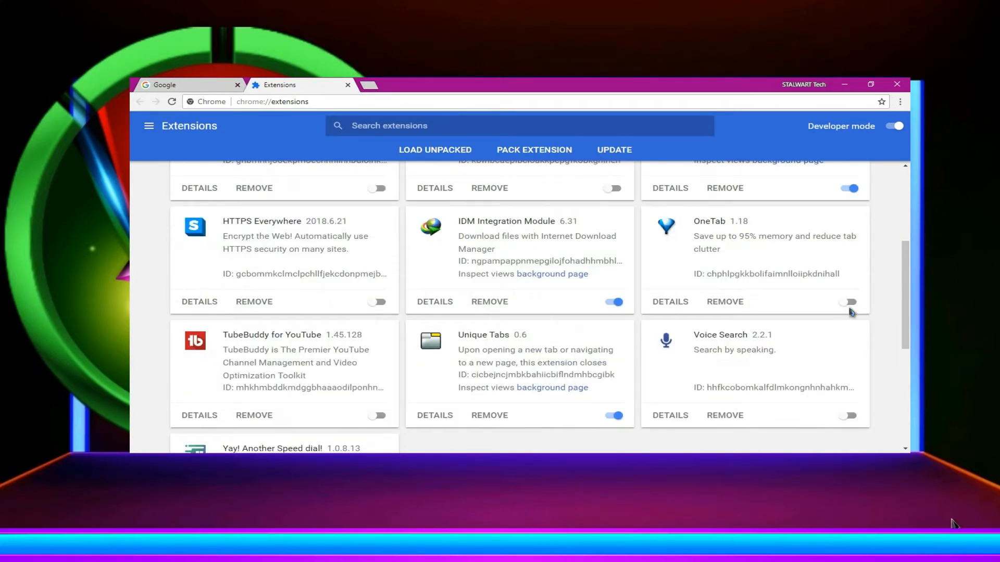
click(847, 302)
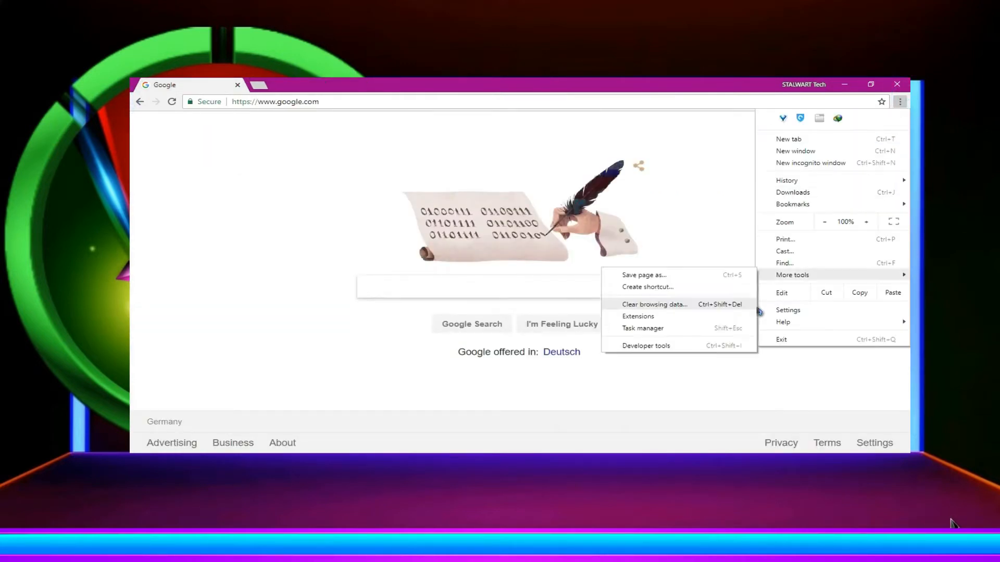
Turn off 'Automatically send usage statistics and crash reports' in Privacy and security
click(729, 219)
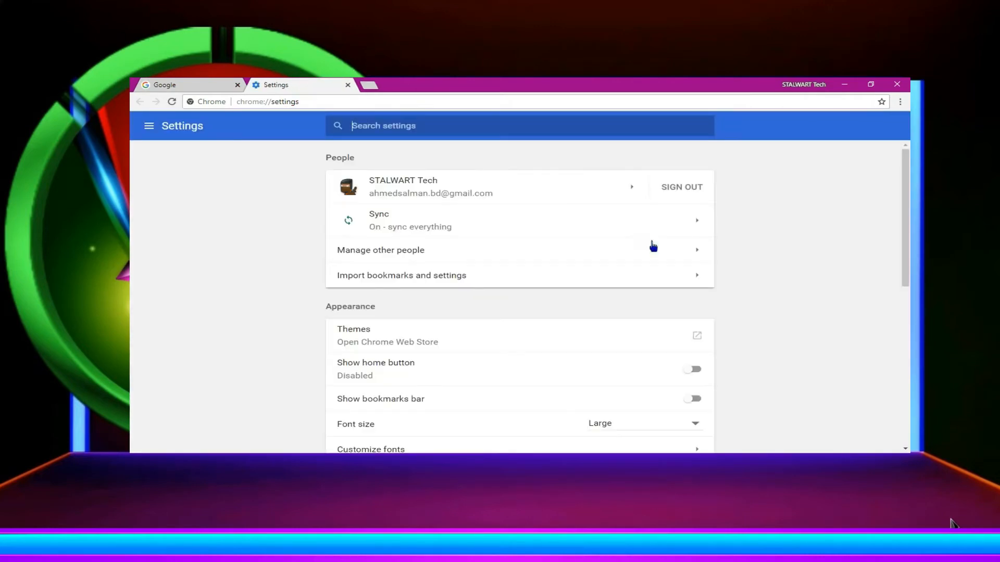
scroll(down, 3)
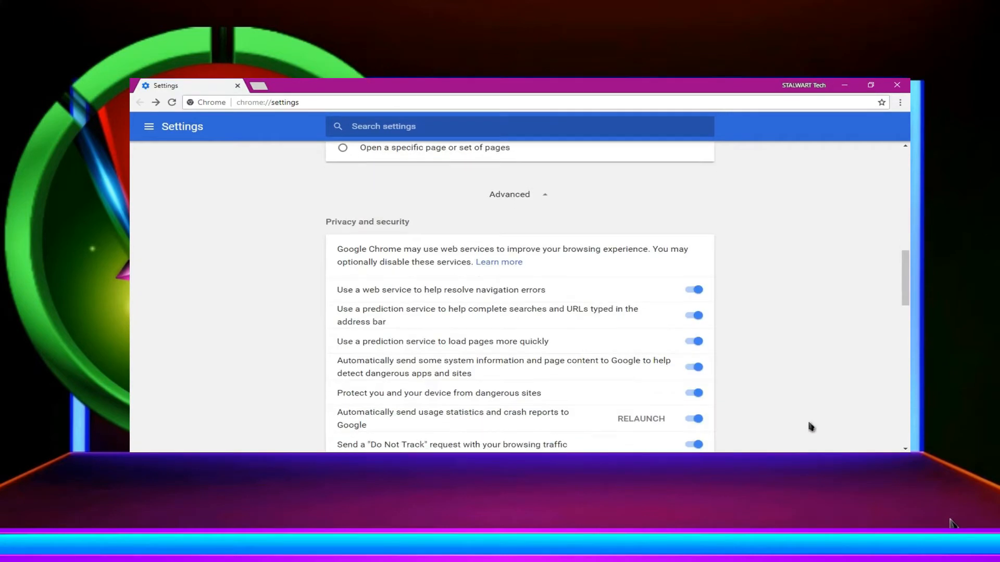
scroll(down, 3)
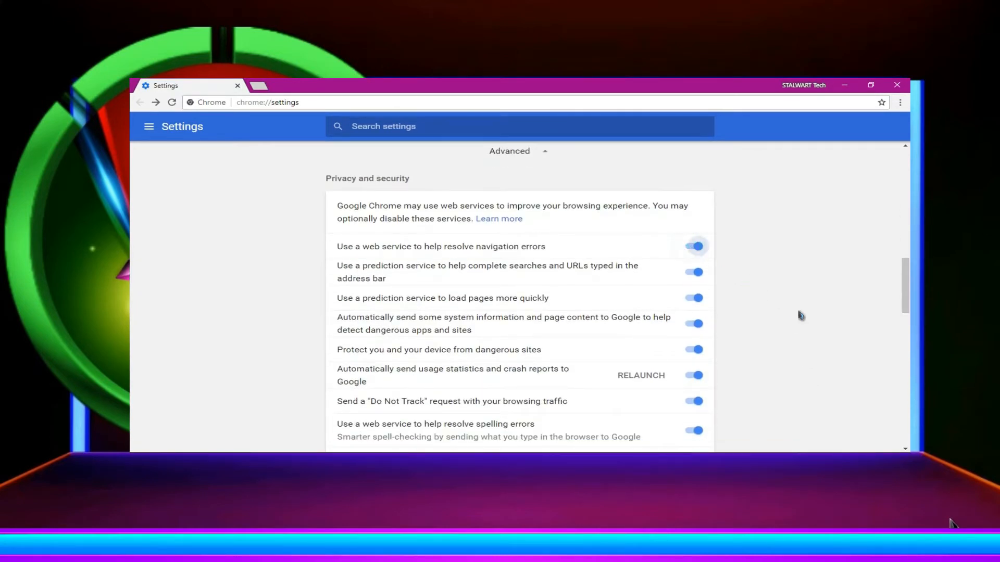
scroll(down, 3)
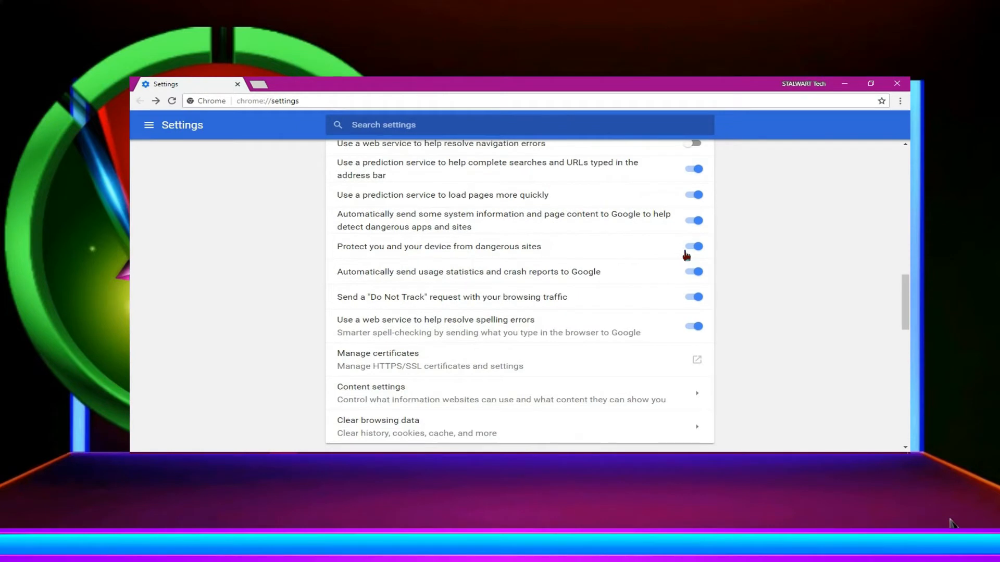
mouse_move(687, 280)
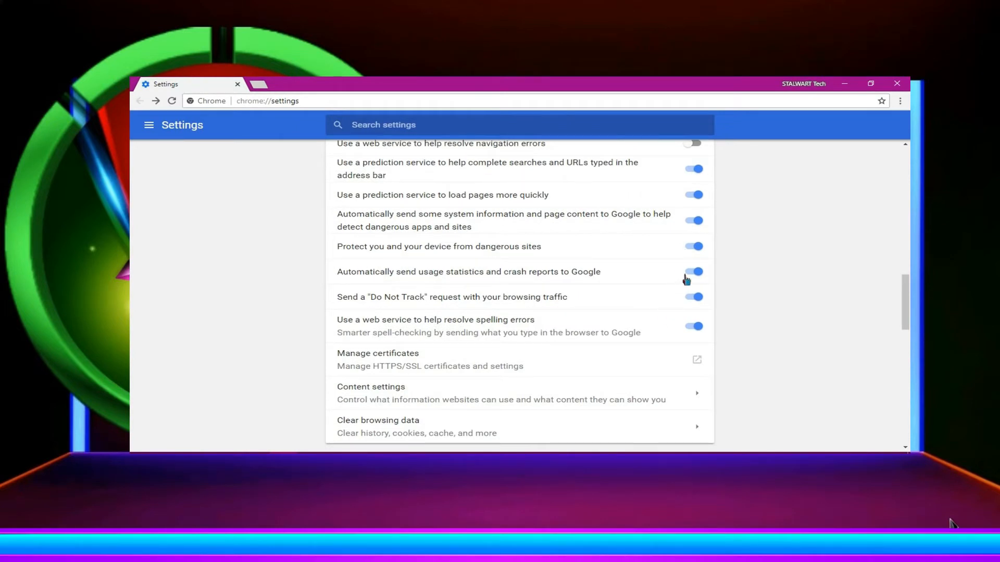
click(694, 271)
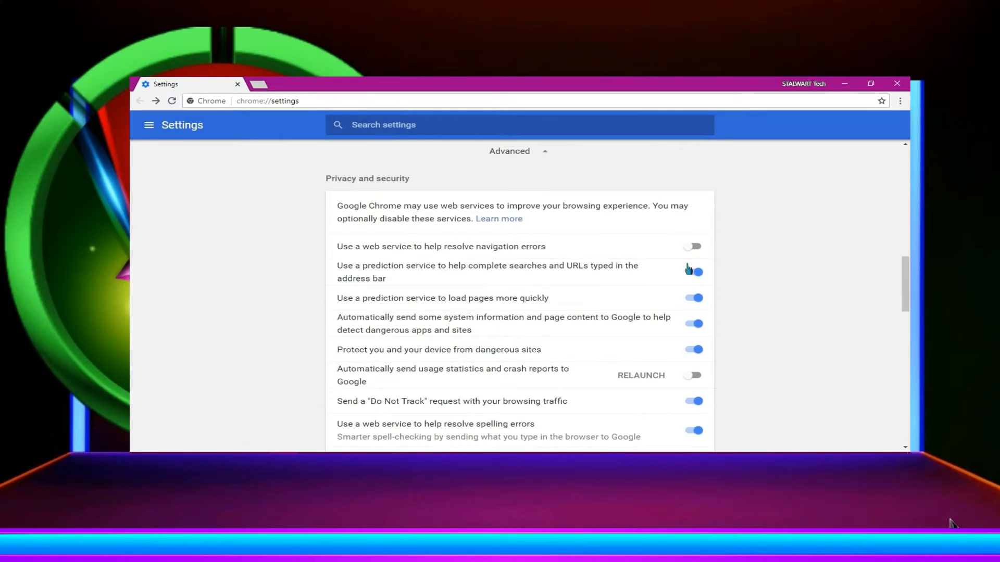
scroll(down, 3)
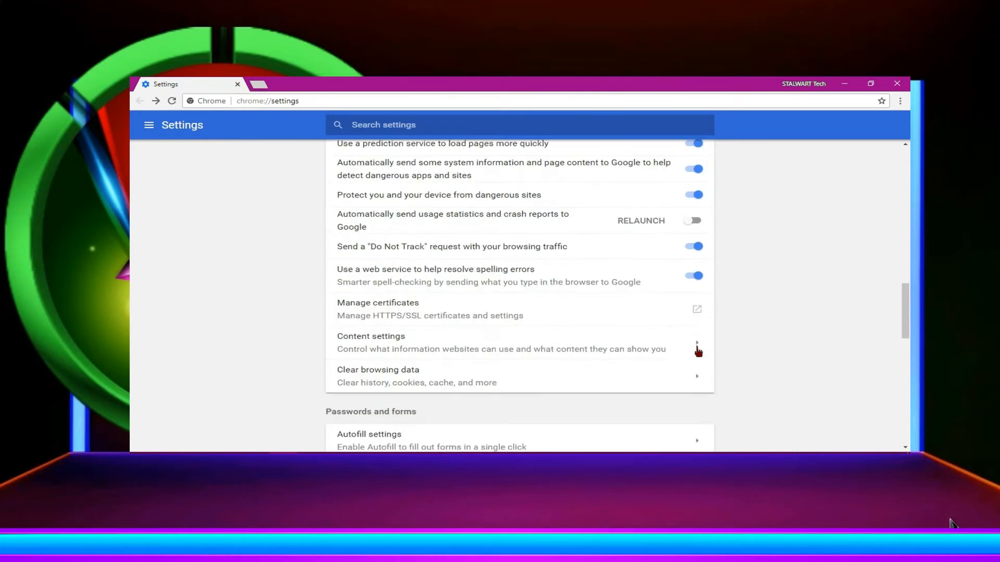
scroll(down, 3)
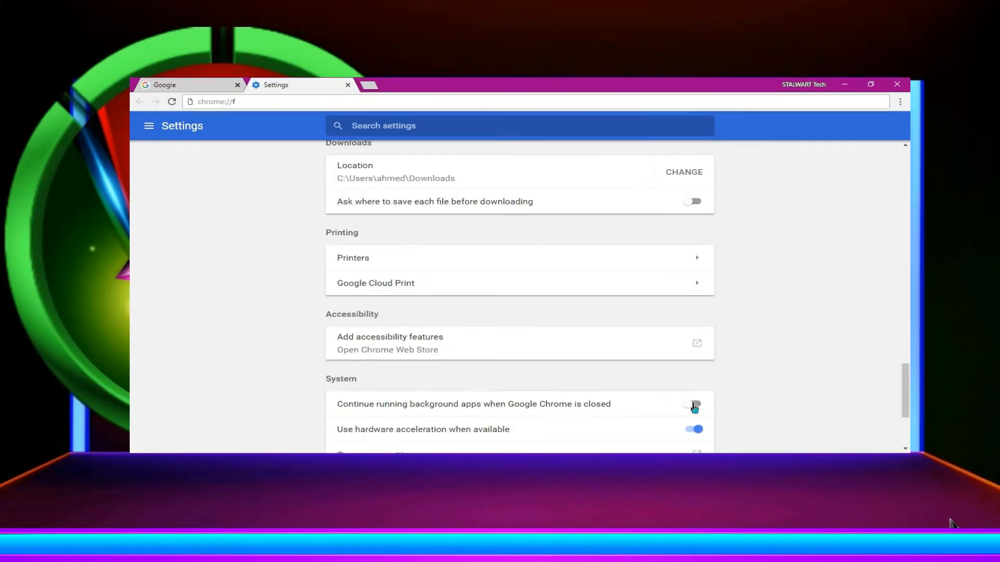
Toggle 'Continue running background apps' on then off, leaving hardware acceleration enabled
click(694, 404)
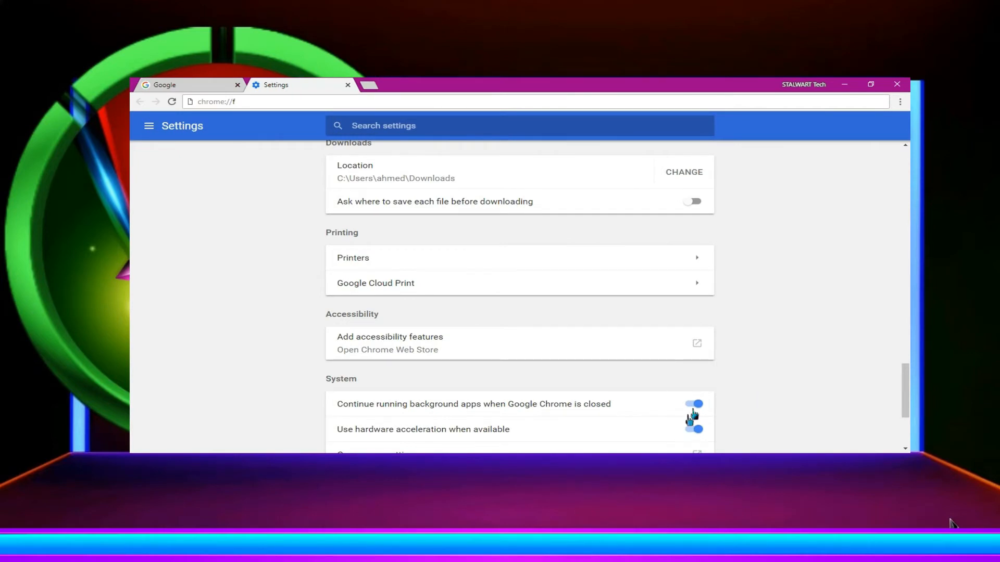
mouse_move(861, 357)
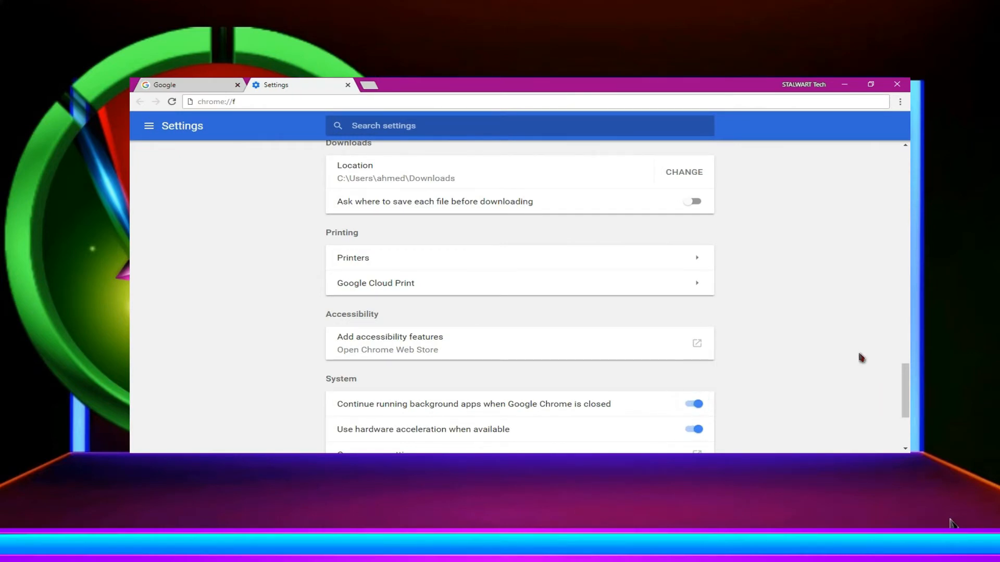
click(693, 404)
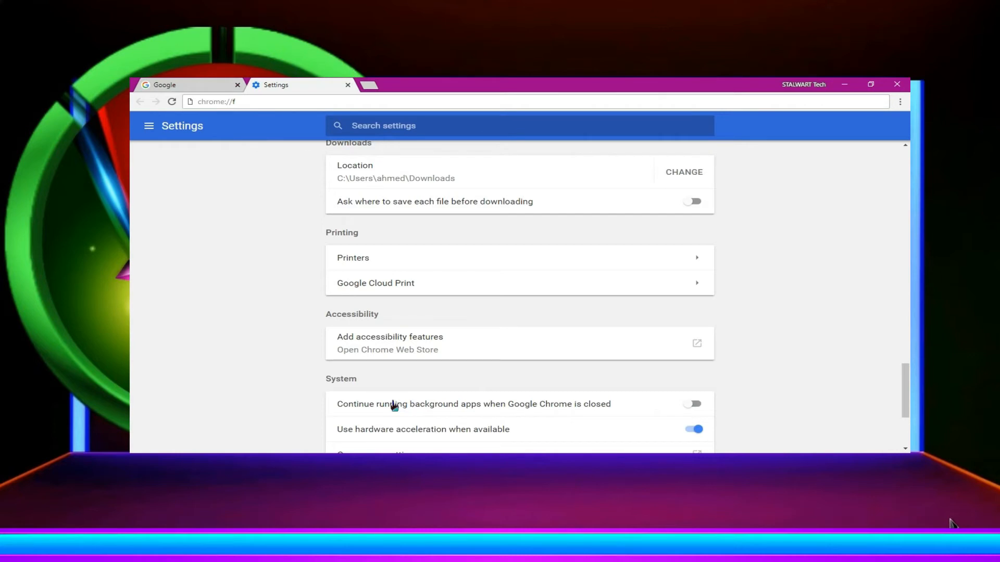
mouse_move(719, 407)
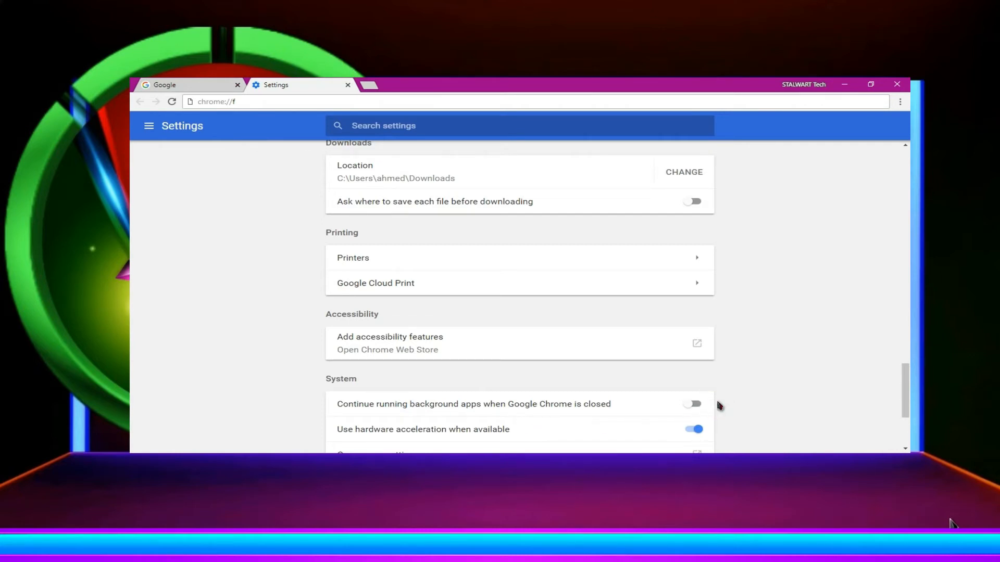
scroll(down, 3)
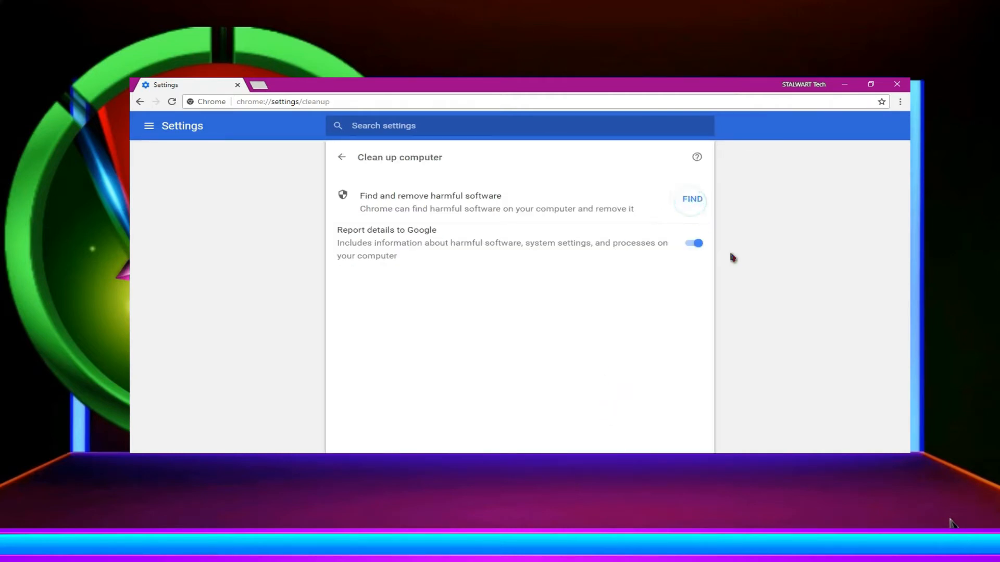
Run the harmful software scan with FIND and confirm none is found
click(692, 198)
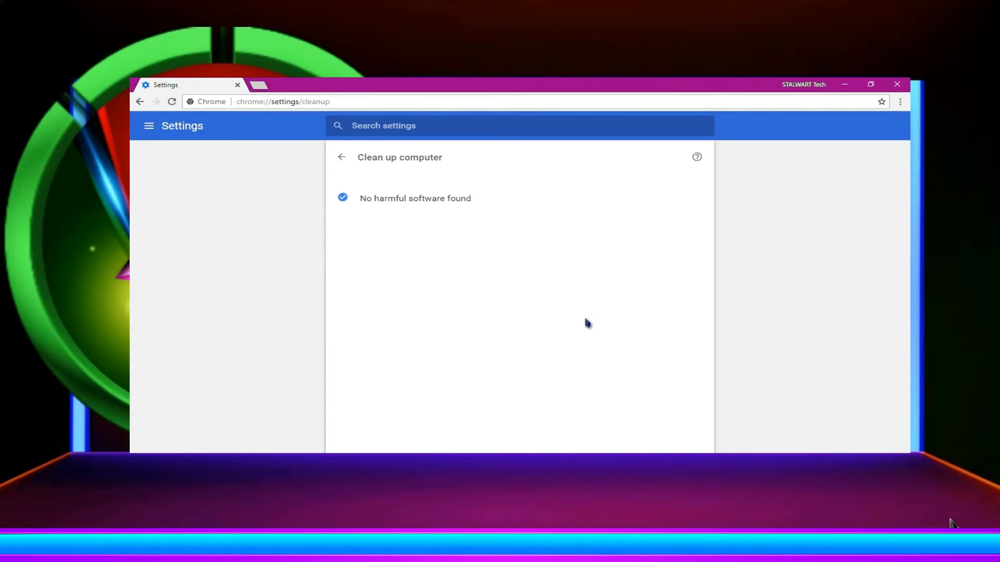
mouse_move(343, 160)
text(chrome://f)
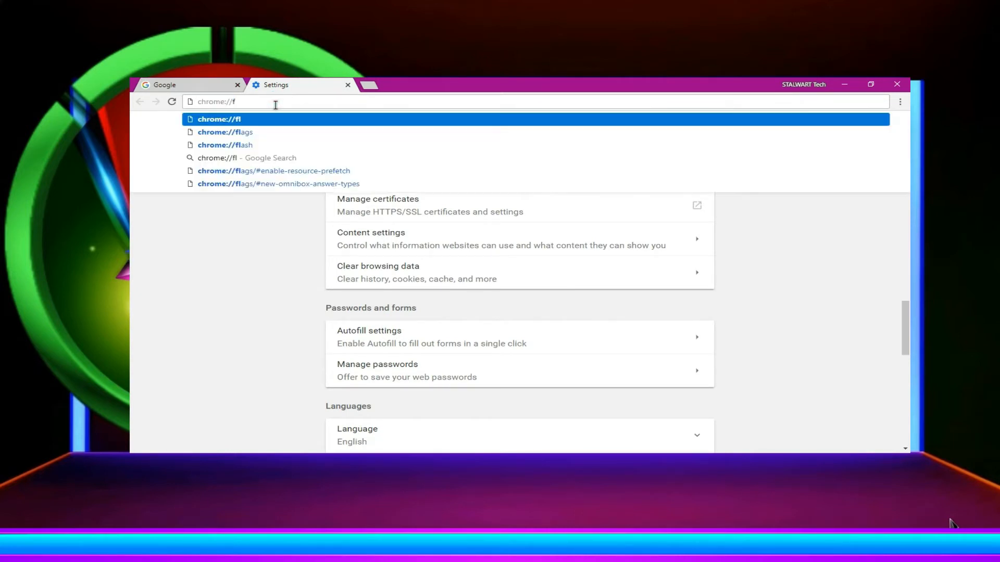
Go to chrome://flags and set Fast tab/window close to Enabled
text(lags)
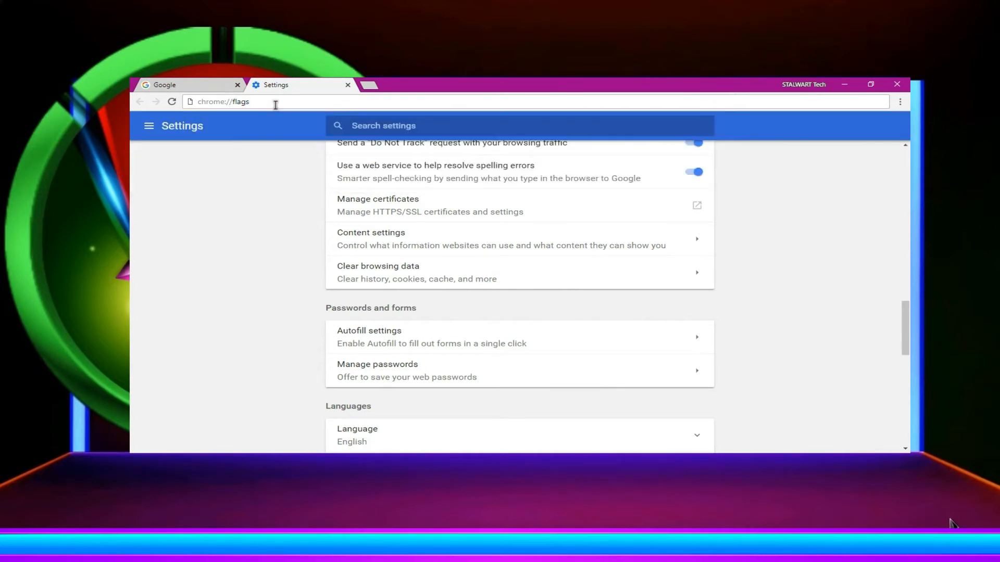
key(Return)
text(fast)
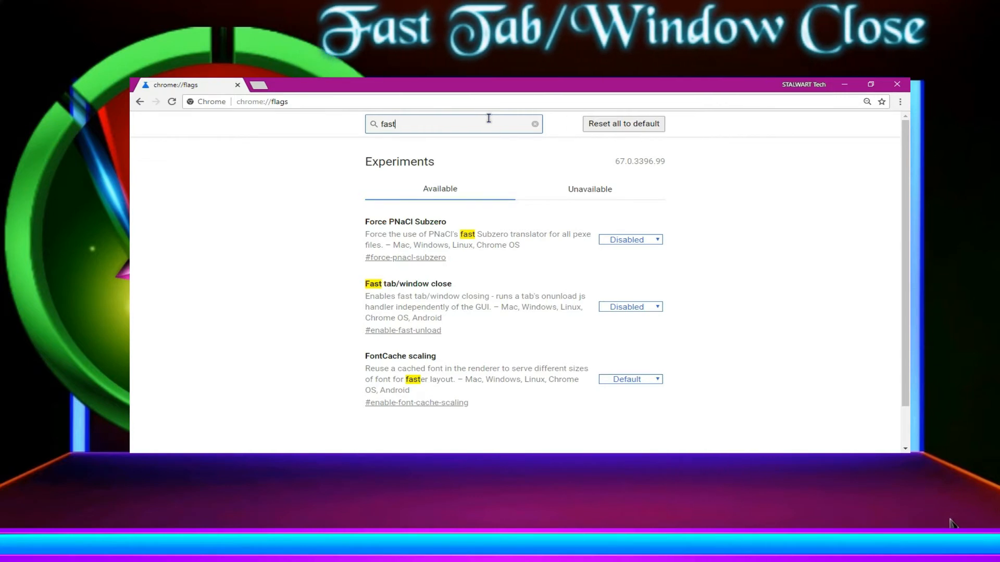
mouse_move(565, 308)
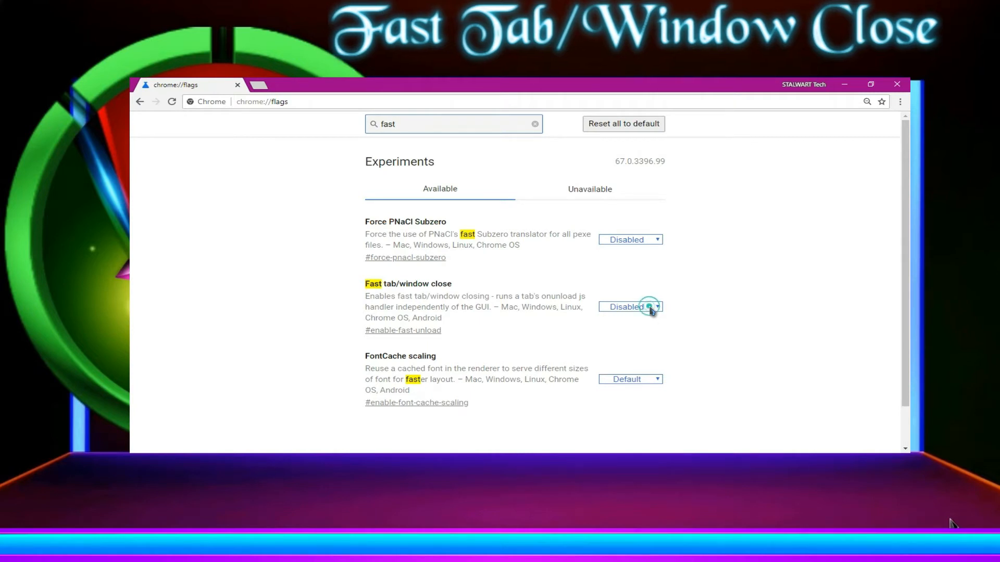
click(630, 306)
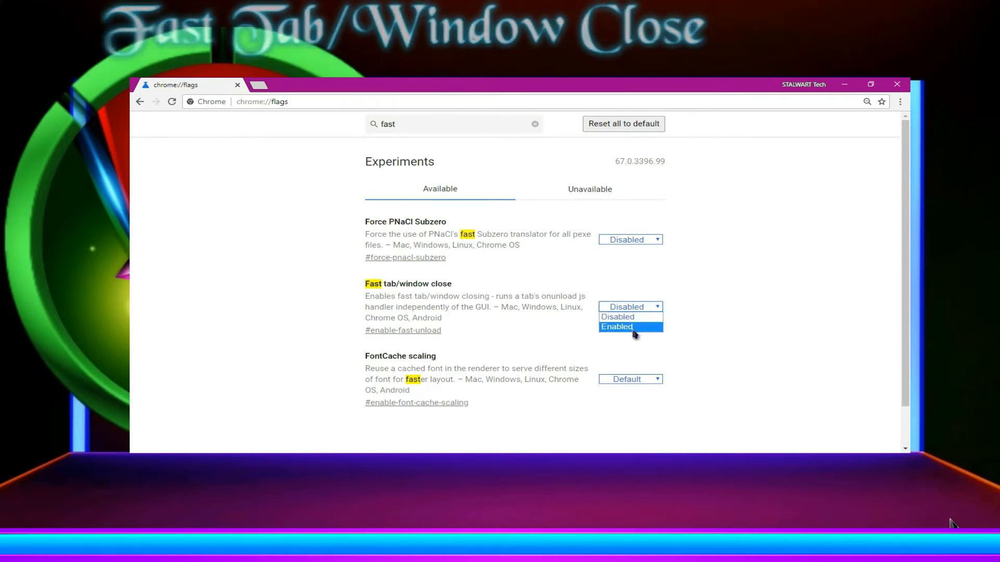
click(617, 326)
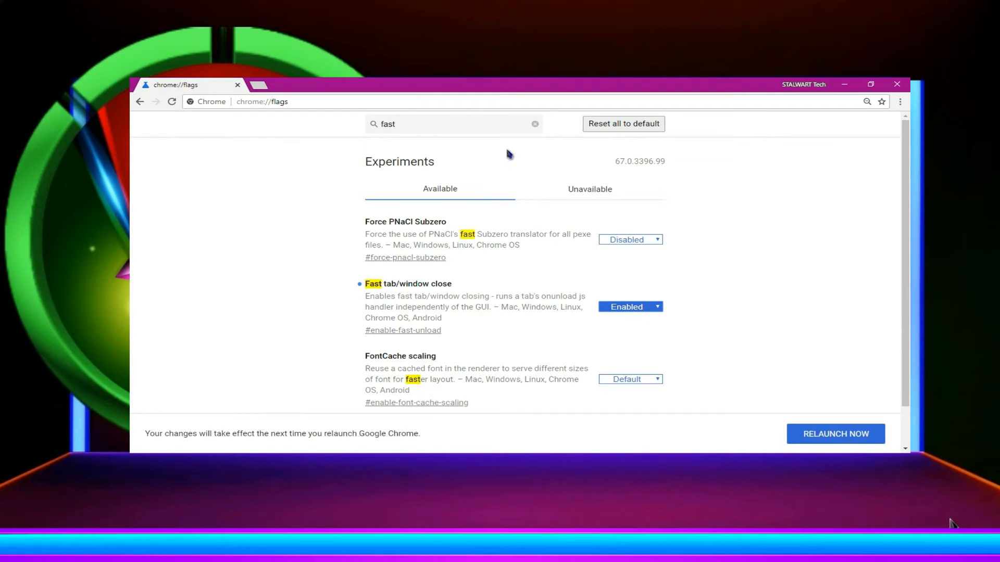
mouse_move(520, 144)
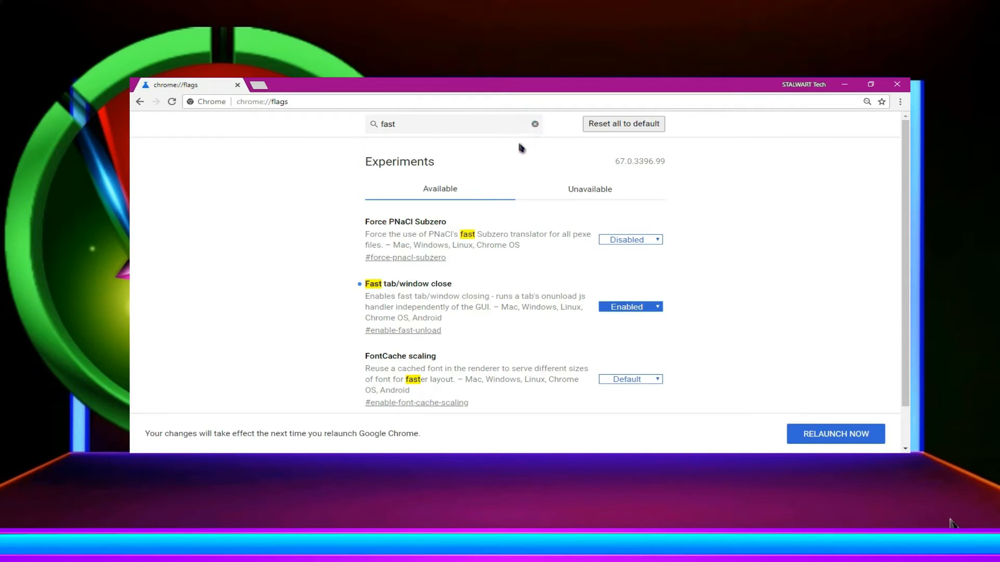
Search 'smooth' and set the Smooth Scrolling flag to Enabled
text(s)
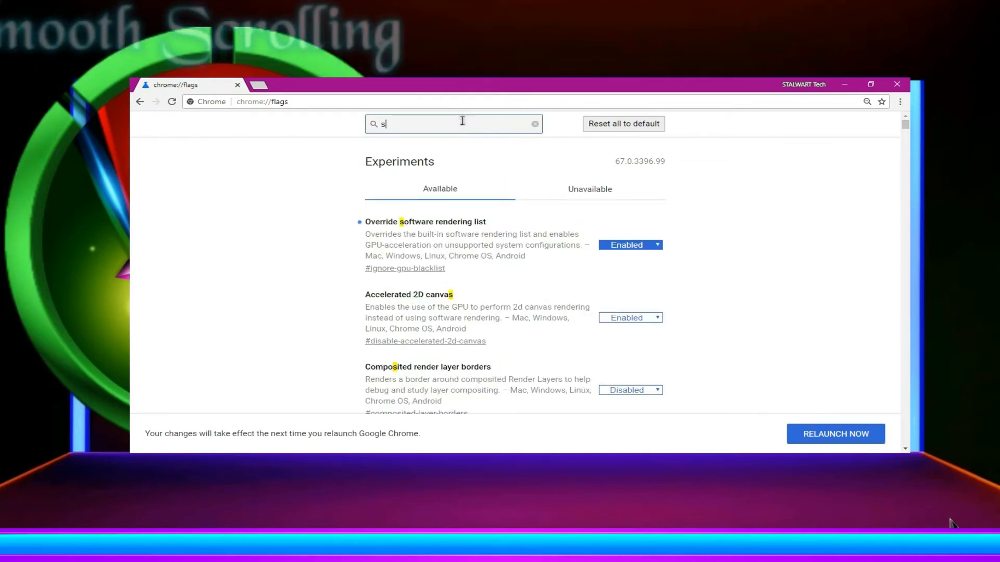
text(moothy)
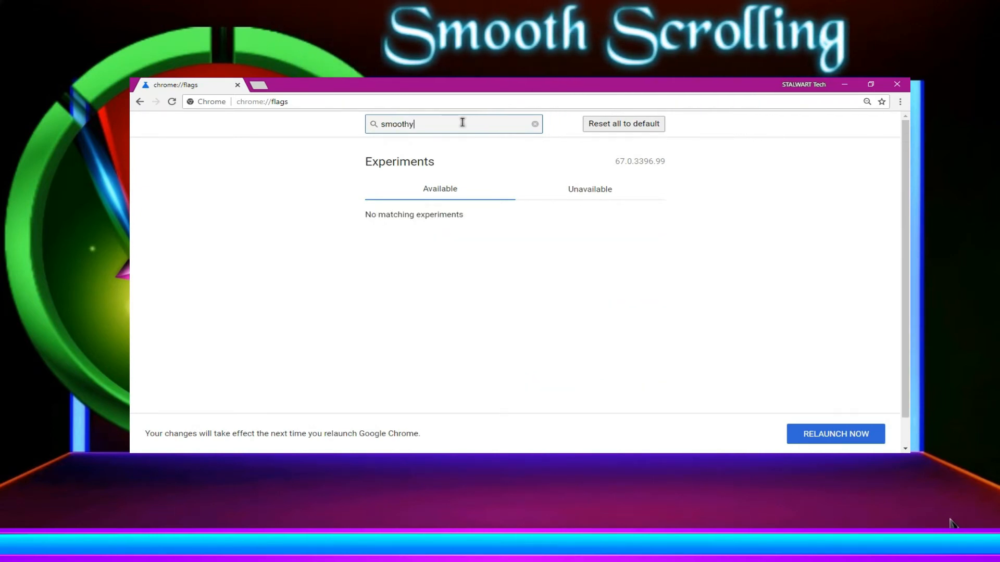
key(Backspace)
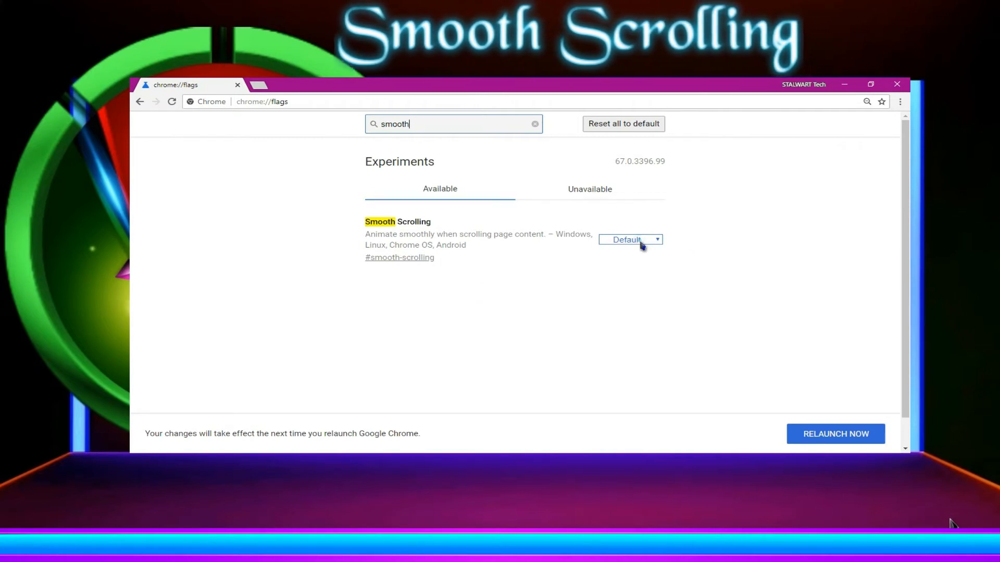
click(628, 239)
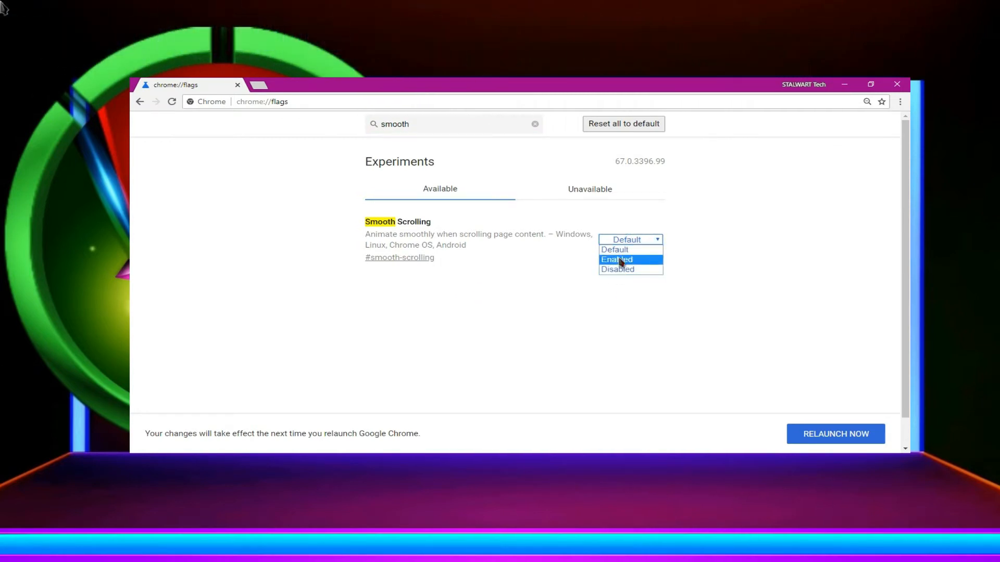
click(617, 259)
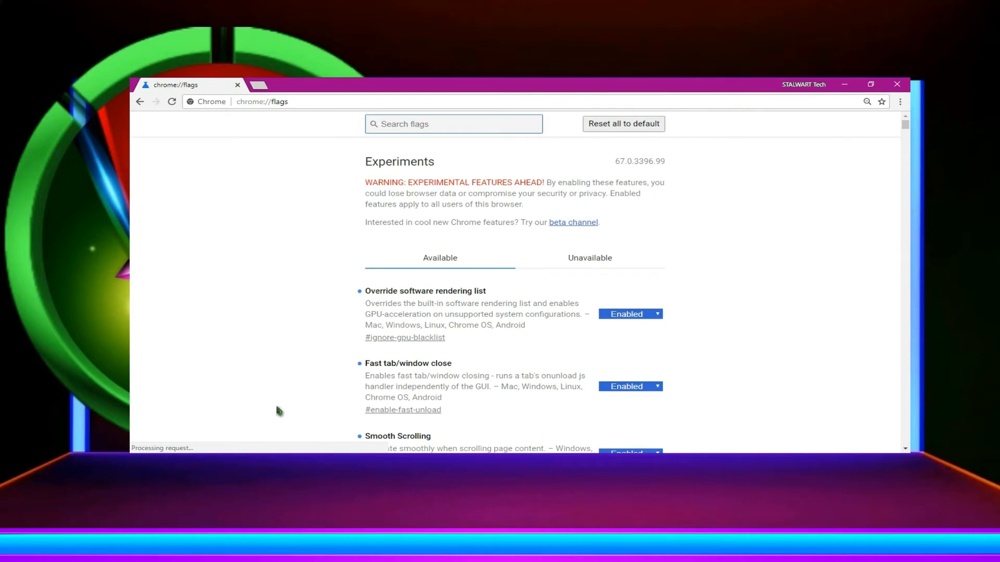
Search 'quic' and set the Experimental QUIC protocol flag to Enabled
text(q)
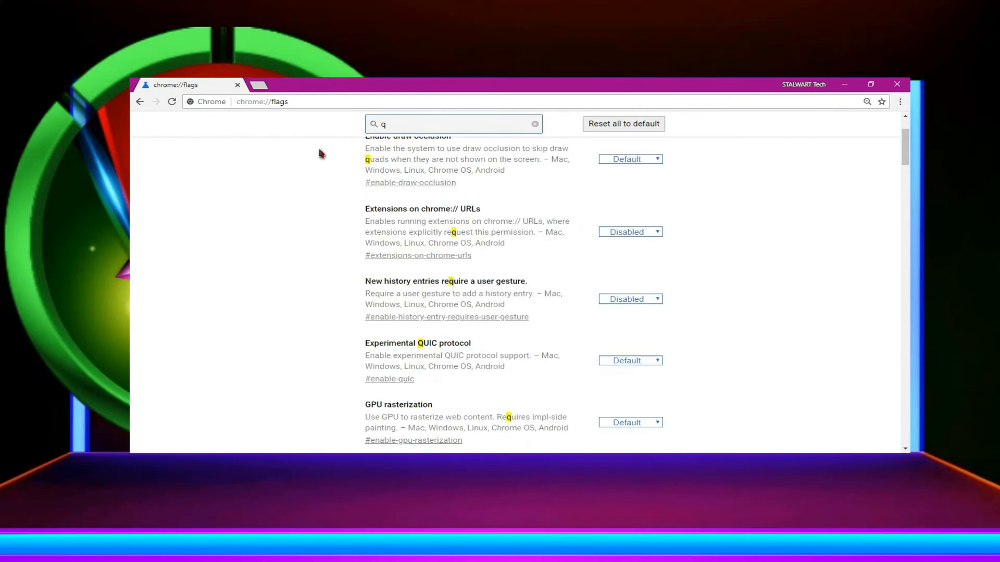
text(ui)
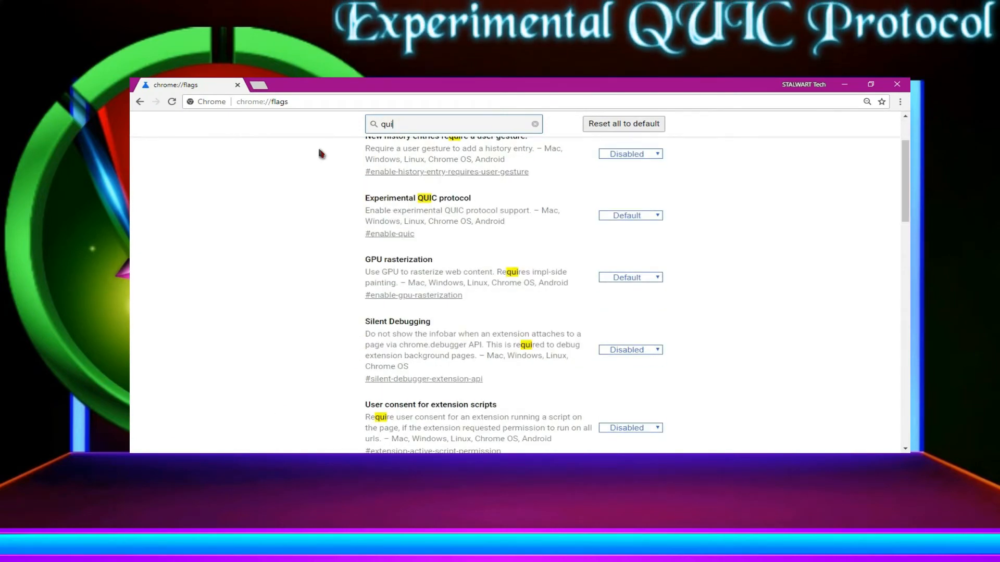
text(c)
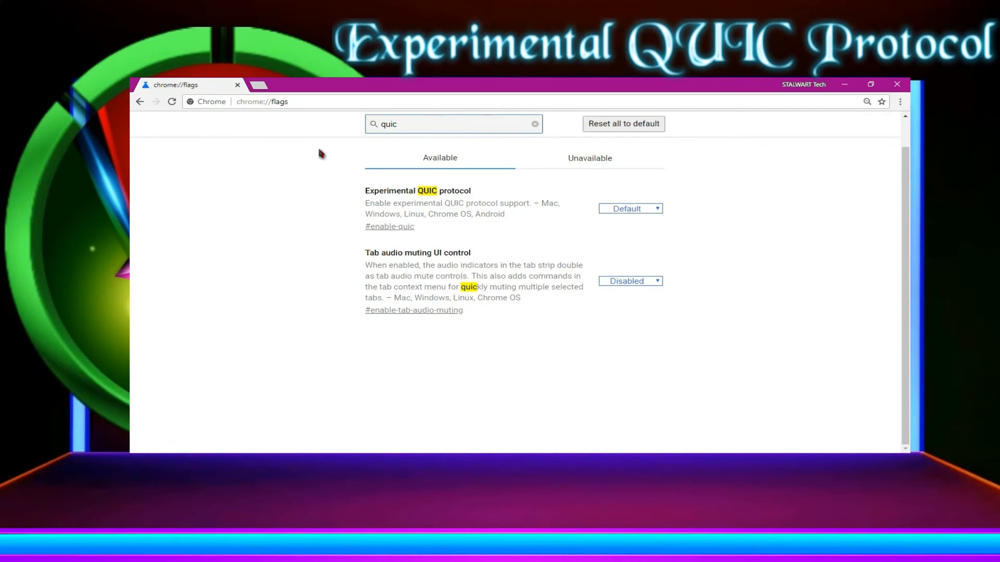
mouse_move(490, 133)
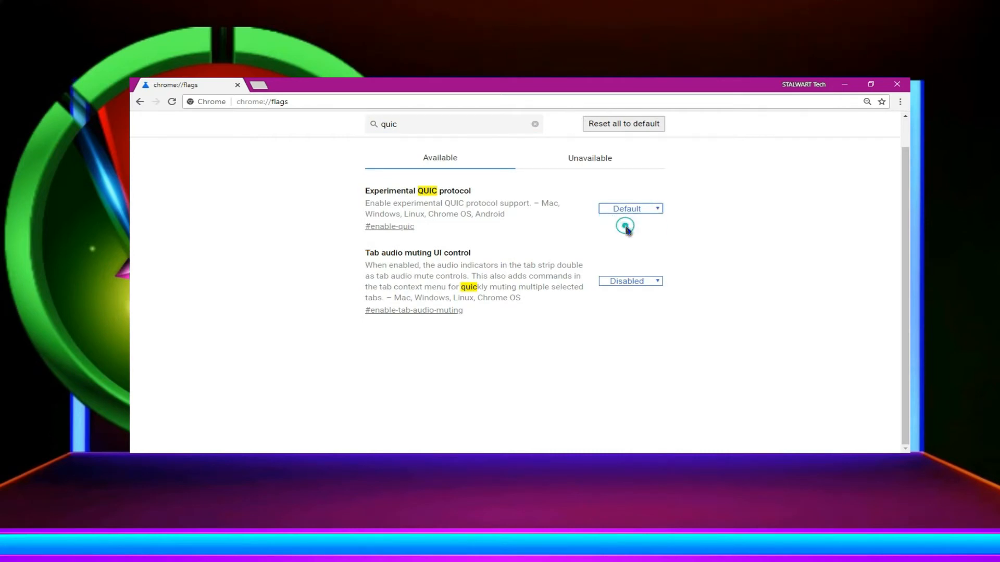
click(629, 208)
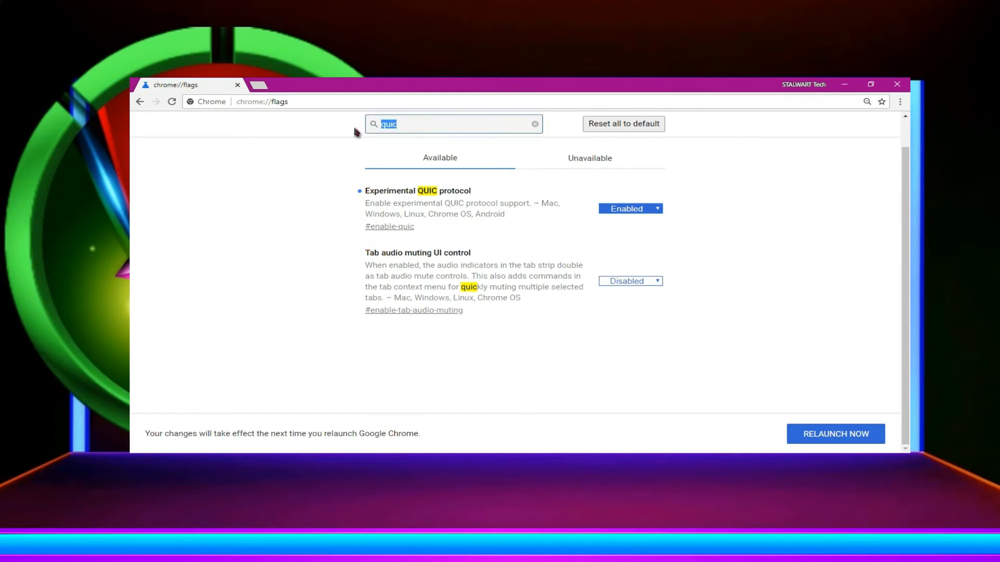
Search 'gpu' and set the GPU rasterization flag to Enabled
text(g)
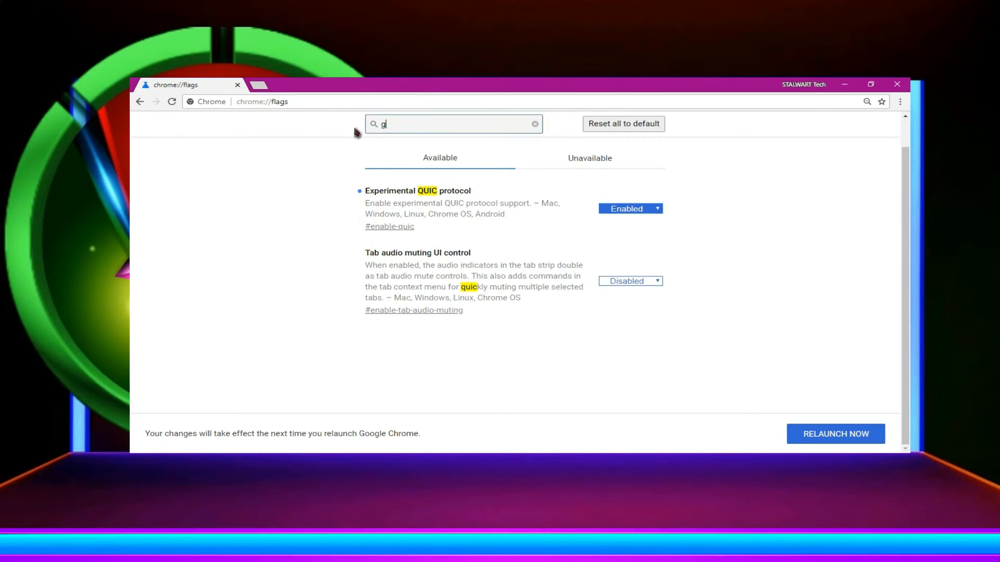
text(pu)
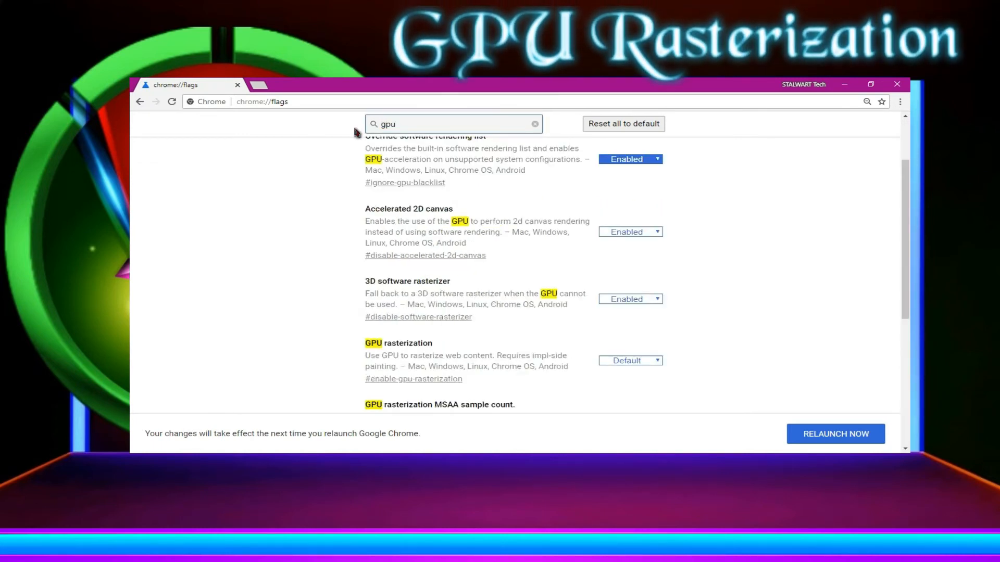
scroll(down, 3)
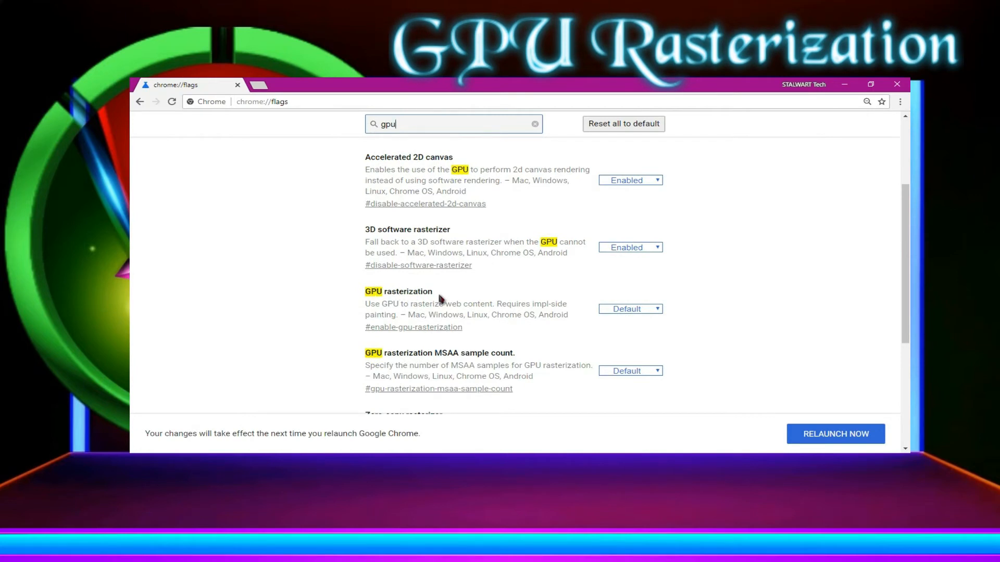
click(629, 308)
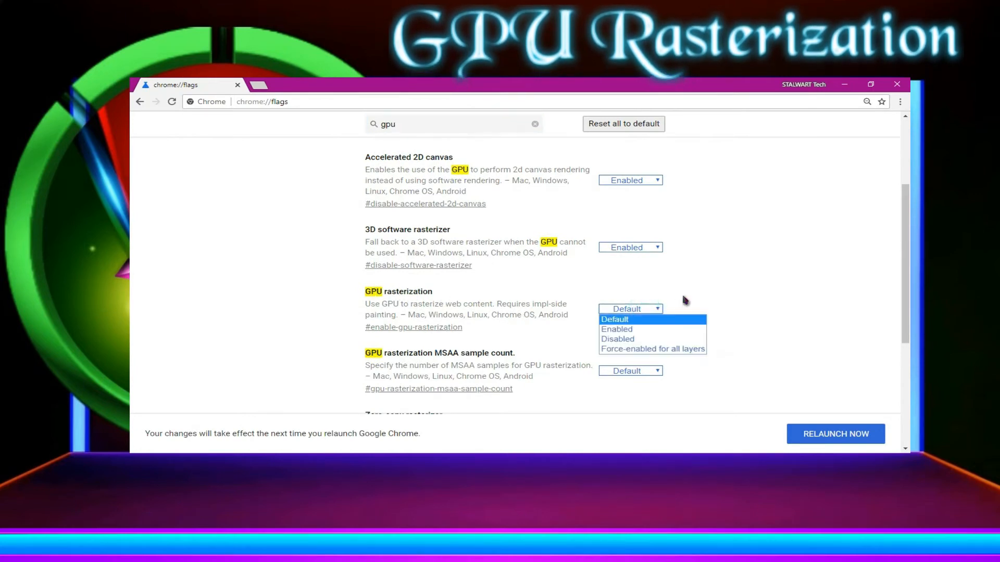
click(615, 329)
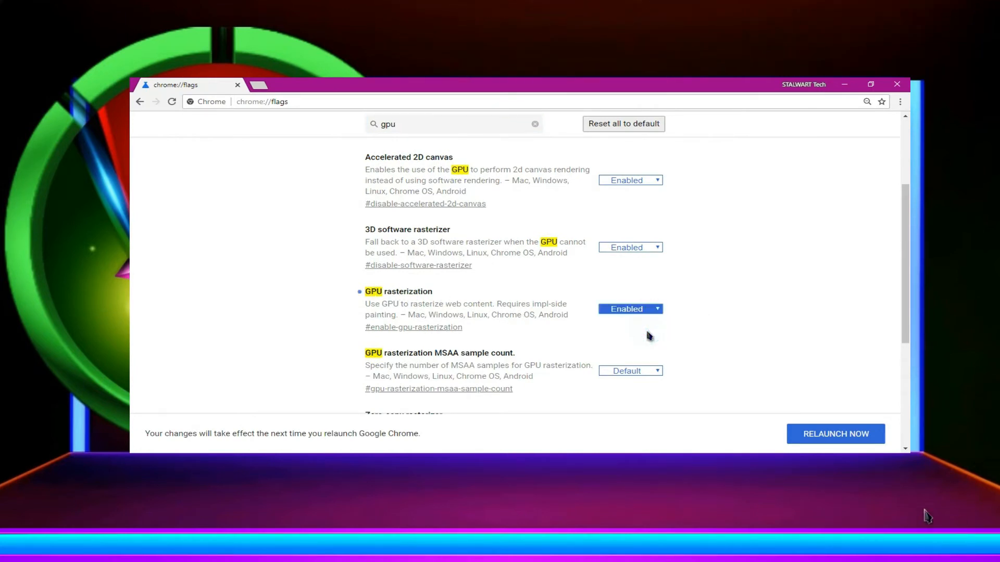
Set the GPU rasterization MSAA sample count flag to 16
scroll(down, 3)
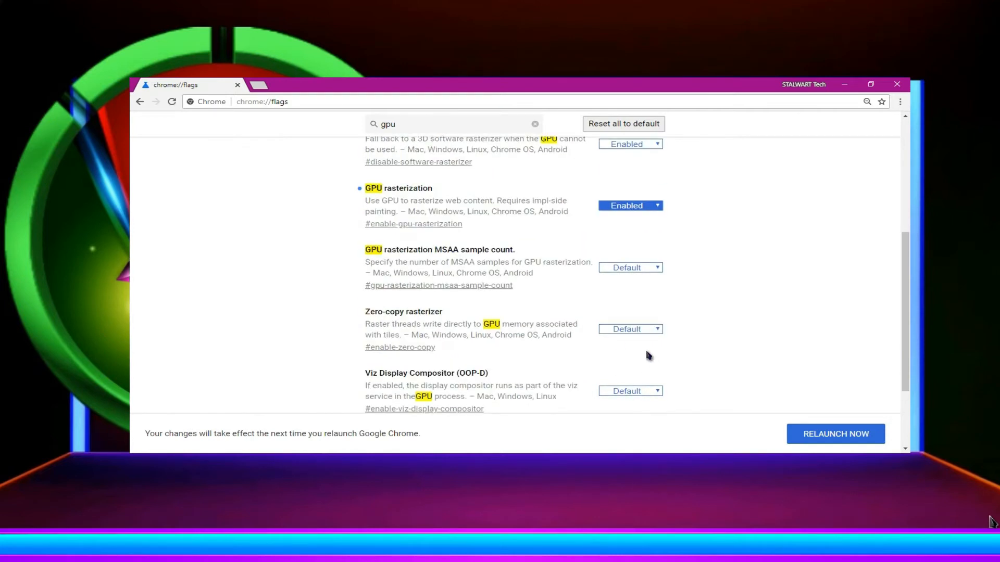
mouse_move(514, 260)
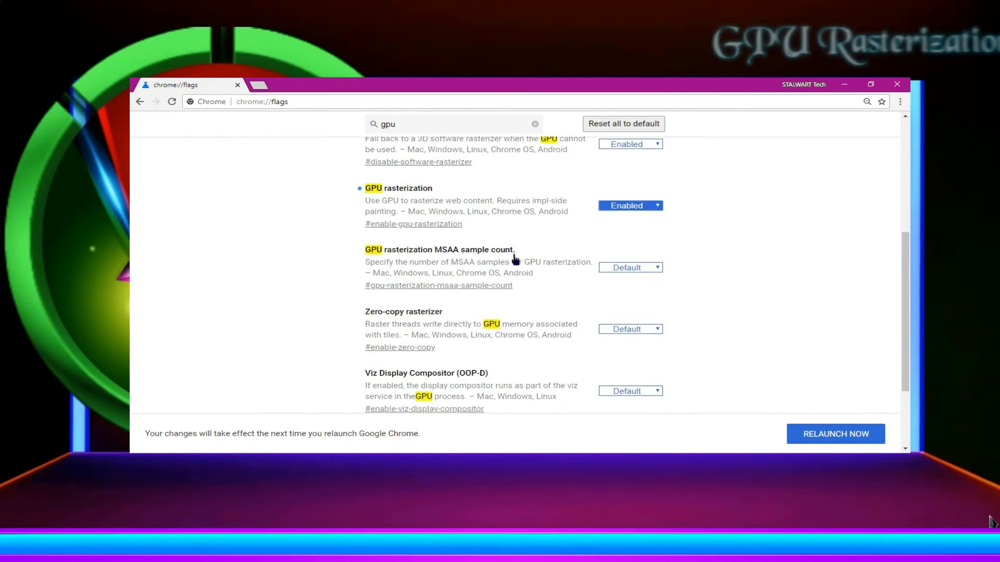
mouse_move(679, 240)
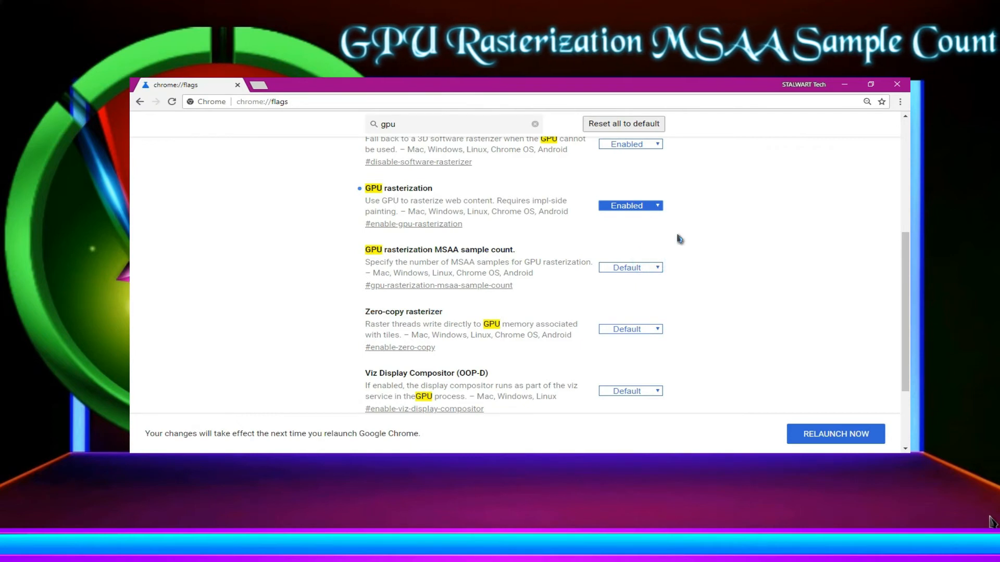
click(629, 268)
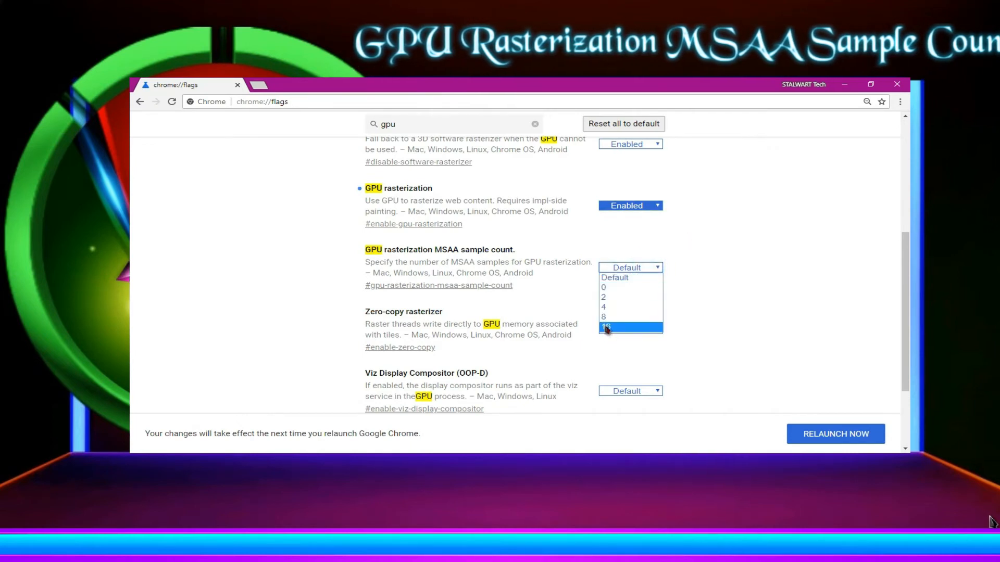
click(604, 326)
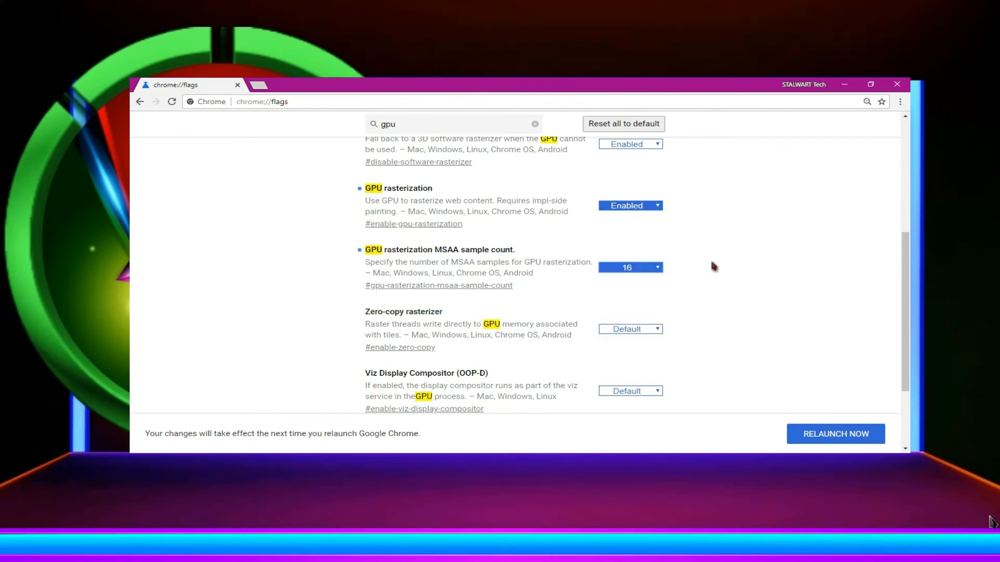
scroll(up, 3)
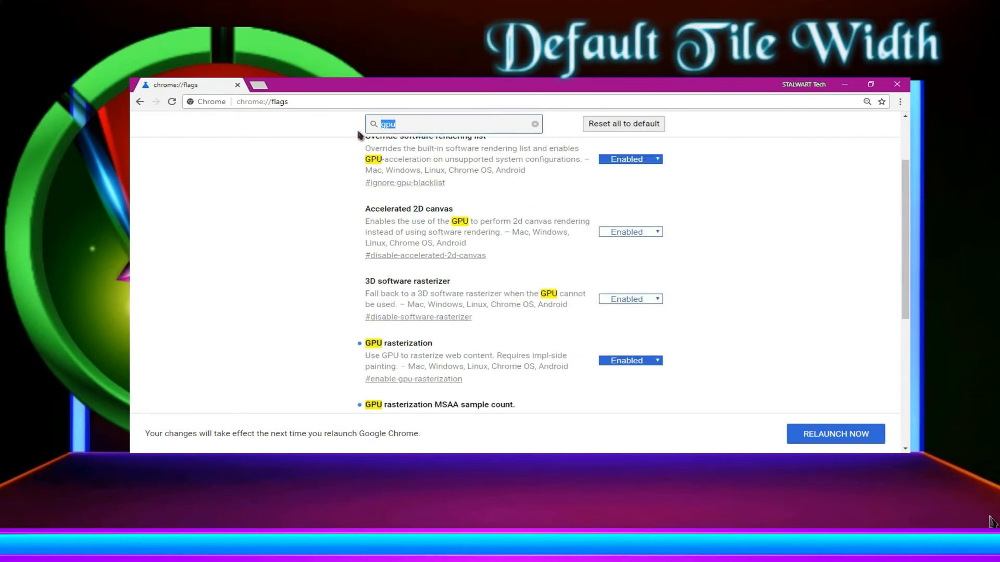
Search 'tile wid' and set the Default tile width flag to 1024
text(tile)
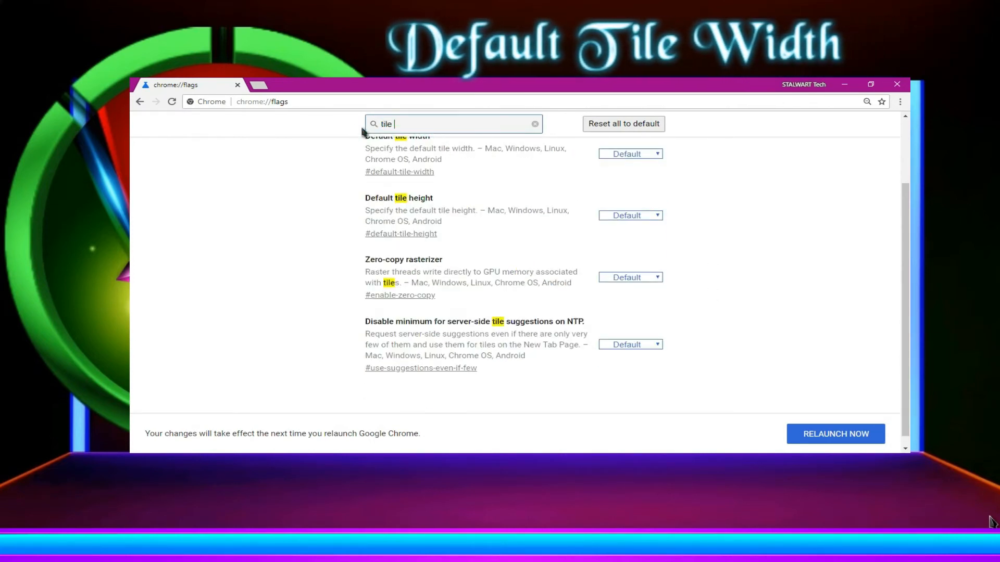
text(wi)
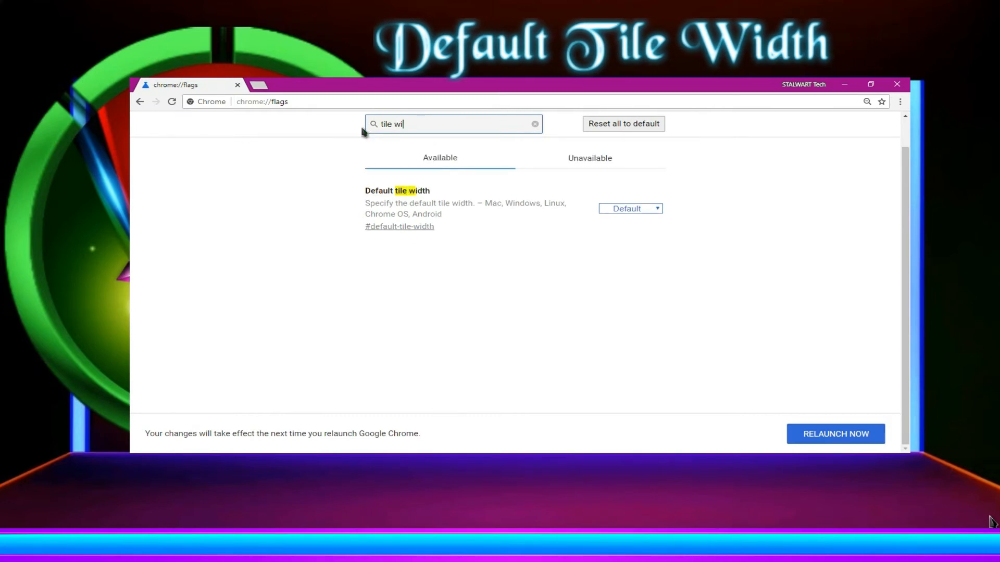
text(d)
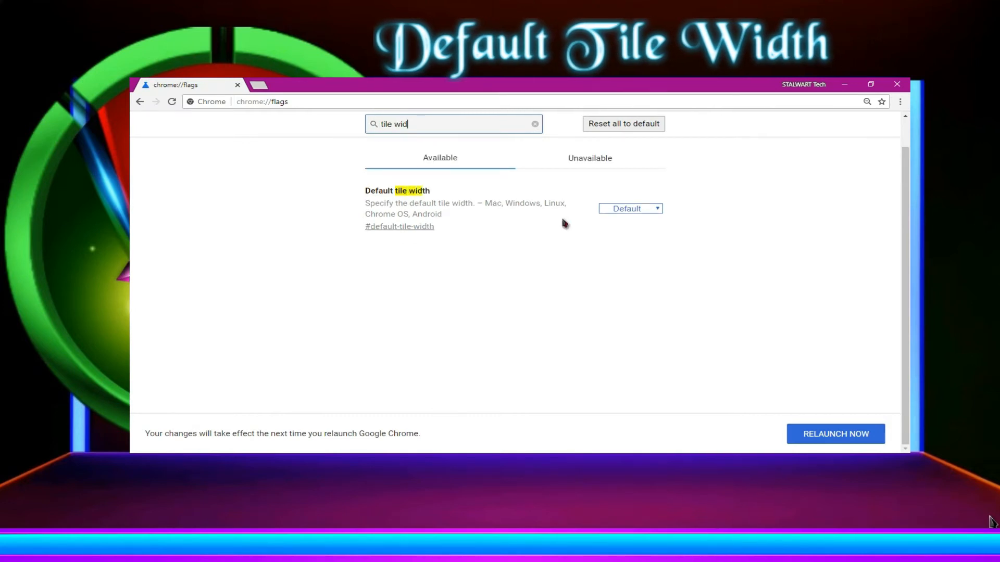
click(629, 209)
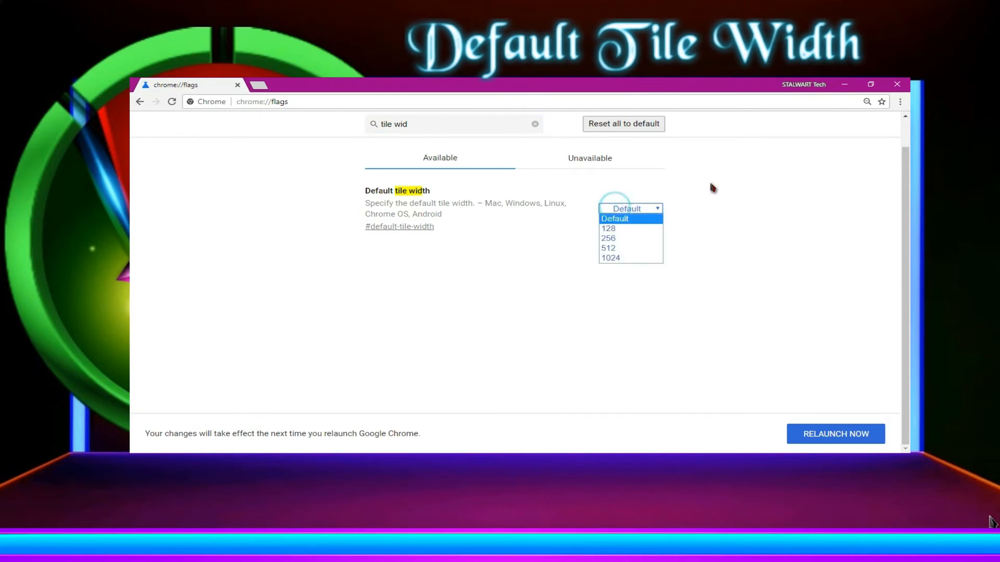
click(611, 257)
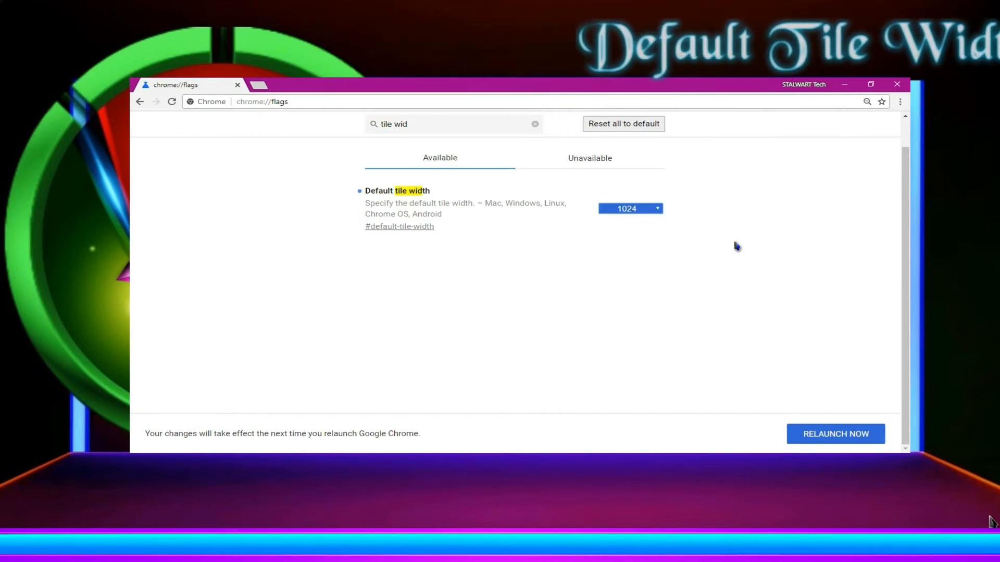
Search 'tile hei' and set the Default tile height flag to 1024
triple_click(453, 124)
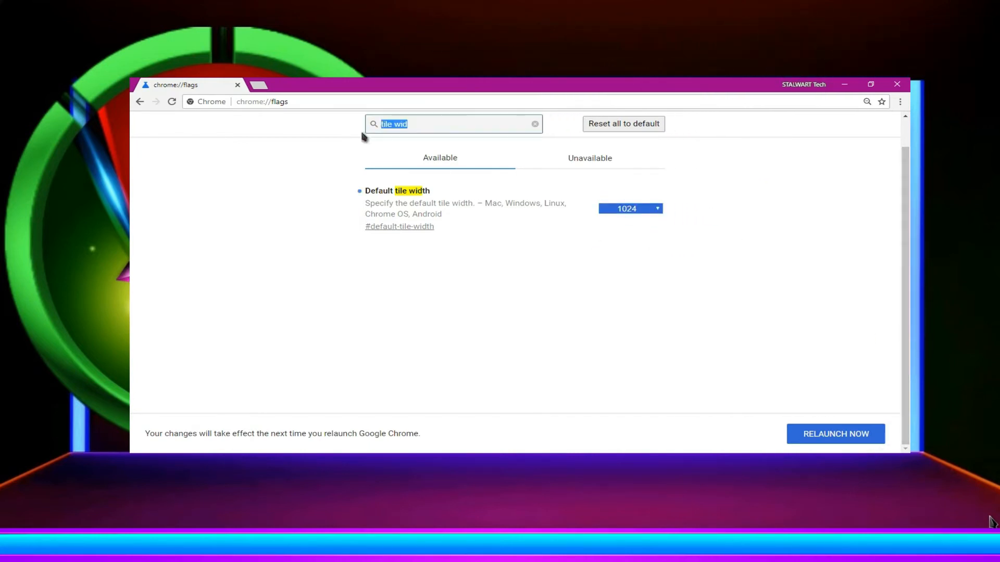
text(tile hei)
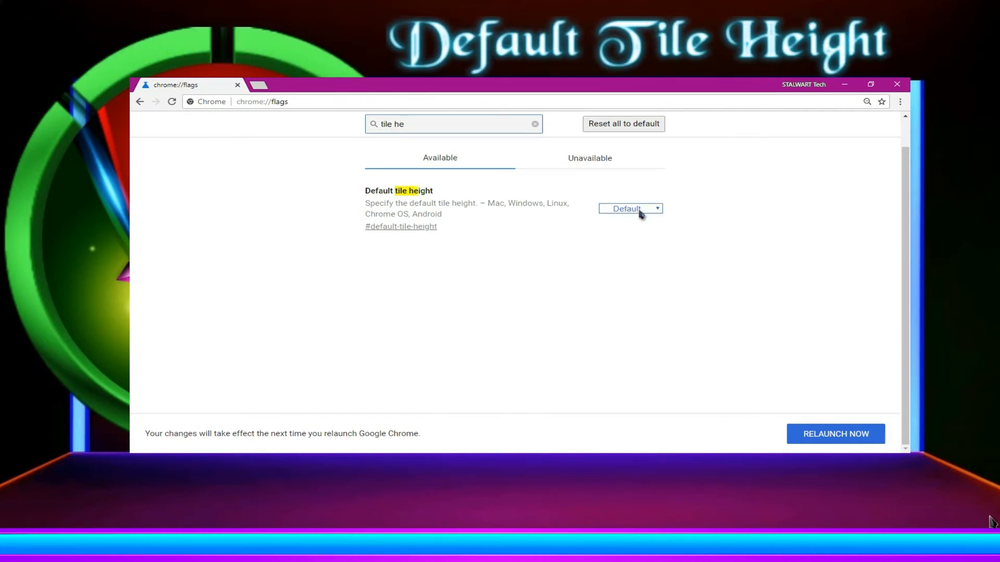
click(630, 208)
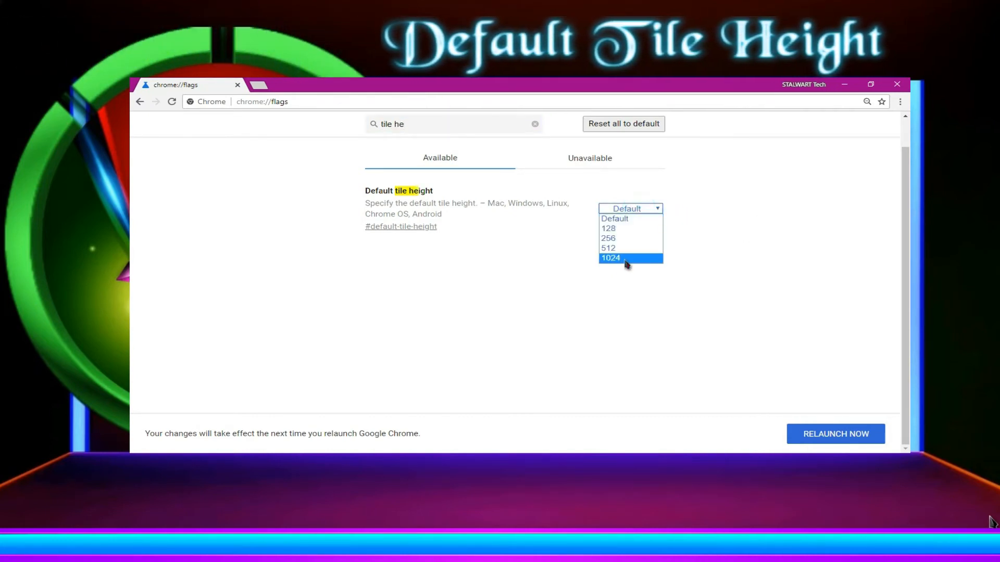
click(609, 257)
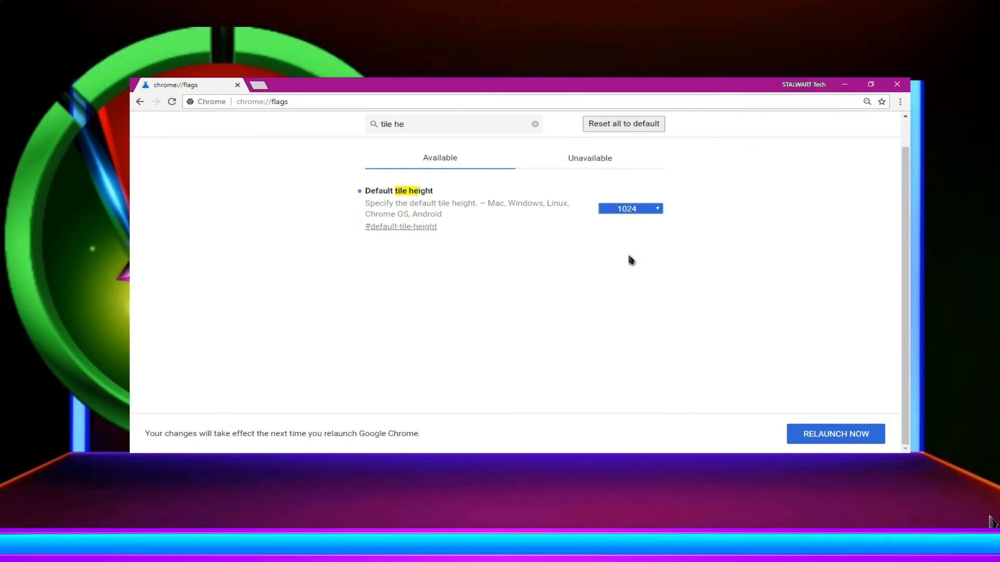
Search 'cache for' and review the Simple Cache for HTTP flag's choices
text(ch)
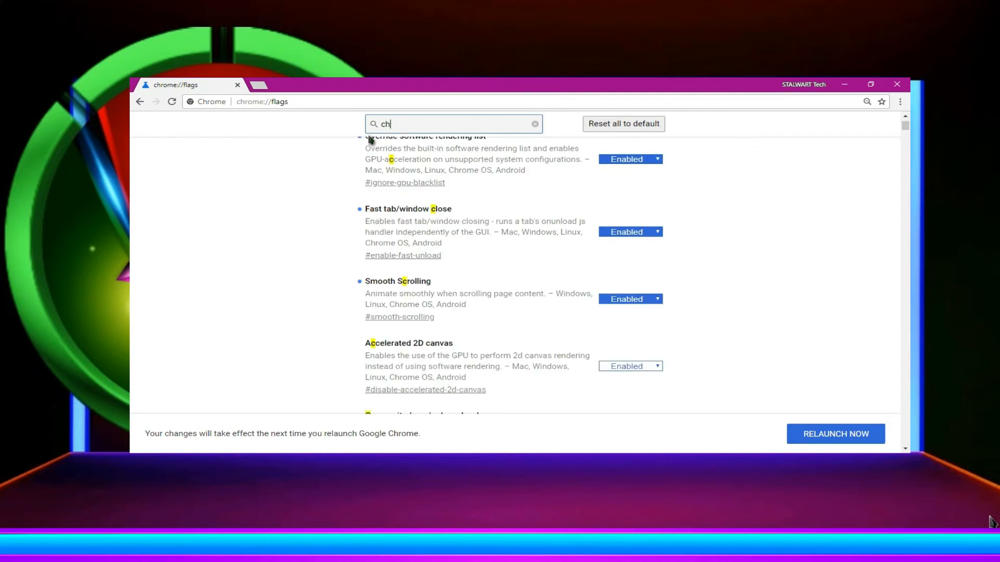
key(Backspace)
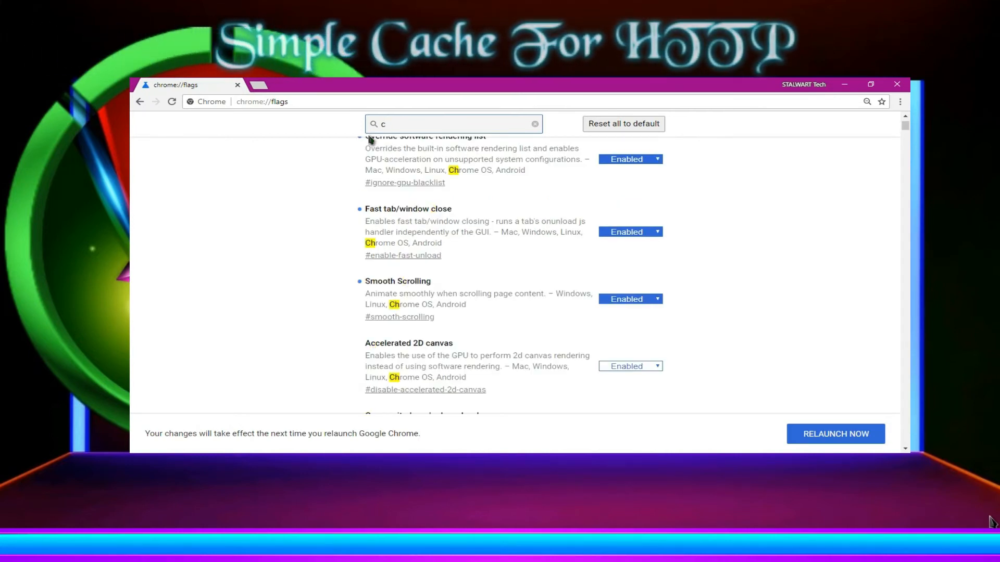
text(ache)
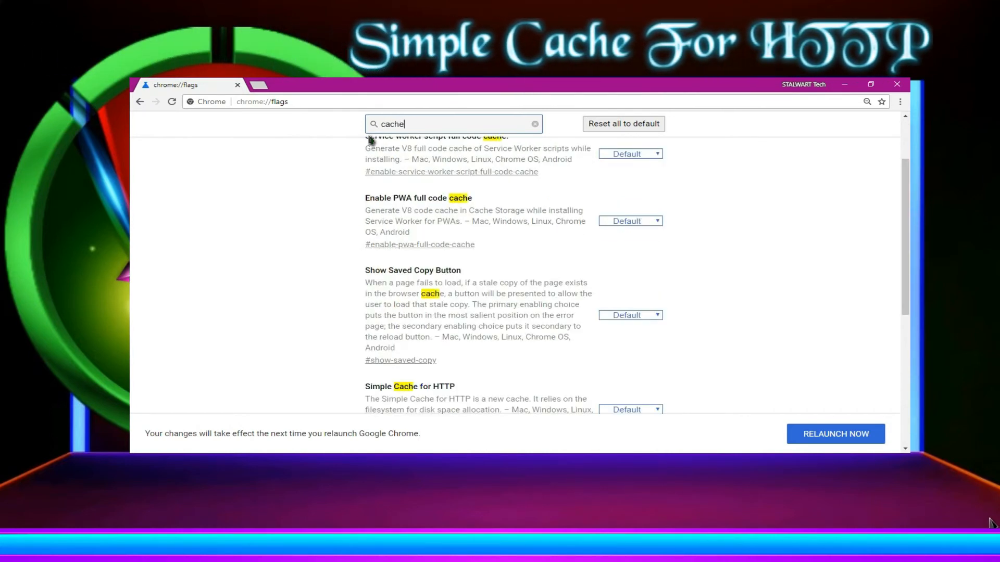
text(cv)
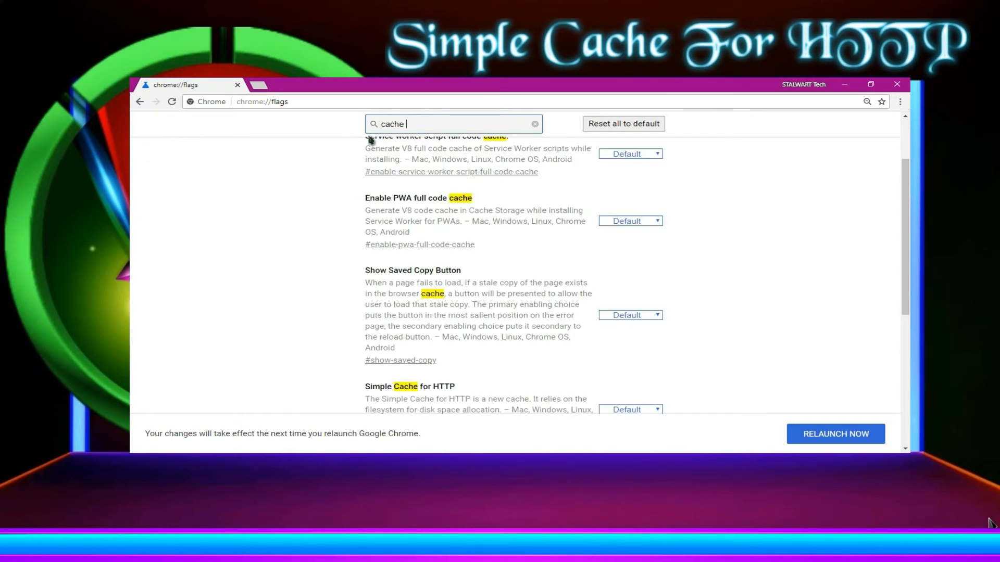
text(for)
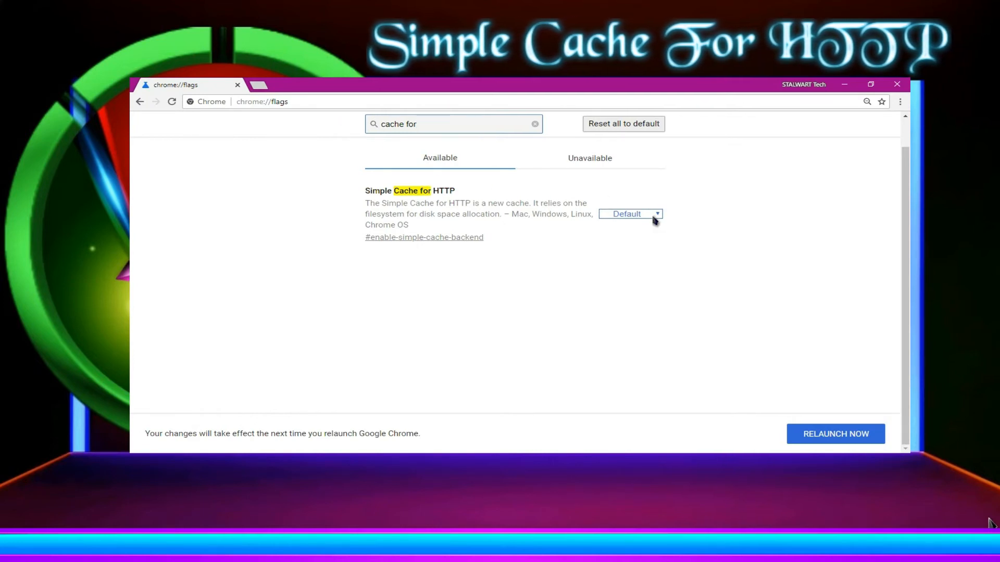
click(630, 213)
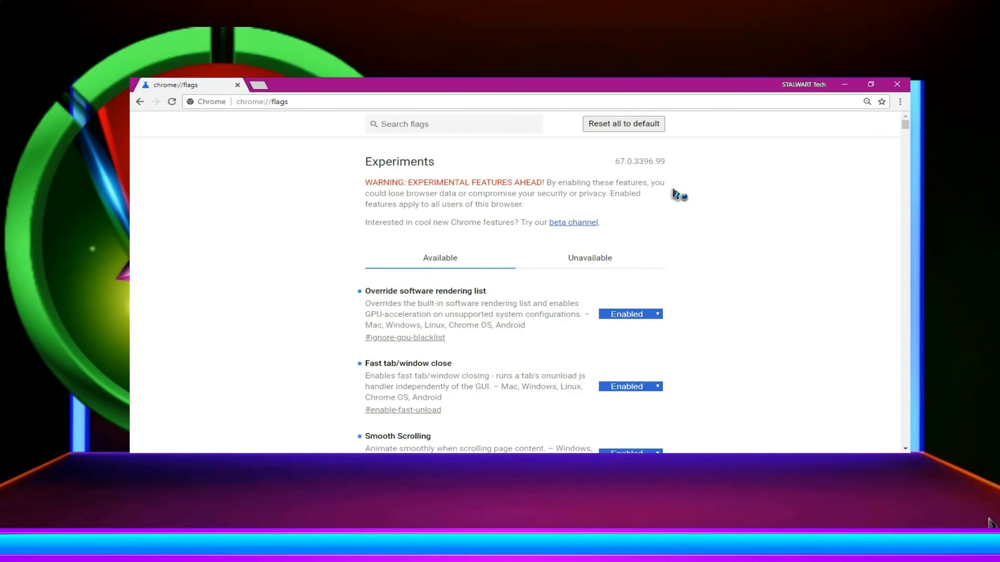
Search 'aut' and set Show Autofill predictions to Enabled
text(a)
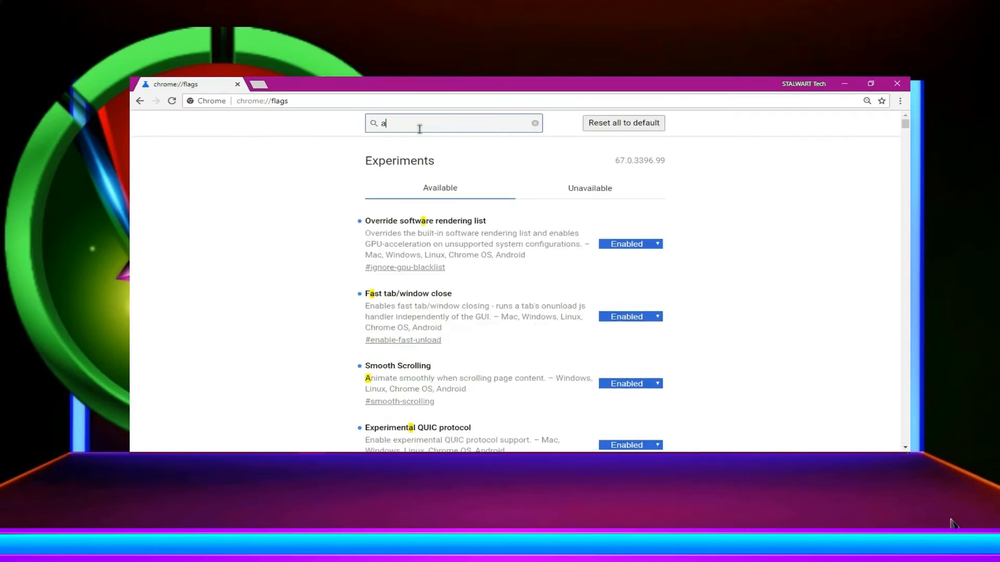
text(uto)
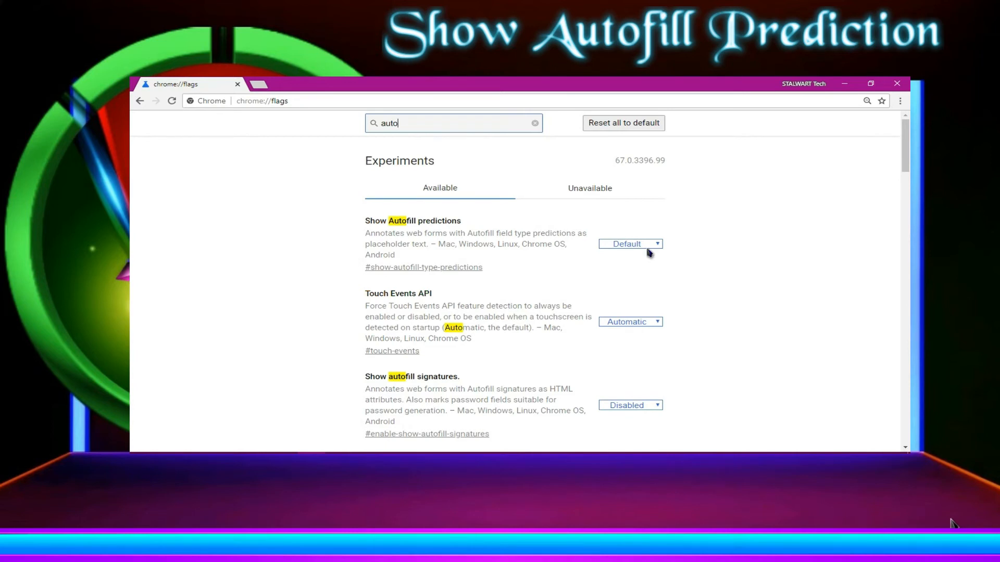
click(629, 244)
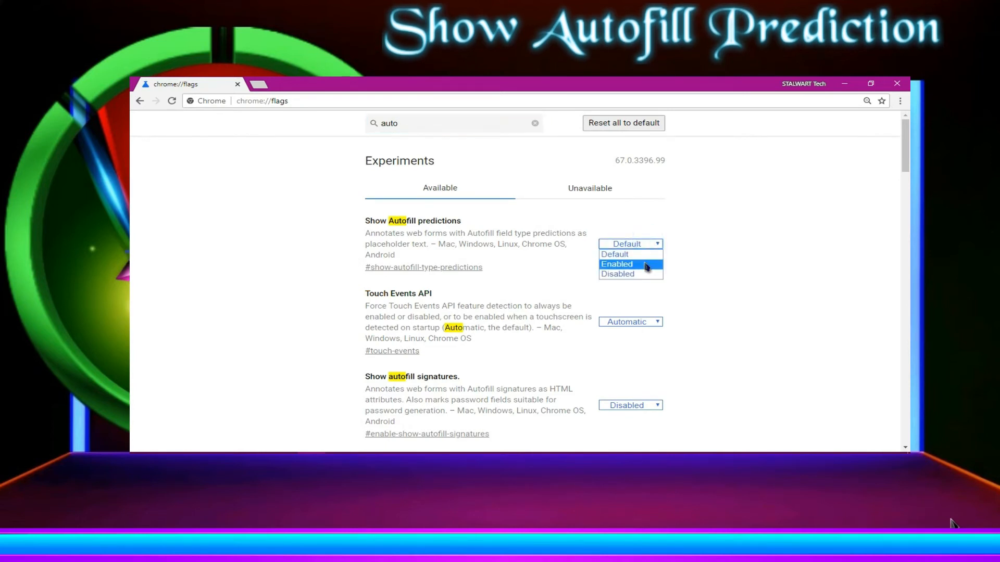
click(617, 263)
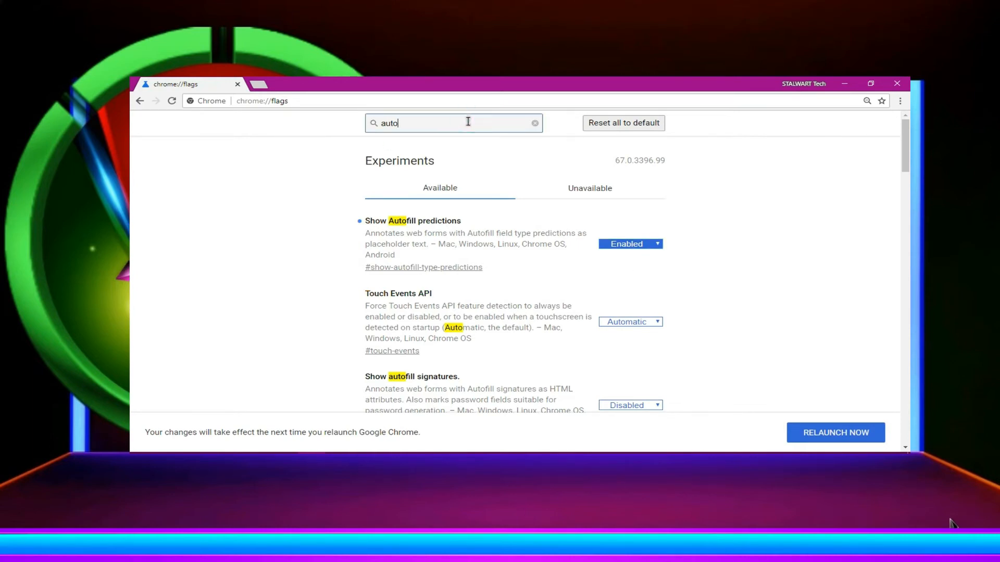
Set the Automatic tab discarding flag to Enabled
text(mat)
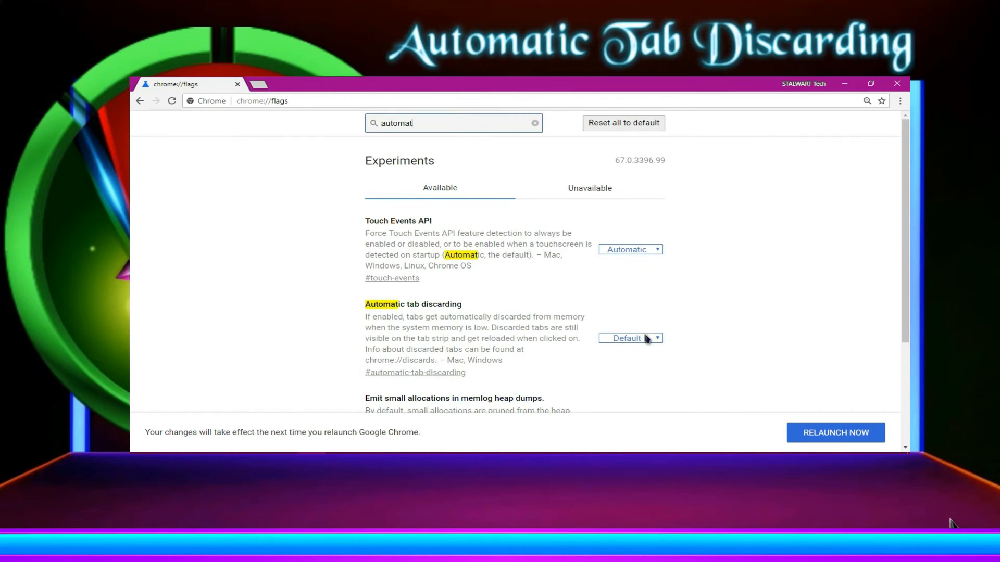
click(629, 338)
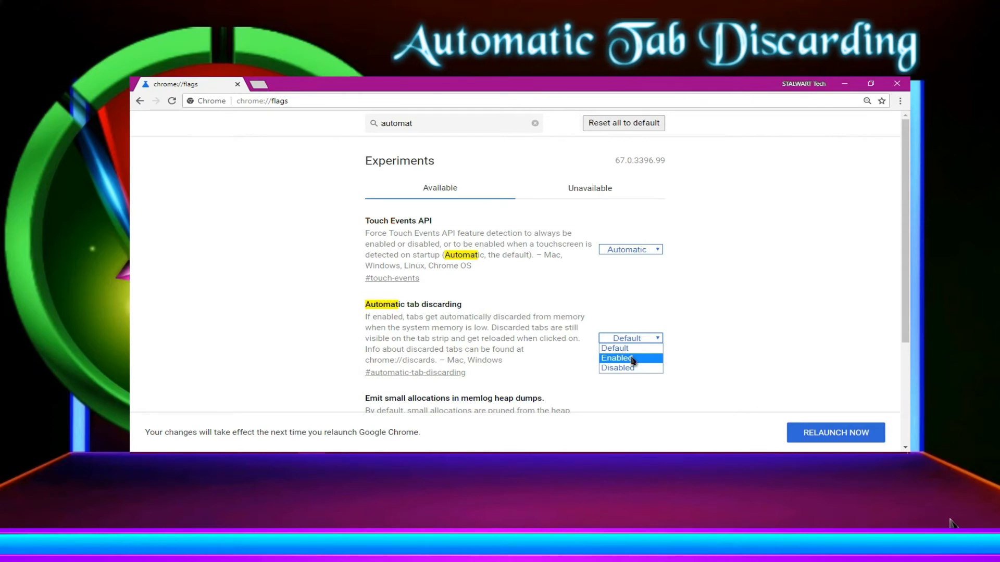
click(615, 357)
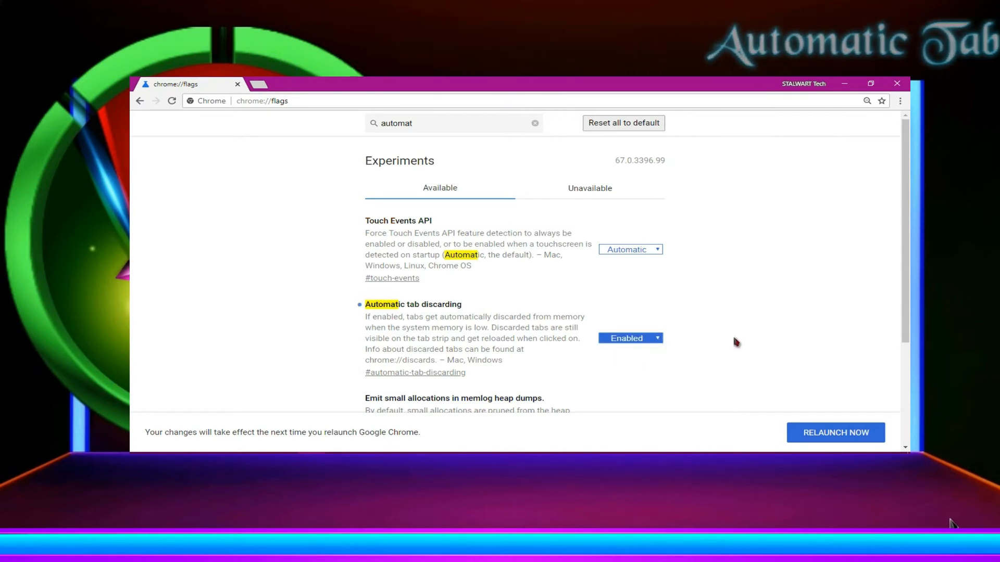
scroll(down, 3)
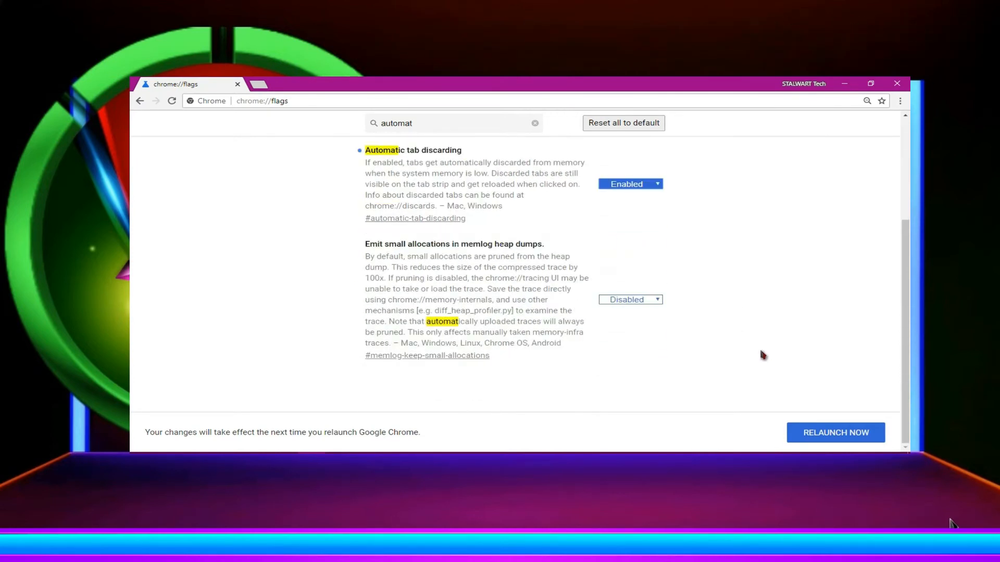
Search 'background video' and set Optimize background video playback to Enabled
click(535, 123)
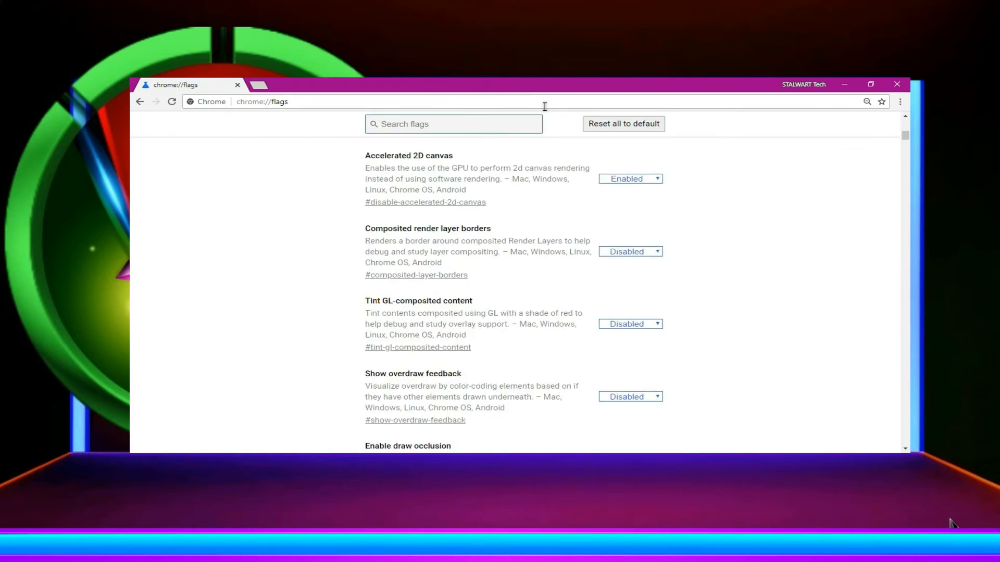
text(bac)
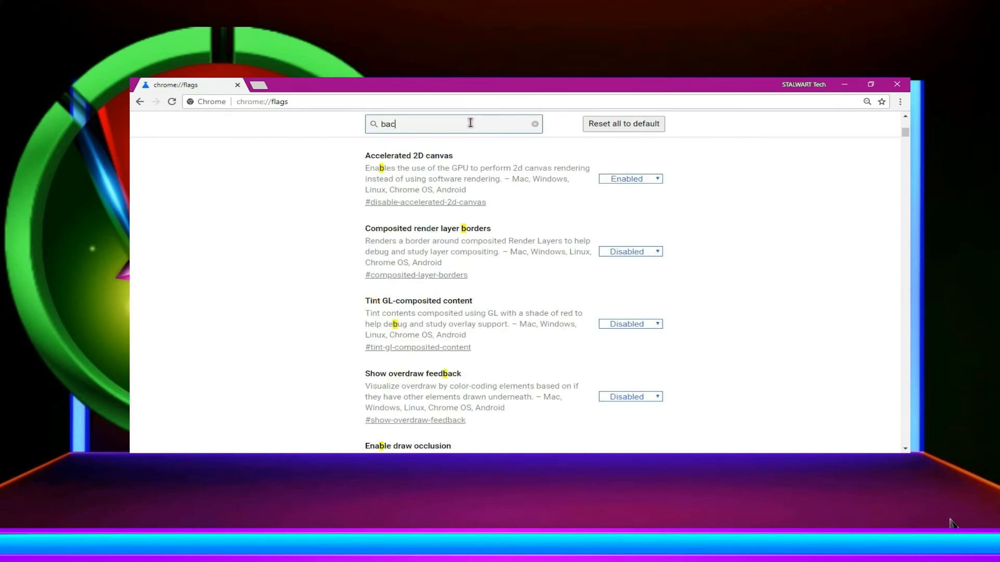
text(kgr)
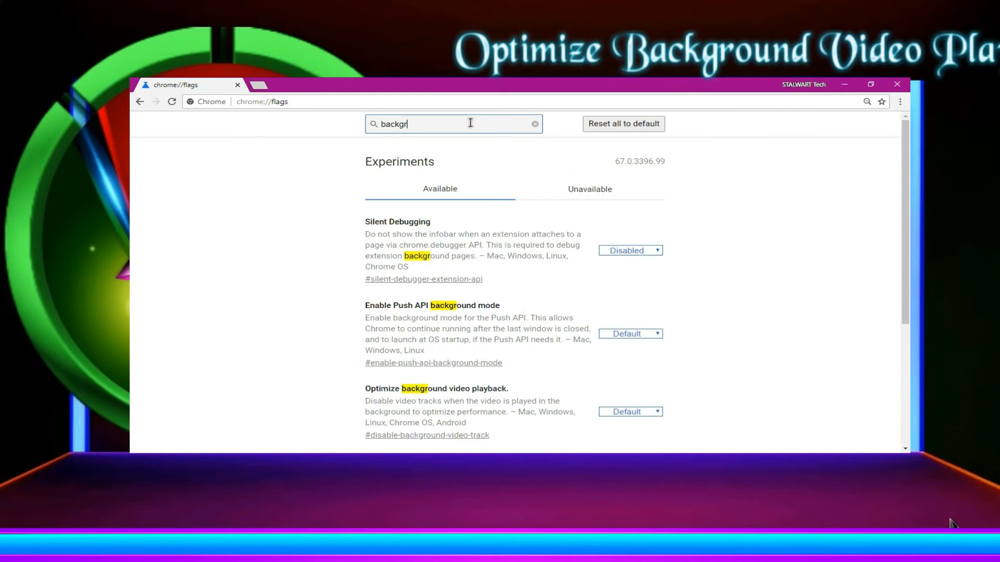
text(ound video)
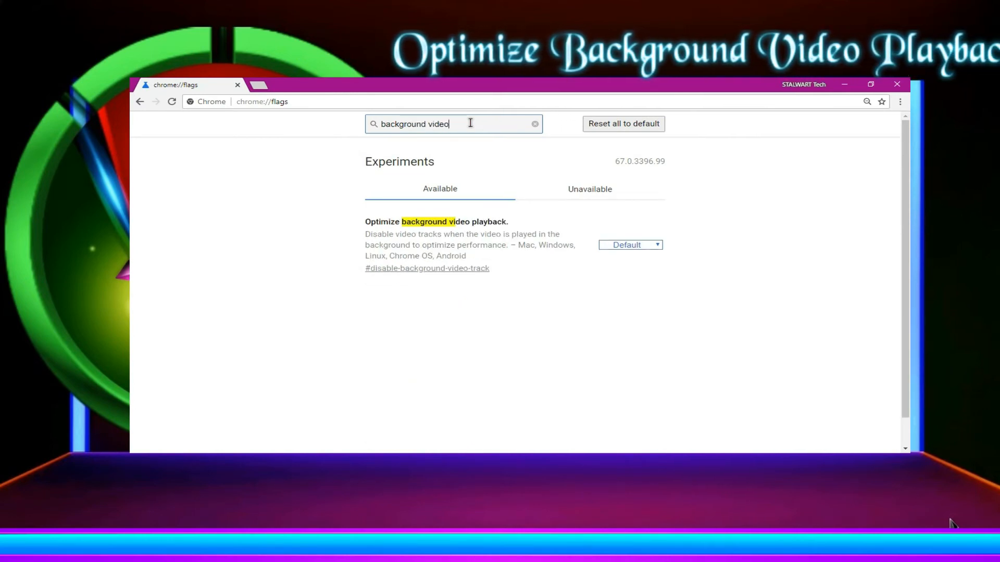
mouse_move(481, 264)
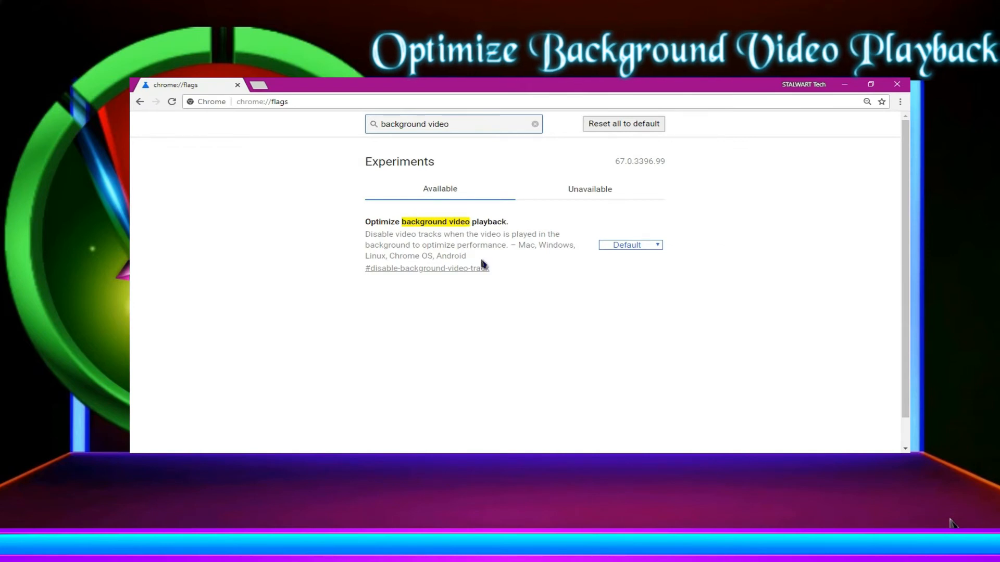
mouse_move(502, 258)
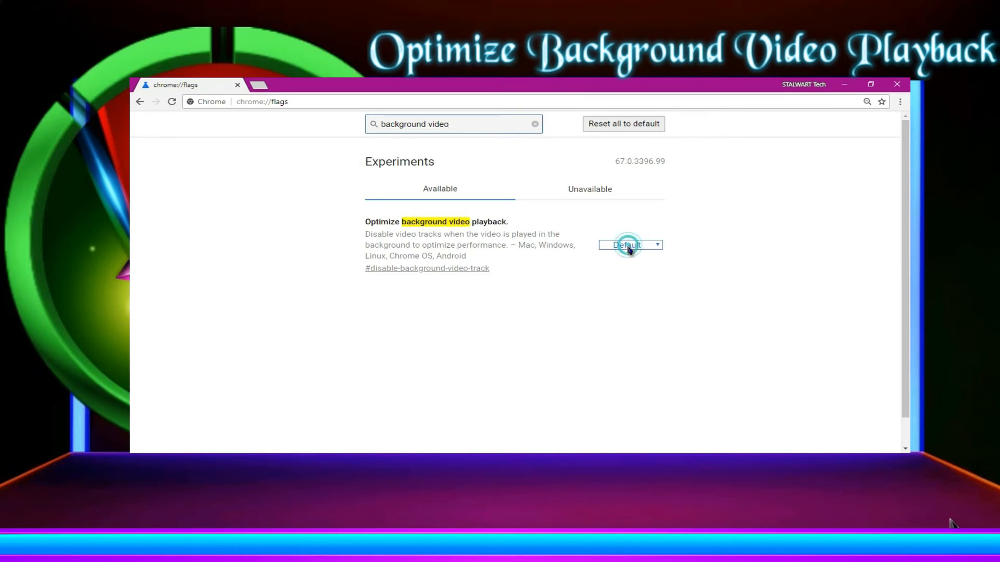
click(629, 245)
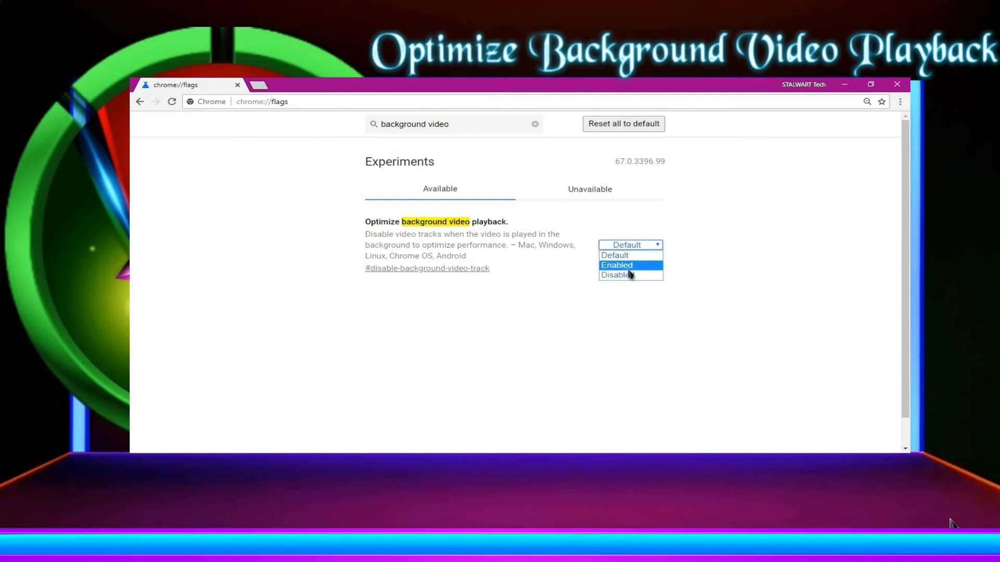
click(616, 265)
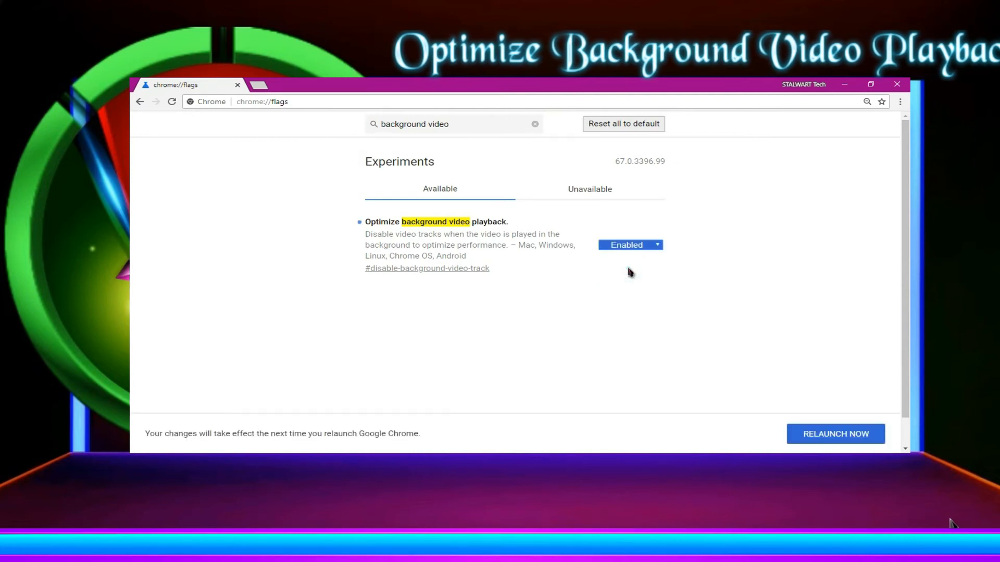
mouse_move(570, 277)
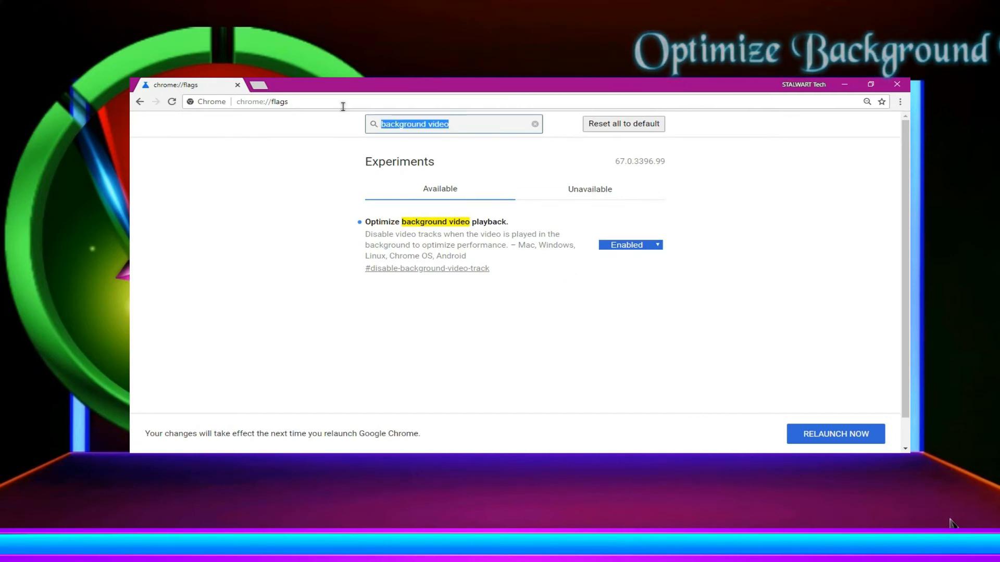
Search 'raster th' and set Number of raster threads to 4
text(r)
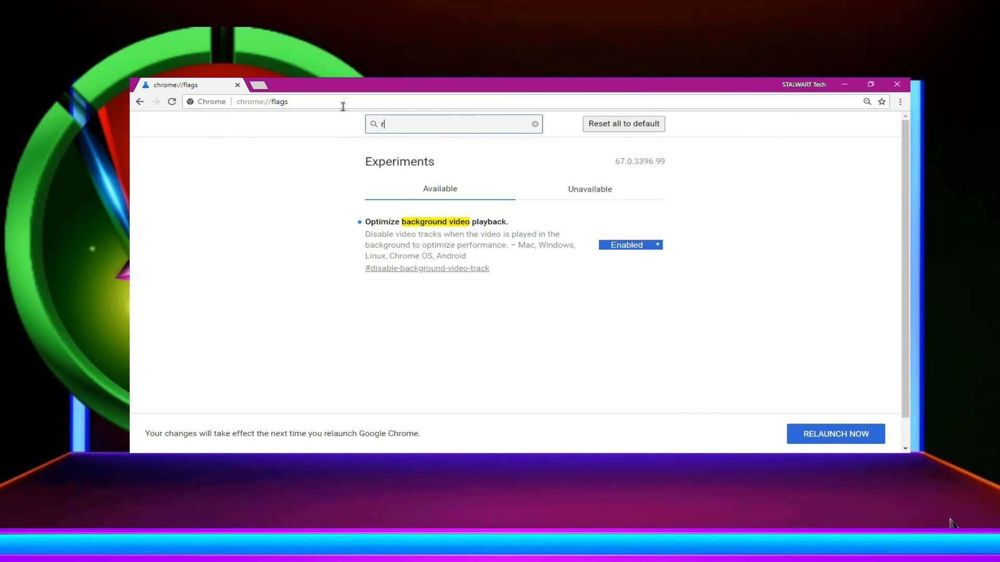
text(aster)
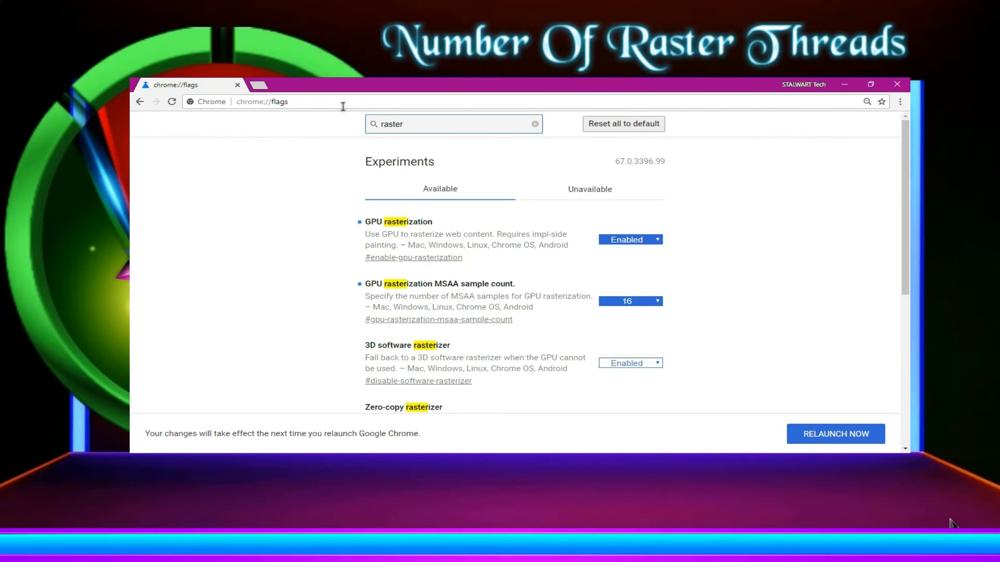
text(th)
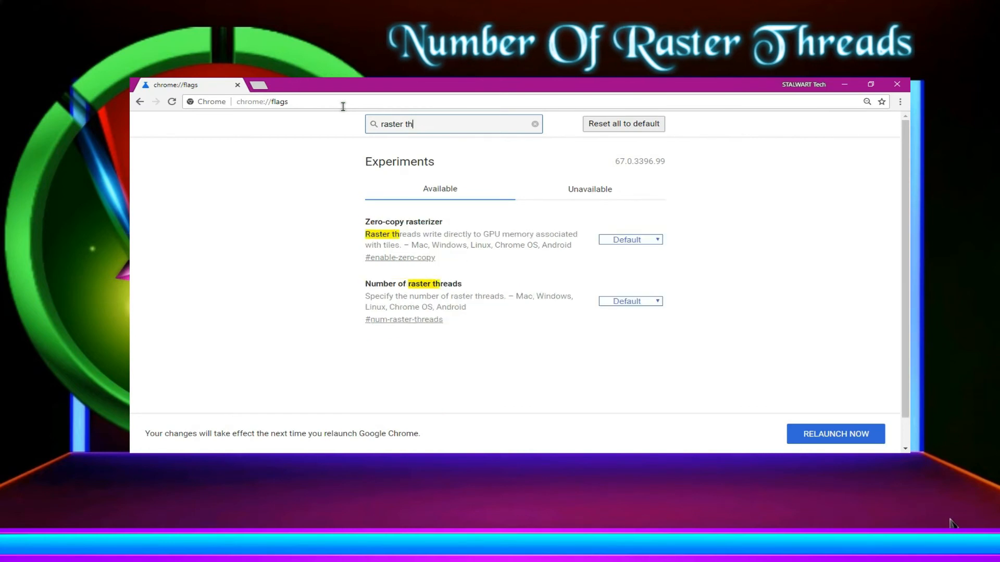
mouse_move(548, 291)
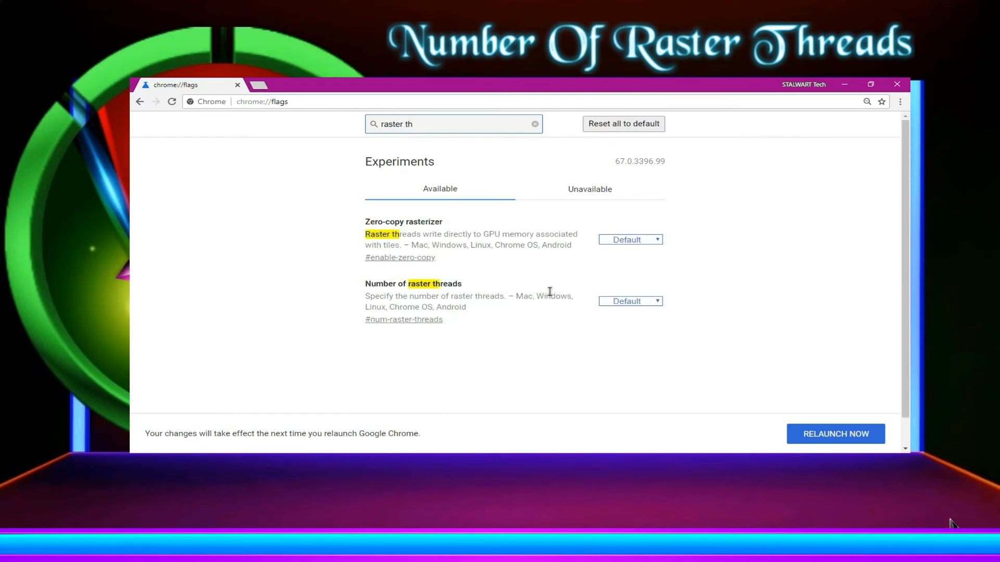
click(630, 301)
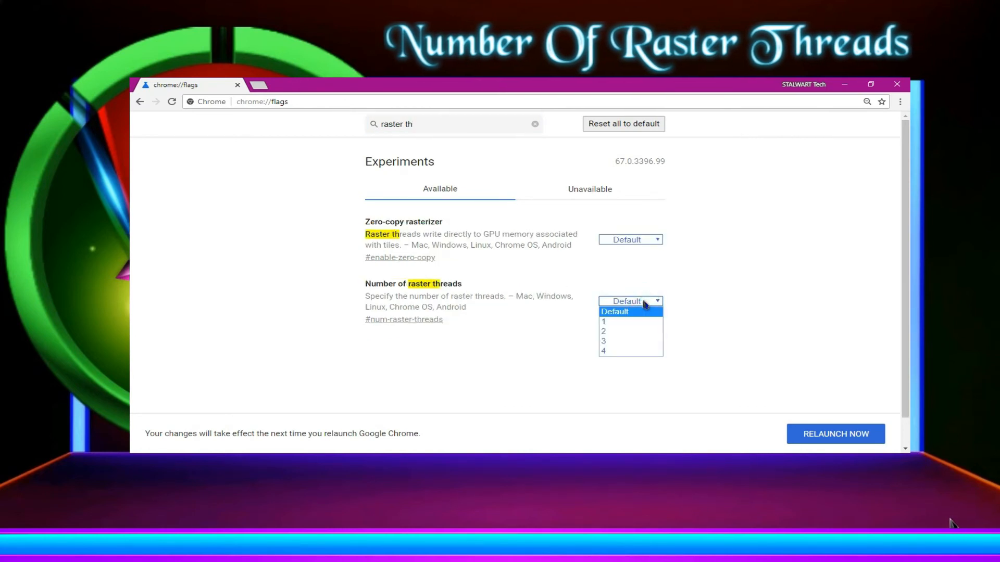
mouse_move(628, 351)
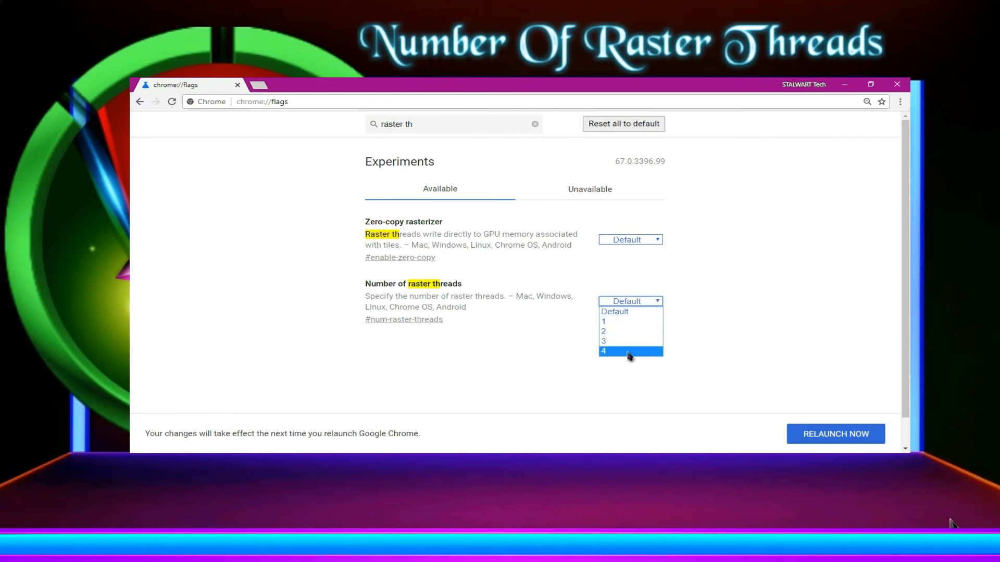
click(603, 351)
text(memor)
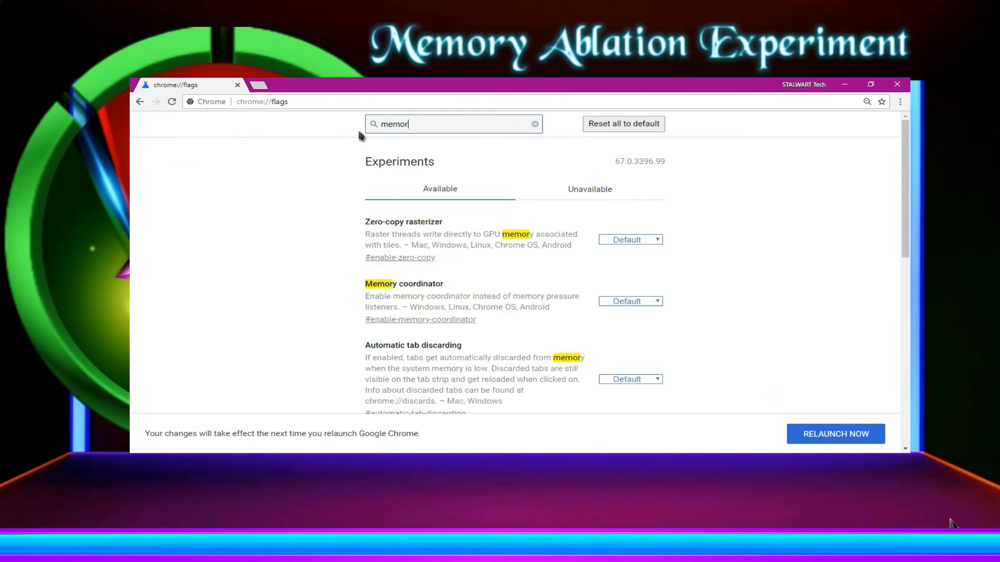
Set the Memory ablation experiment to Enabled 100 MiB (RAM >= 4096)
text(y)
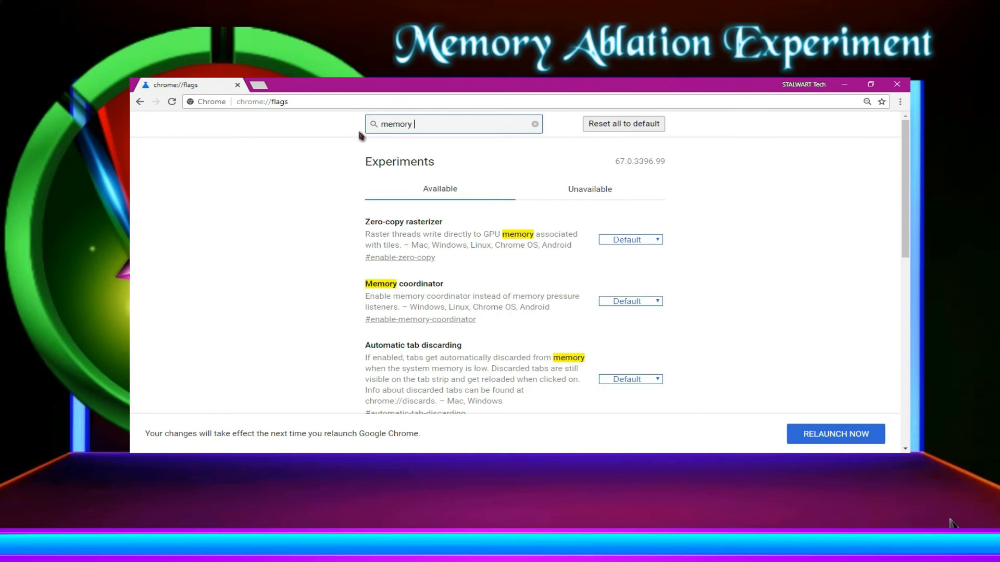
text(abl)
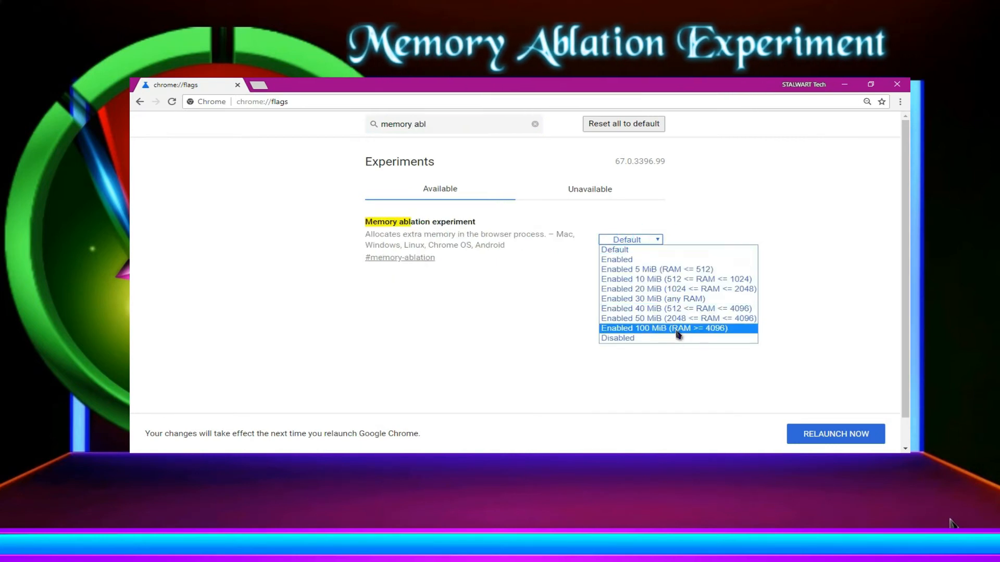
click(671, 328)
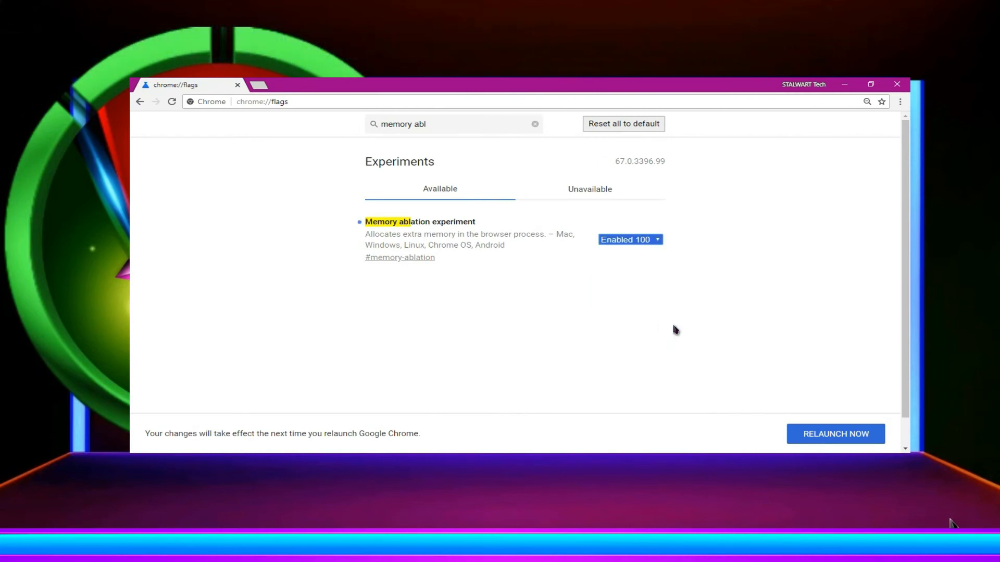
triple_click(453, 124)
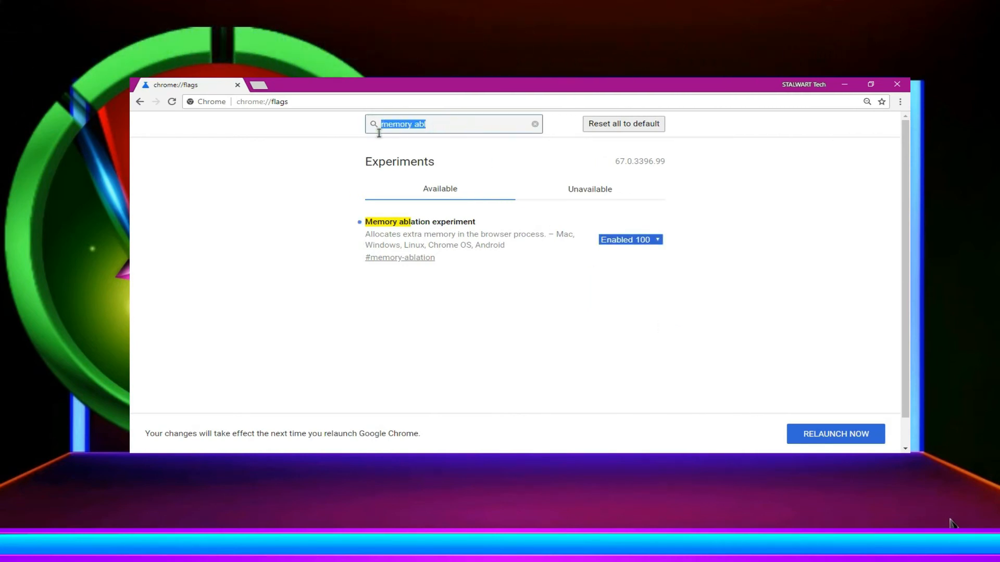
Search 'font' and set FontCache scaling to Enabled
text(font)
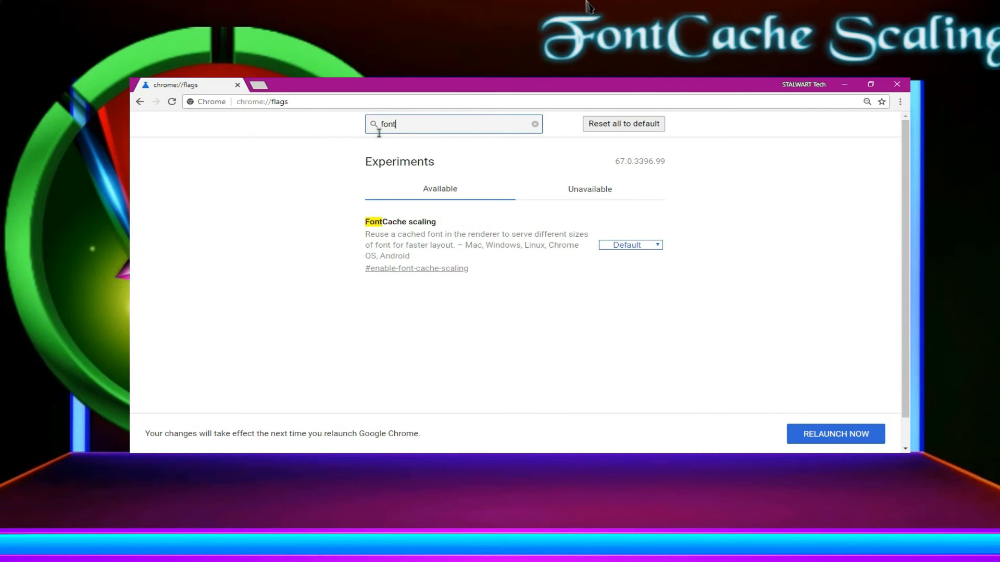
mouse_move(521, 280)
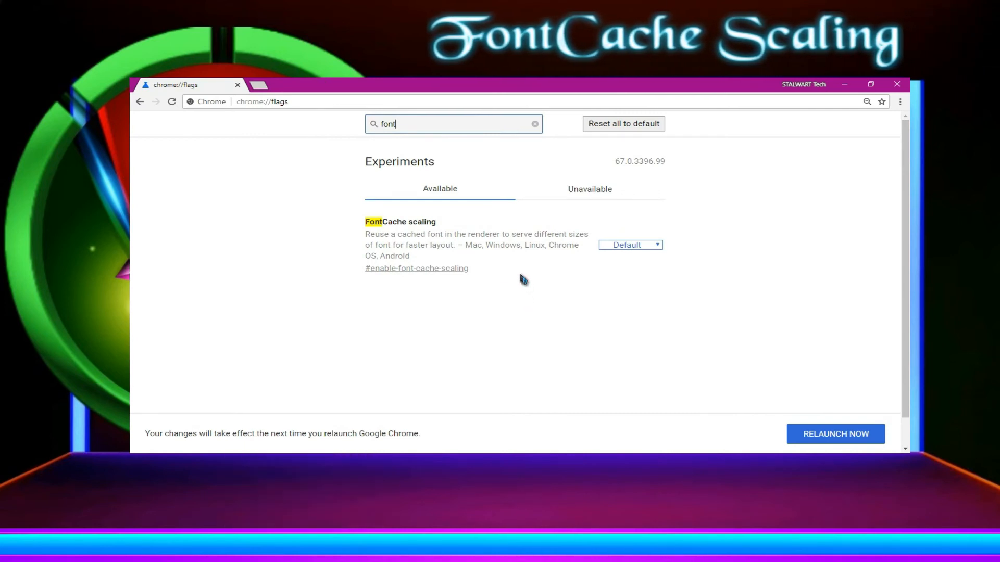
mouse_move(635, 279)
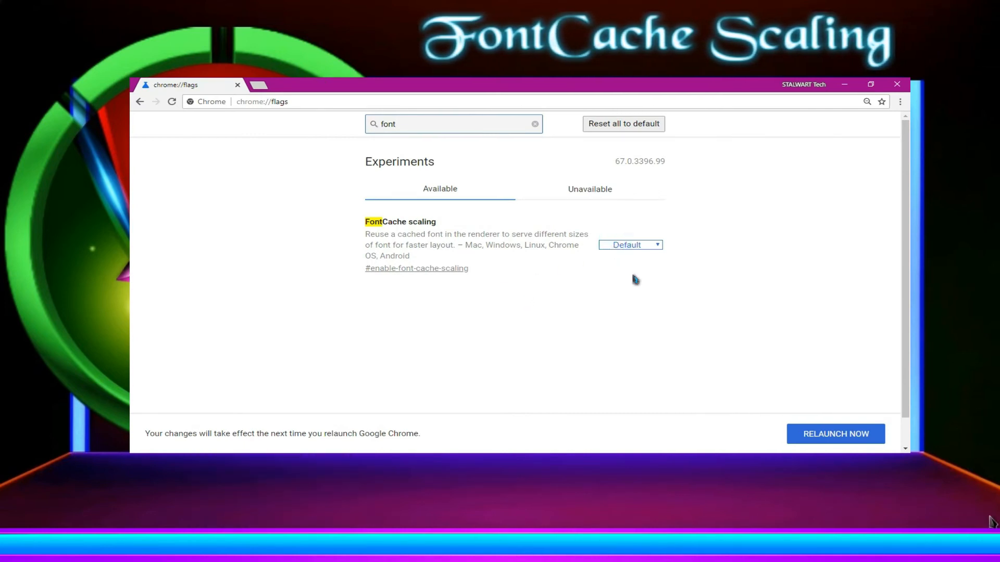
click(629, 244)
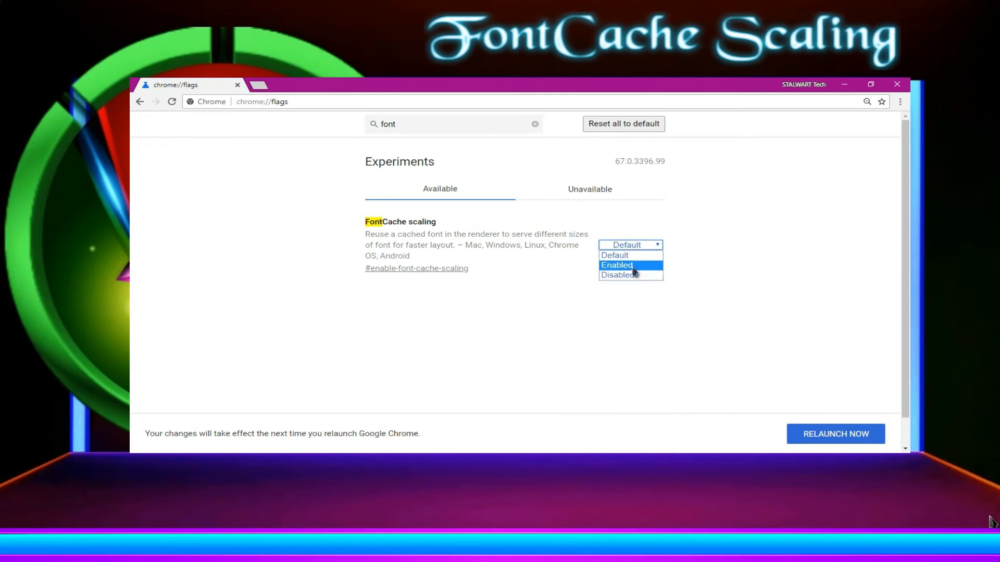
click(617, 266)
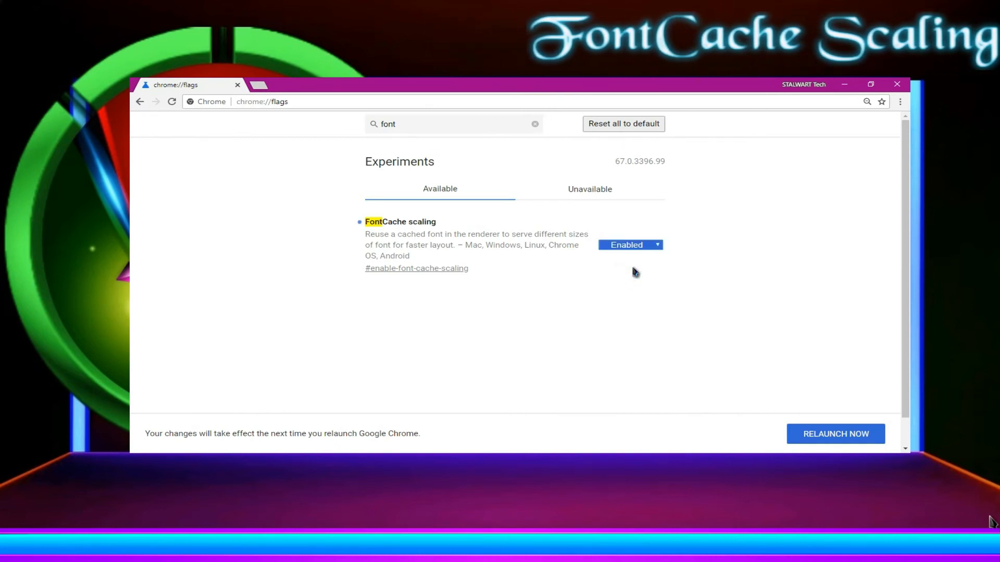
mouse_move(604, 274)
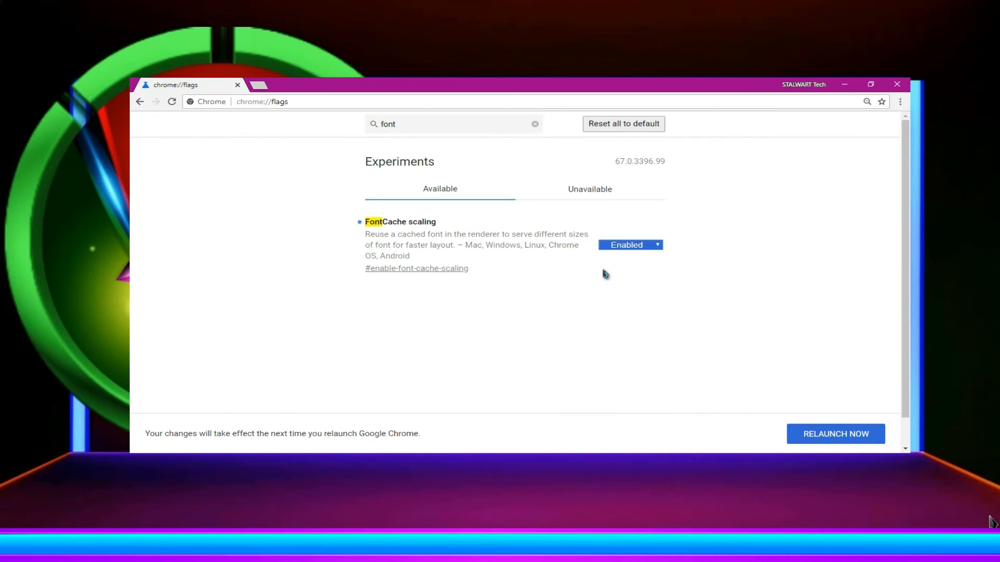
mouse_move(572, 243)
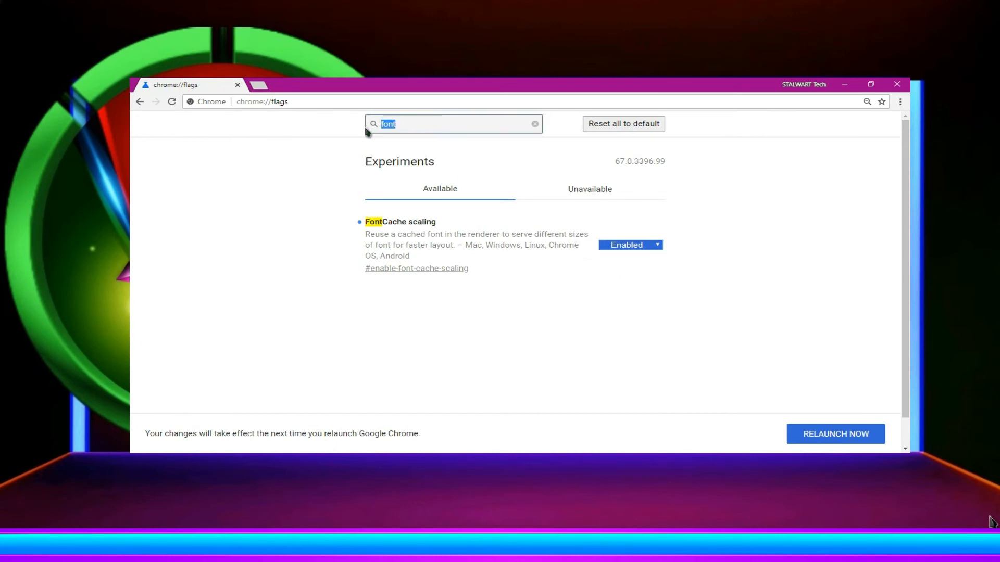
Search 'raster' and set Zero-copy rasterizer to Enabled
text(raster)
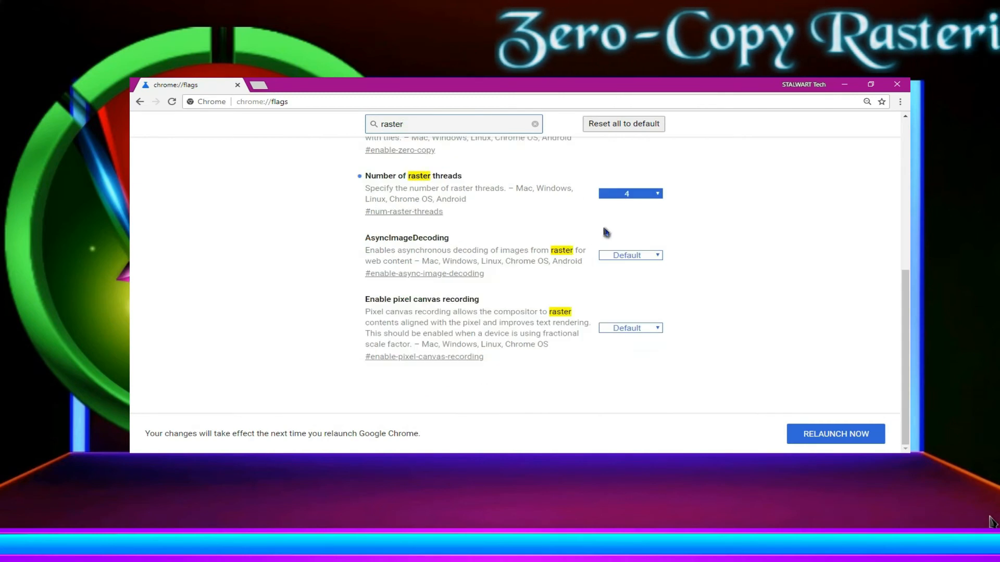
scroll(up, 3)
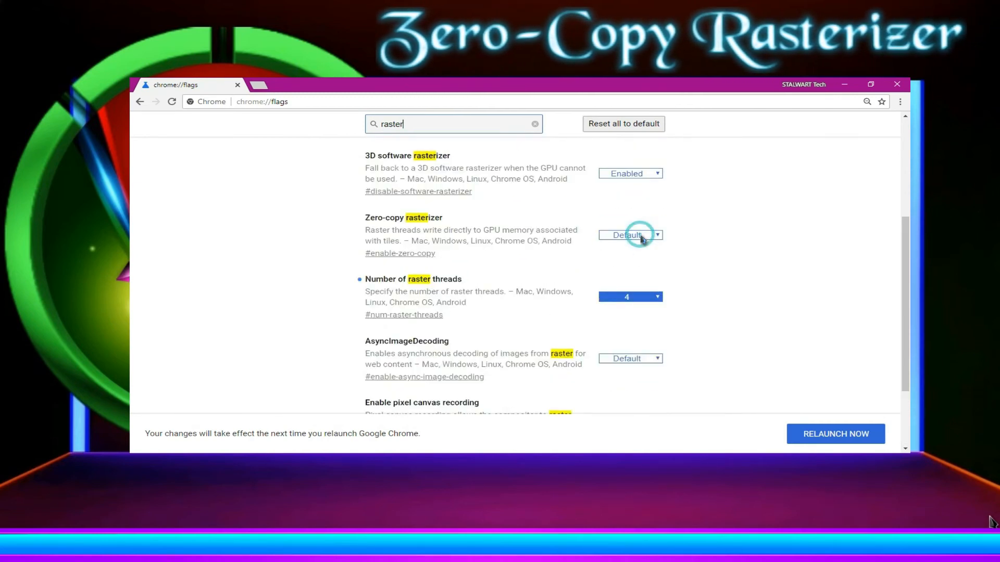
click(629, 235)
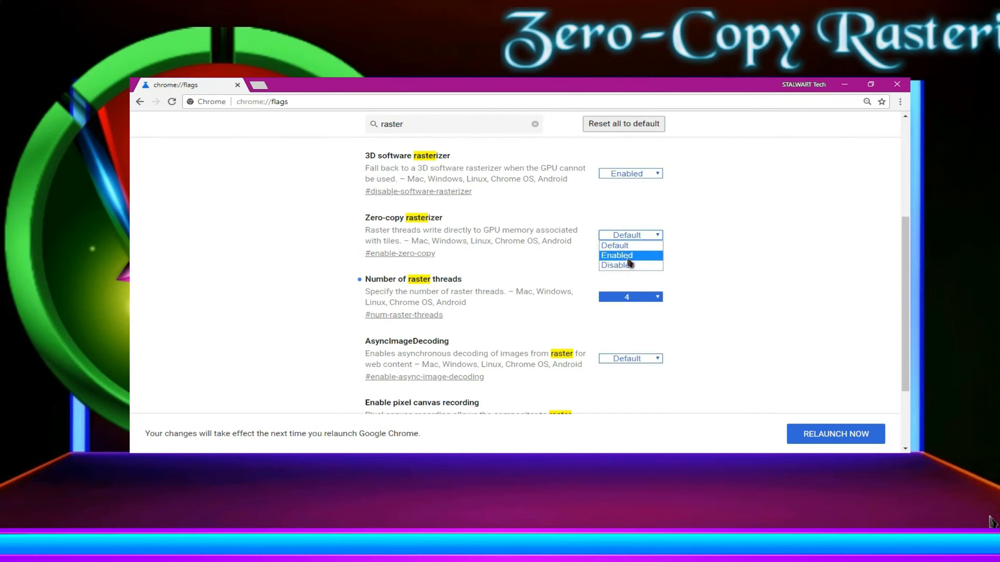
click(616, 255)
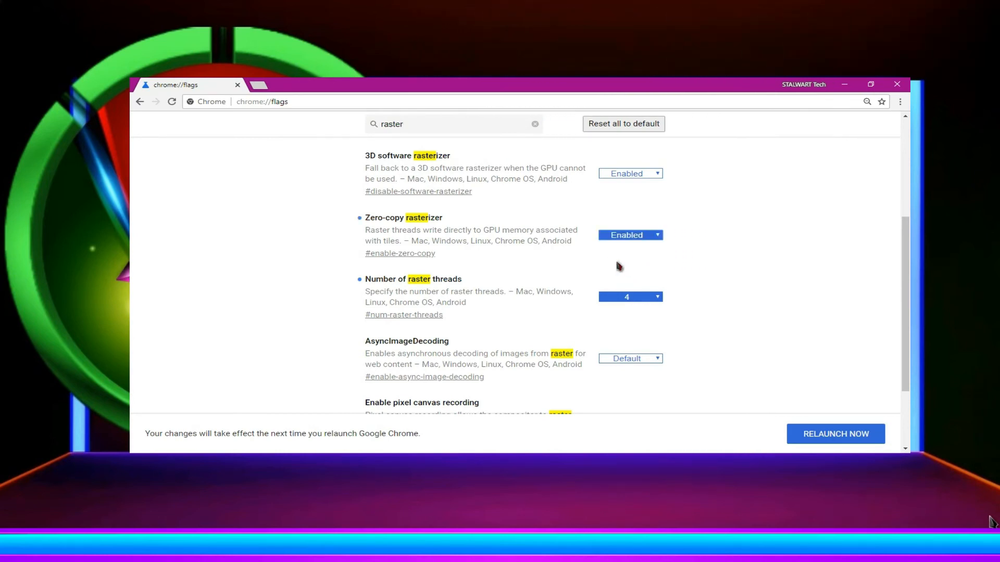
scroll(down, 3)
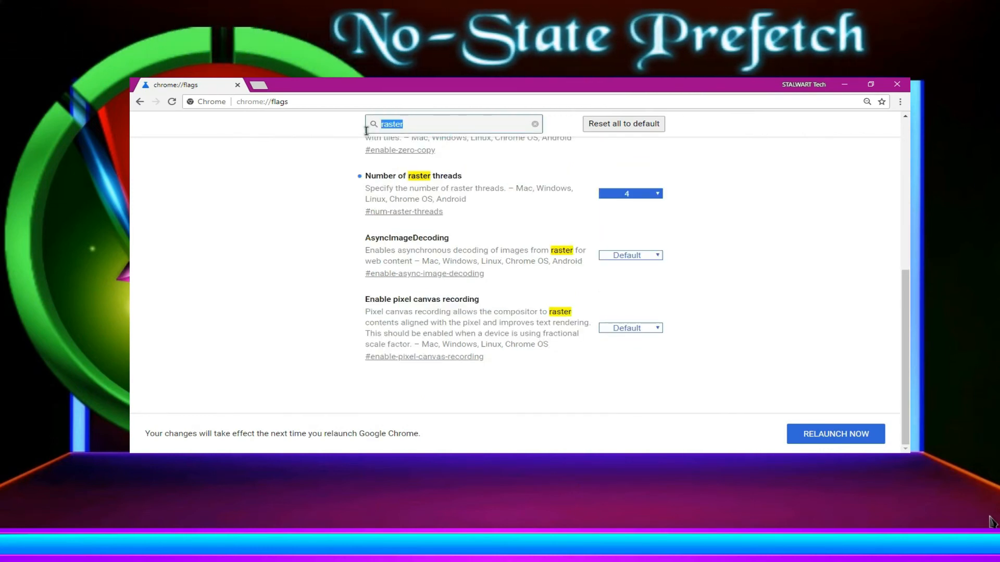
Search 'prefetch' and set No-State Prefetch to Enabled Prerender
text(prefet)
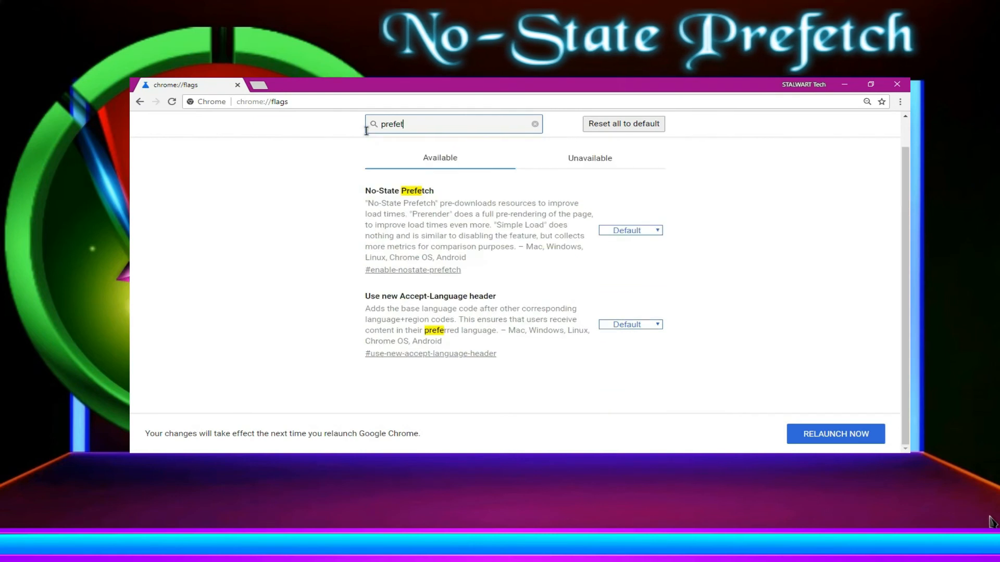
text(ch)
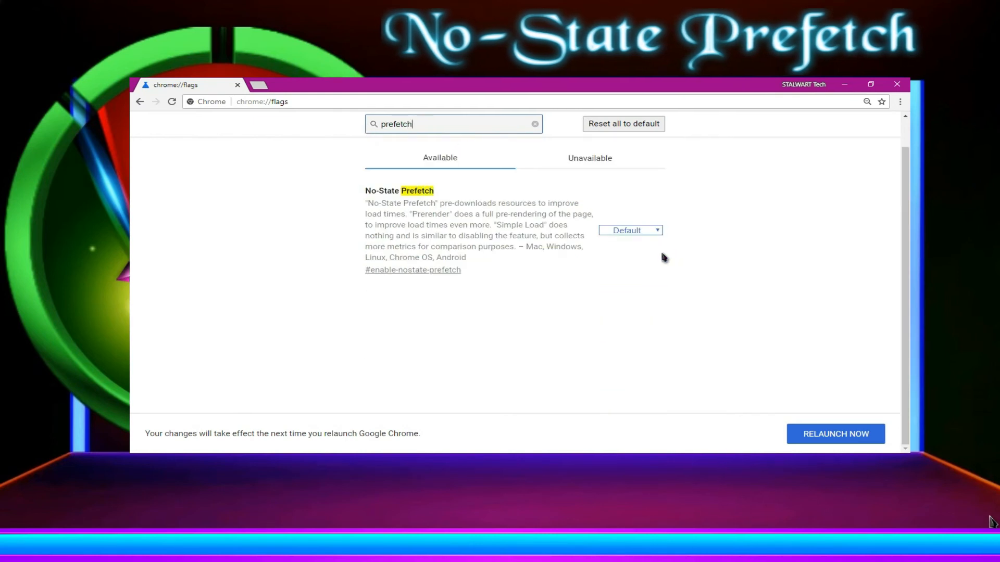
click(629, 230)
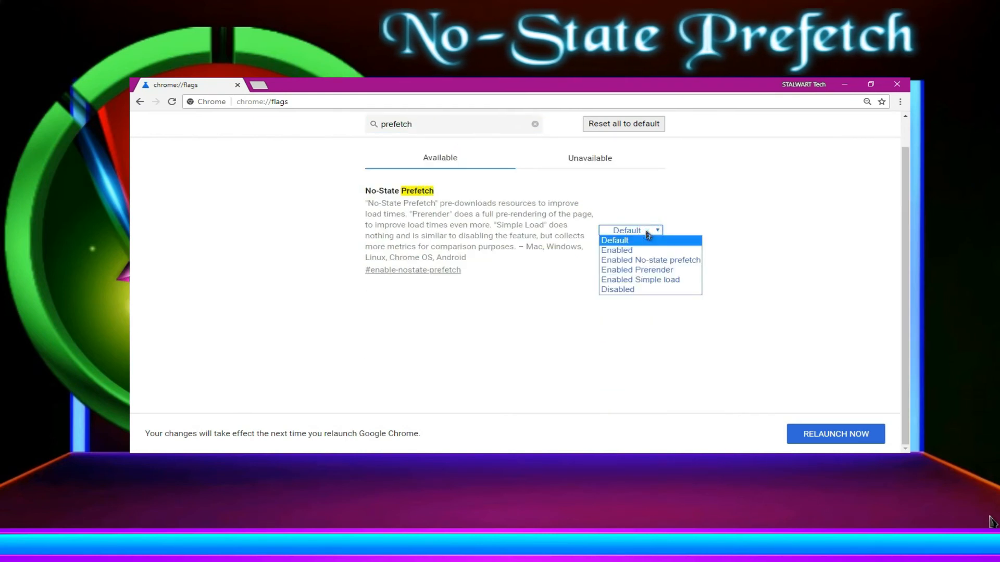
click(635, 269)
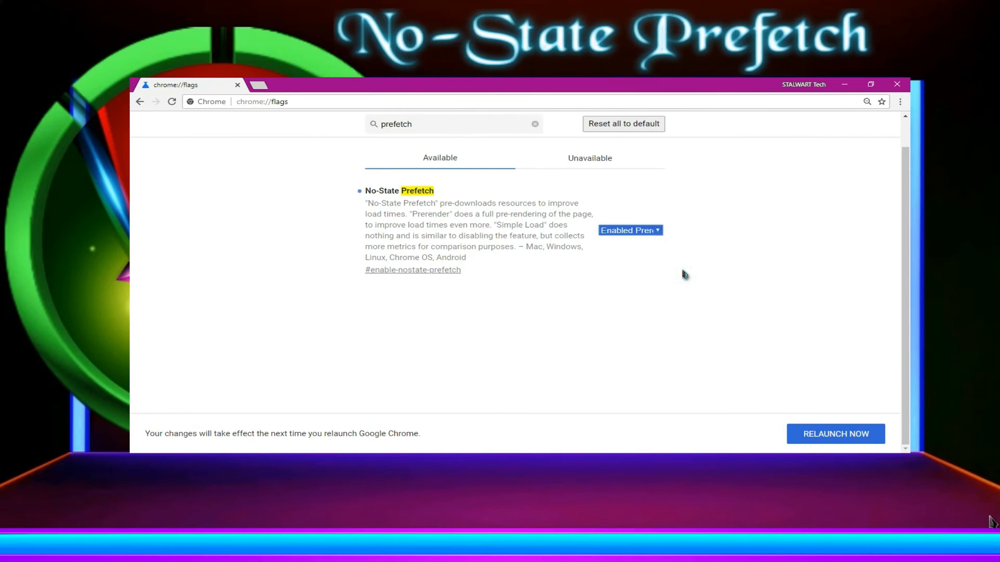
mouse_move(515, 351)
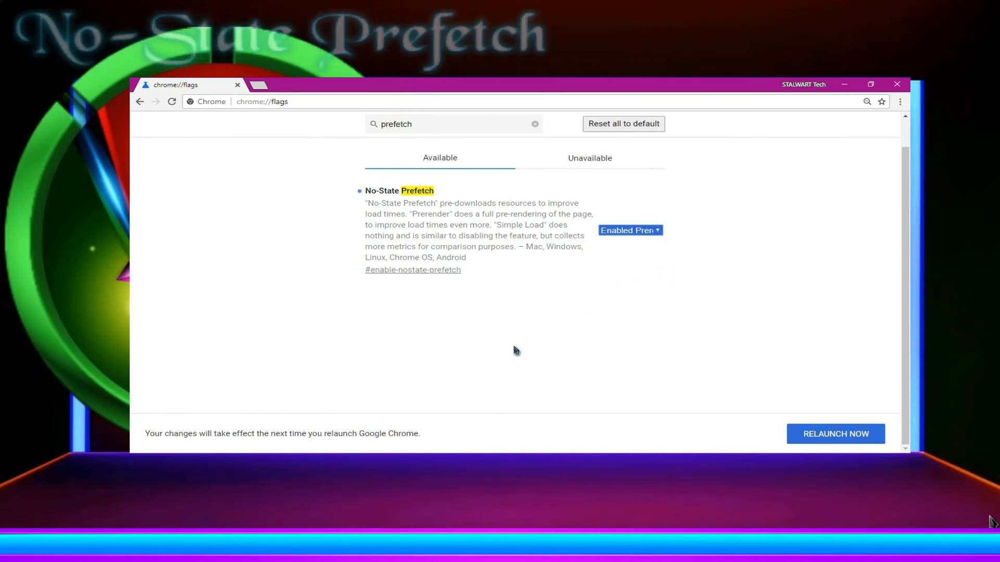
Search 'omnibox' and set Omnibox UI Narrow Dropdown to Enabled
triple_click(453, 124)
text(omni)
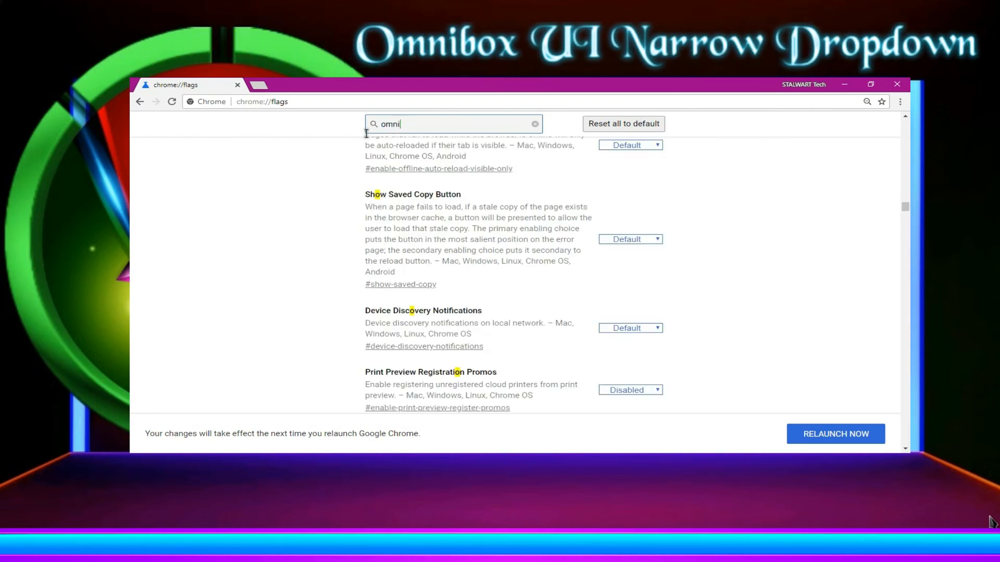
text(box)
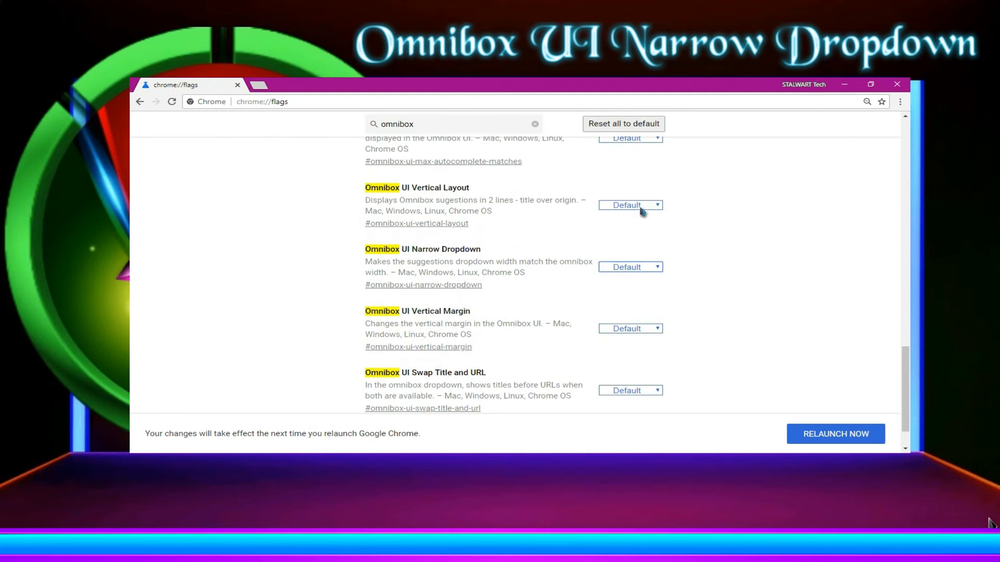
click(629, 267)
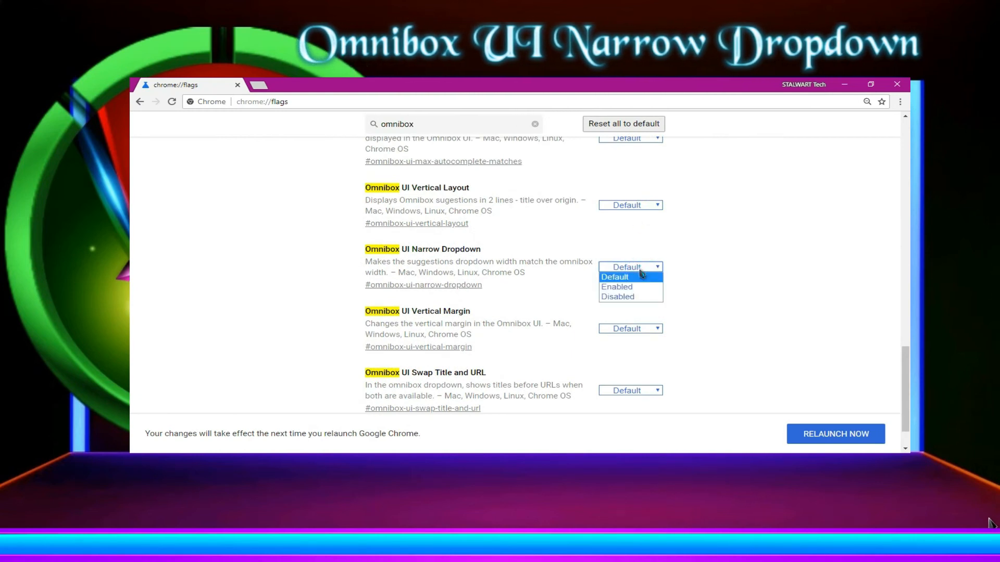
click(615, 287)
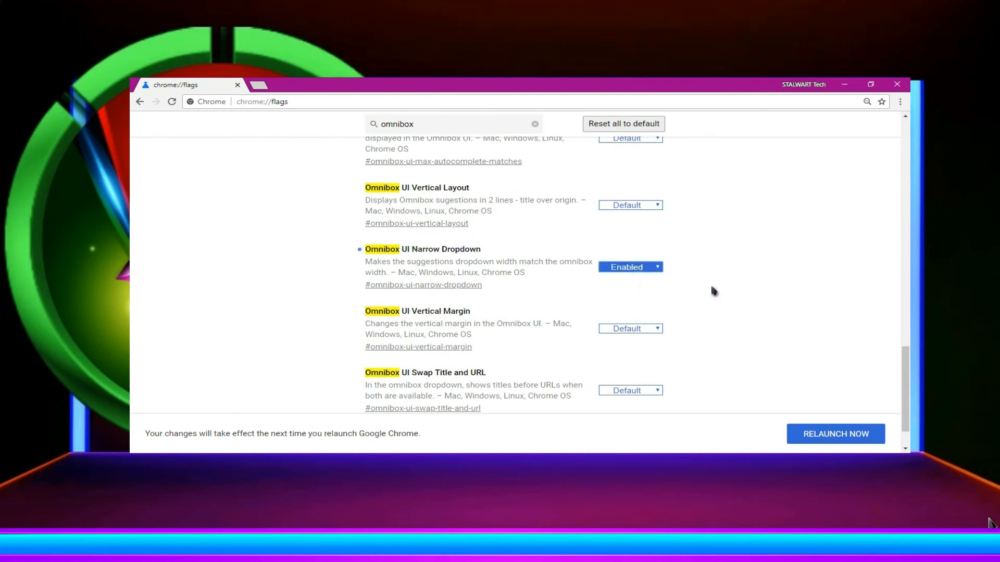
Search 'scroll pre' and set Scroll prediction to Enabled
triple_click(453, 124)
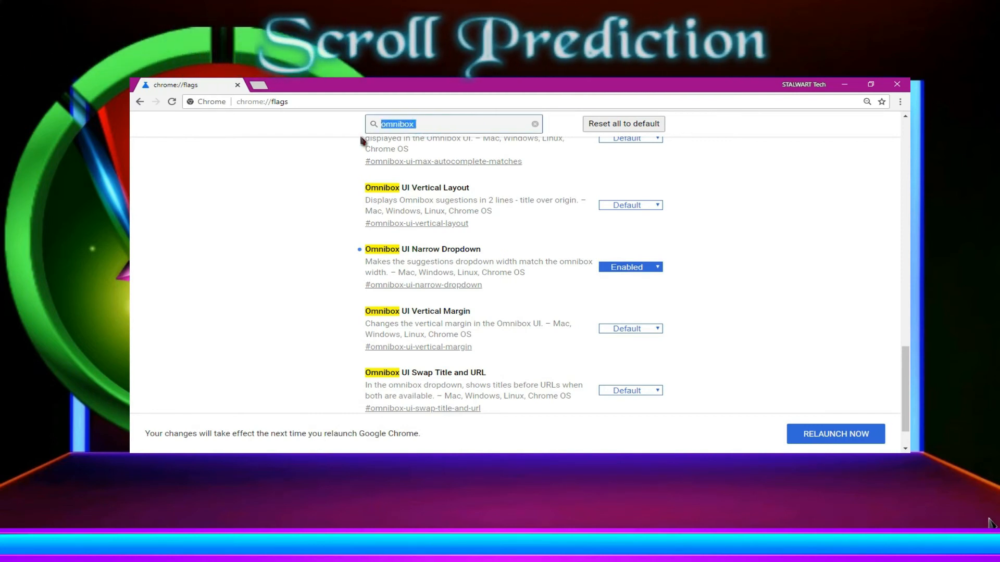
text(scroll)
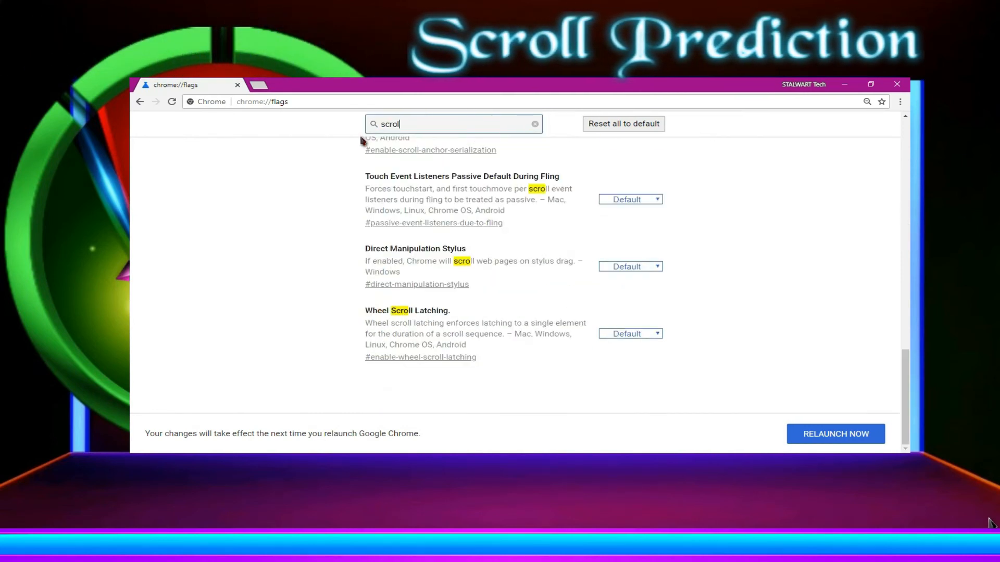
text(pre)
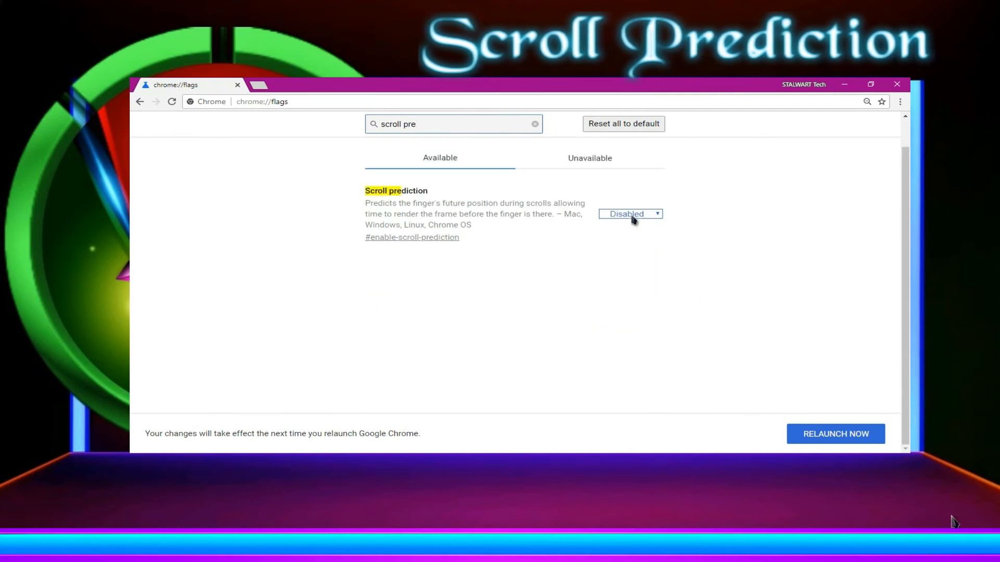
click(629, 213)
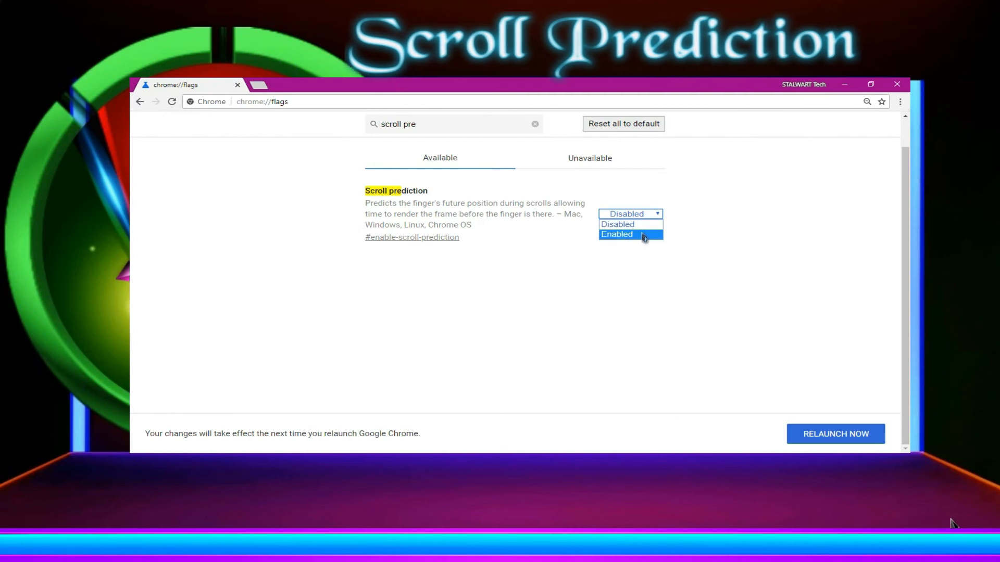
click(616, 235)
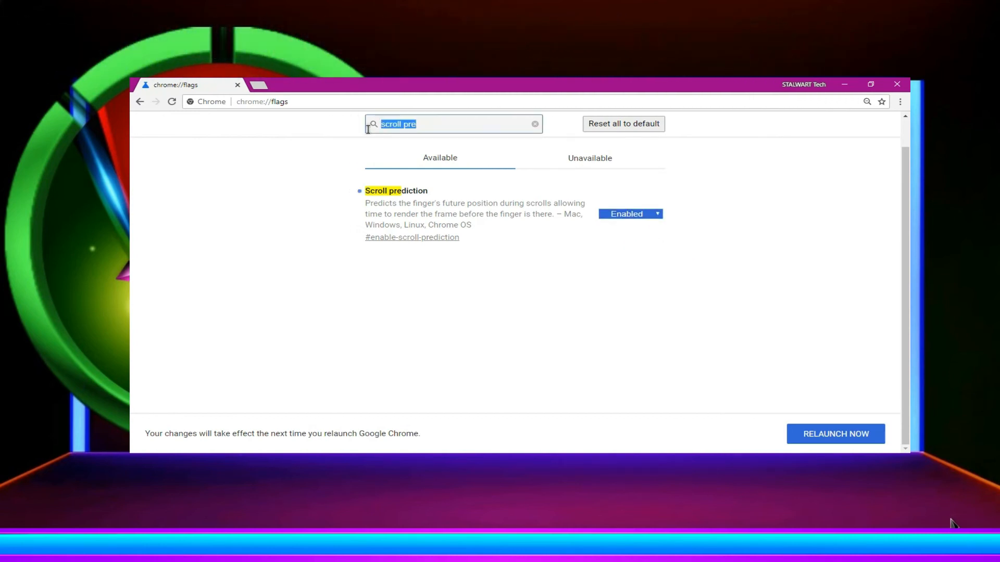
Search 'tab audio' and set Tab audio muting UI control to Enabled
text(t)
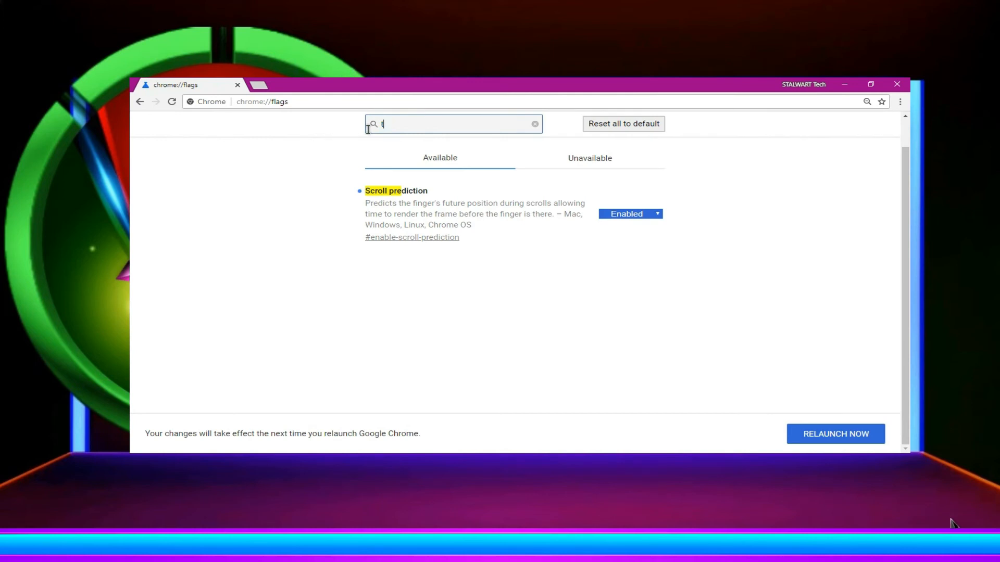
text(ab)
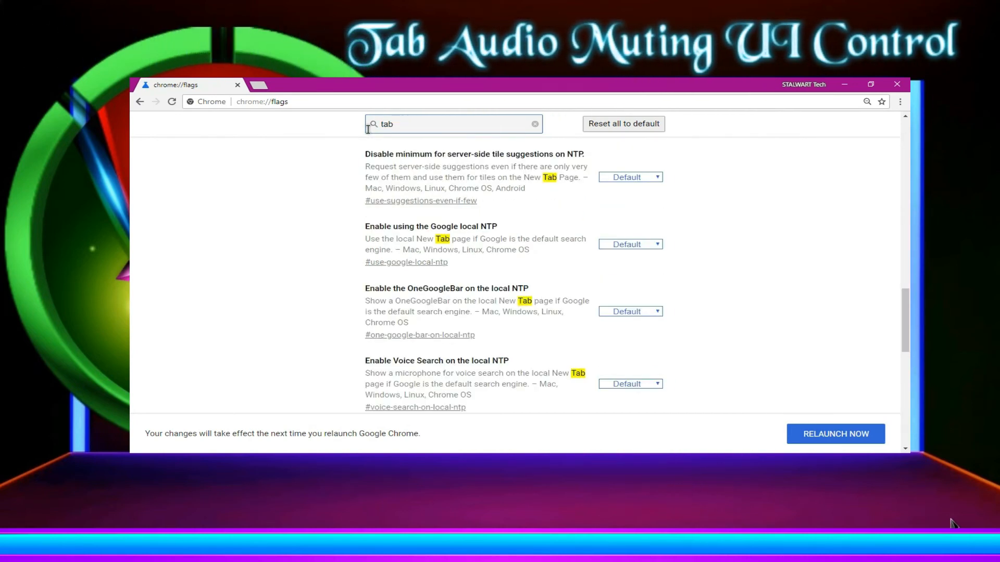
text(a)
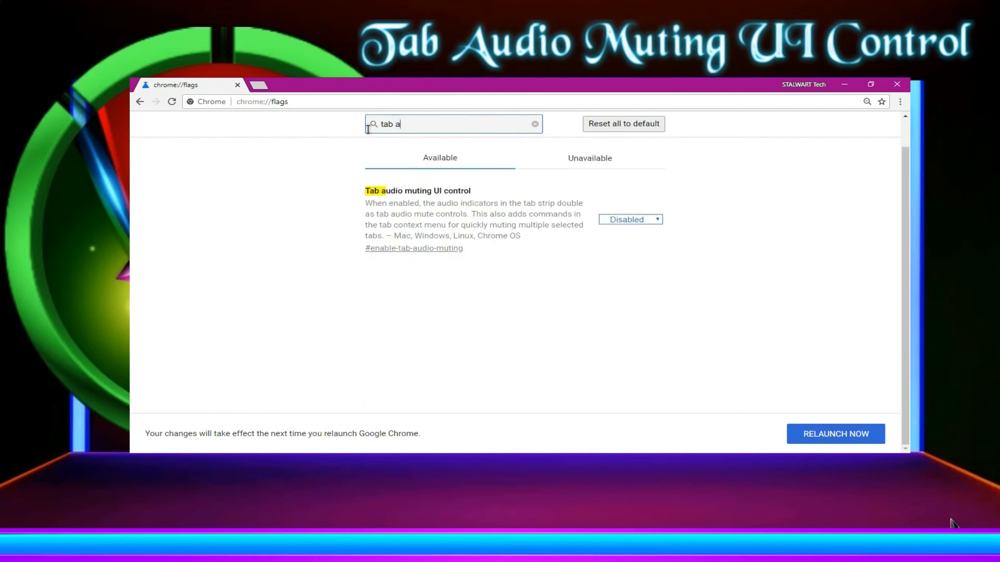
text(udio)
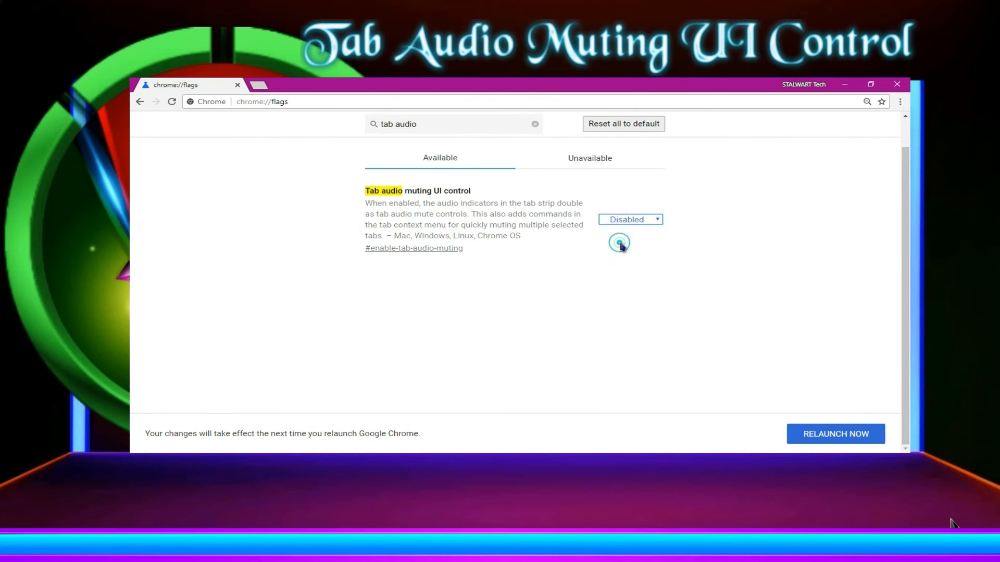
click(630, 220)
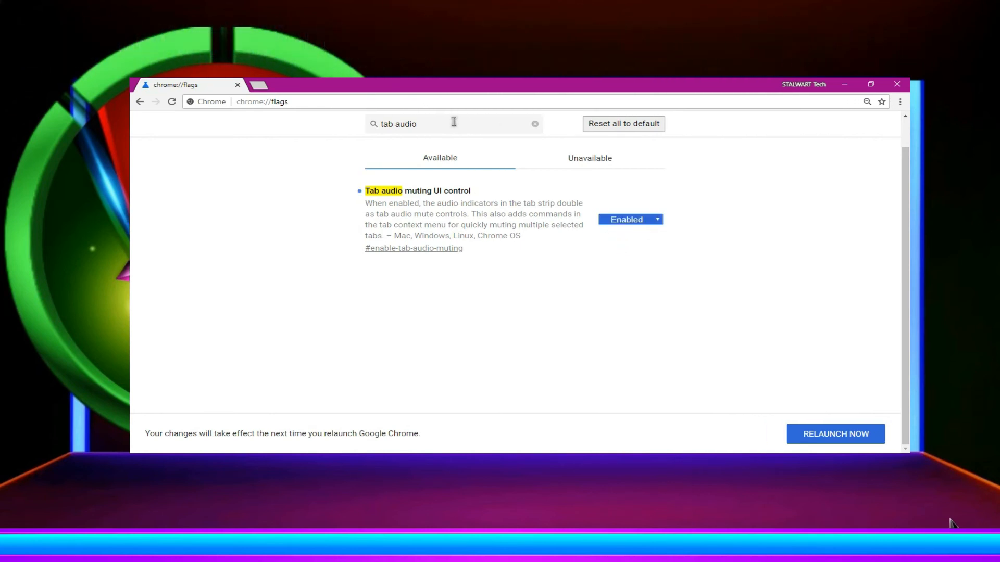
triple_click(453, 123)
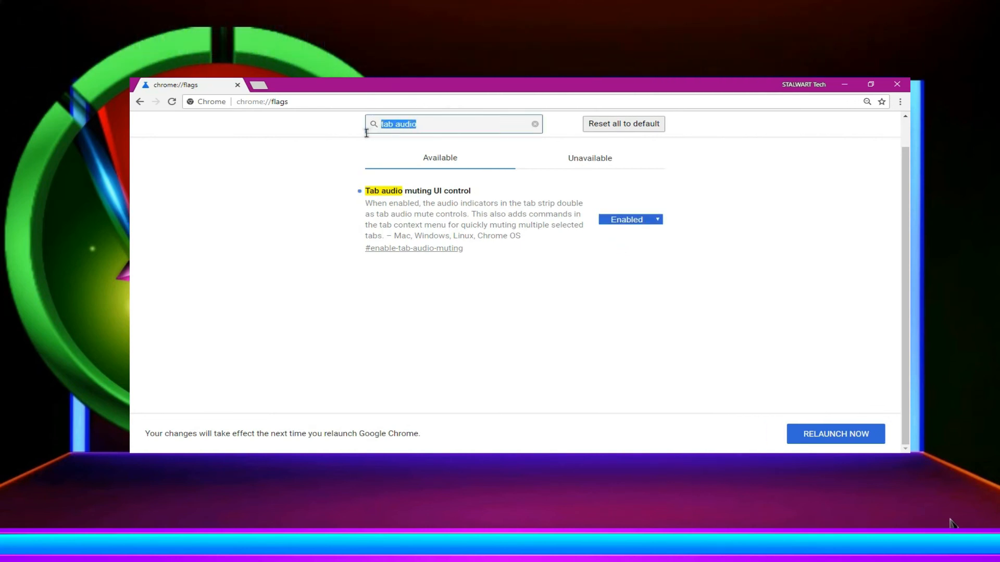
Search 'para' and set Parallel downloading to Enabled
text(p)
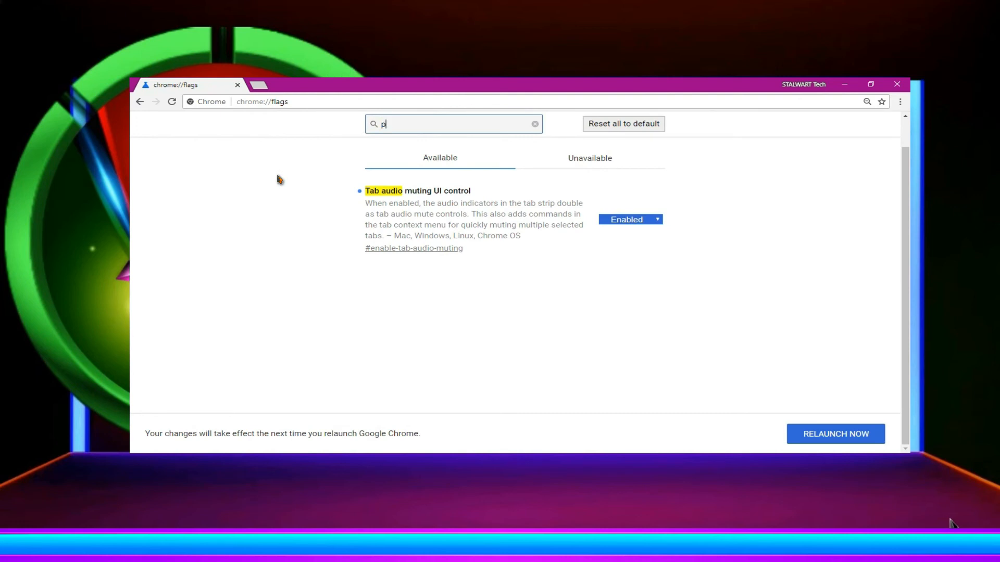
text(ar)
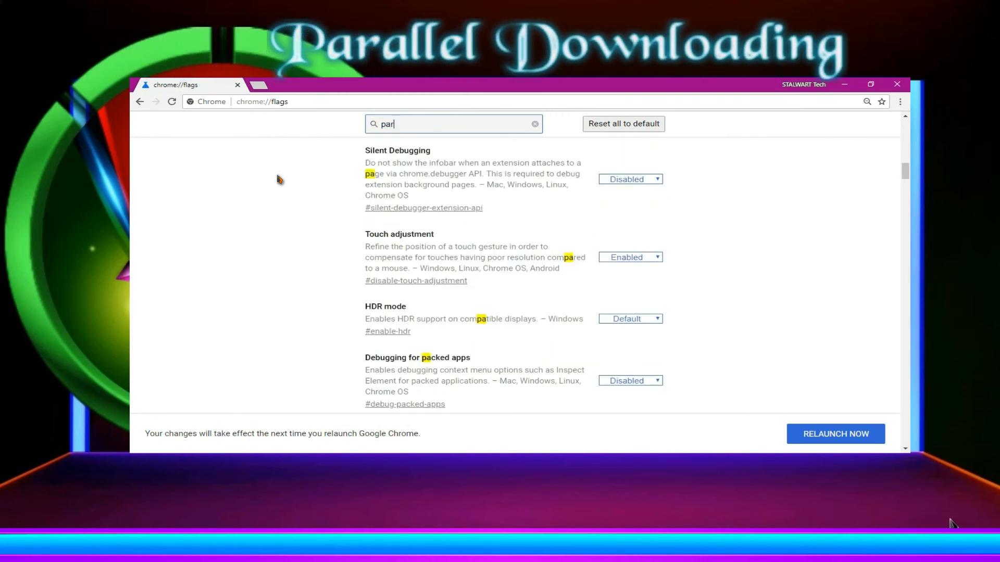
text(a)
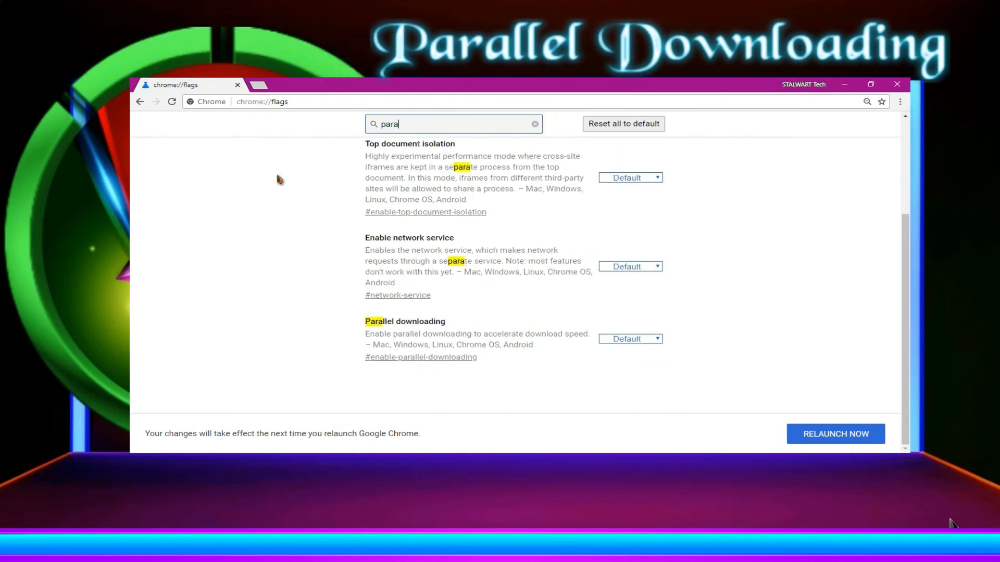
mouse_move(427, 331)
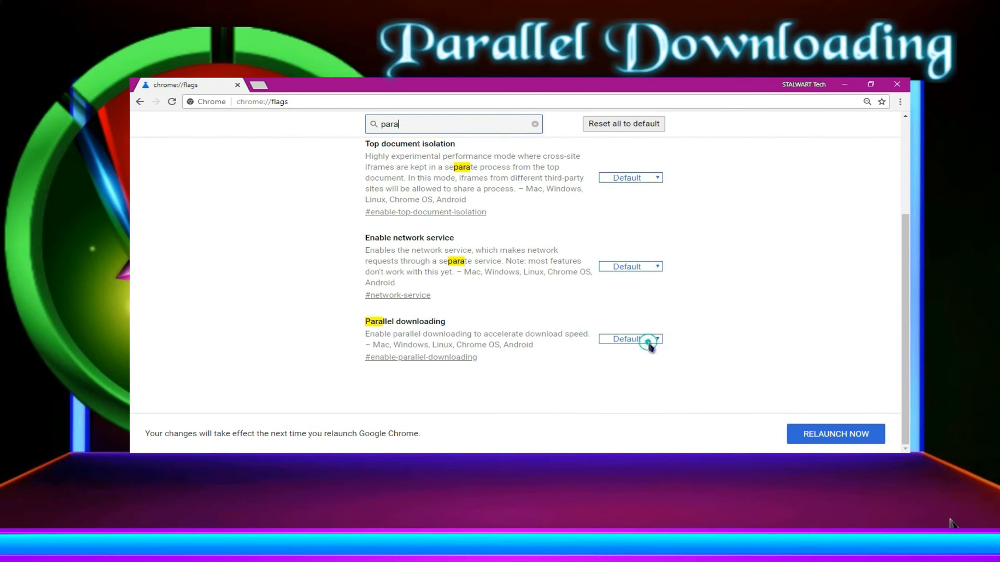
click(629, 338)
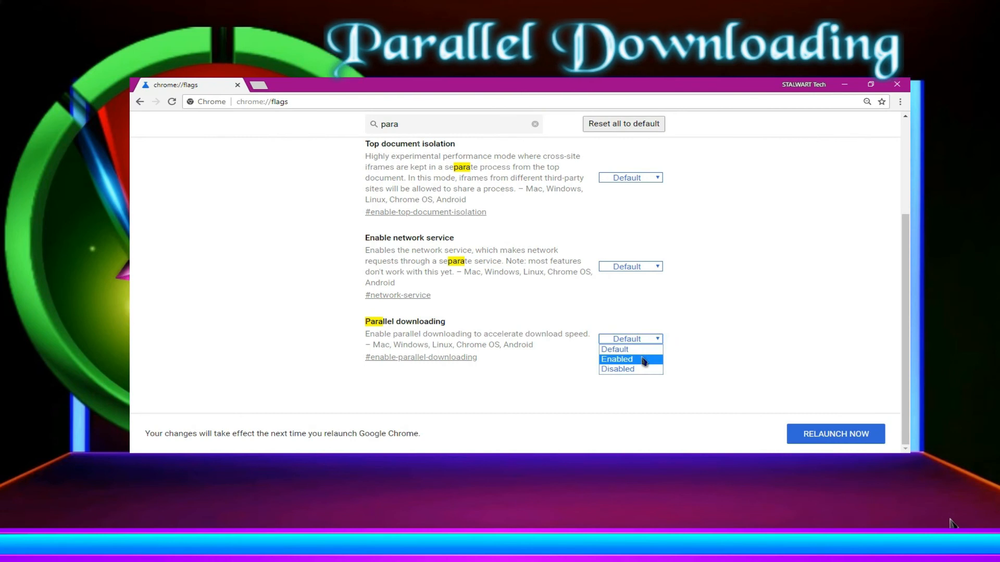
click(615, 359)
text(sho)
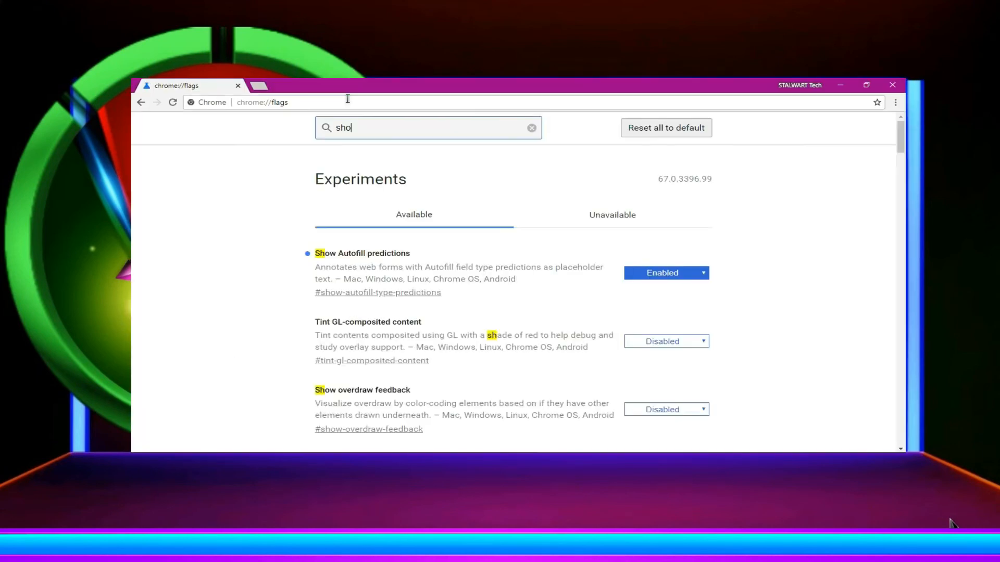
Search 'show sa' and set Show Saved Copy Button to Enable: Primary
text(w)
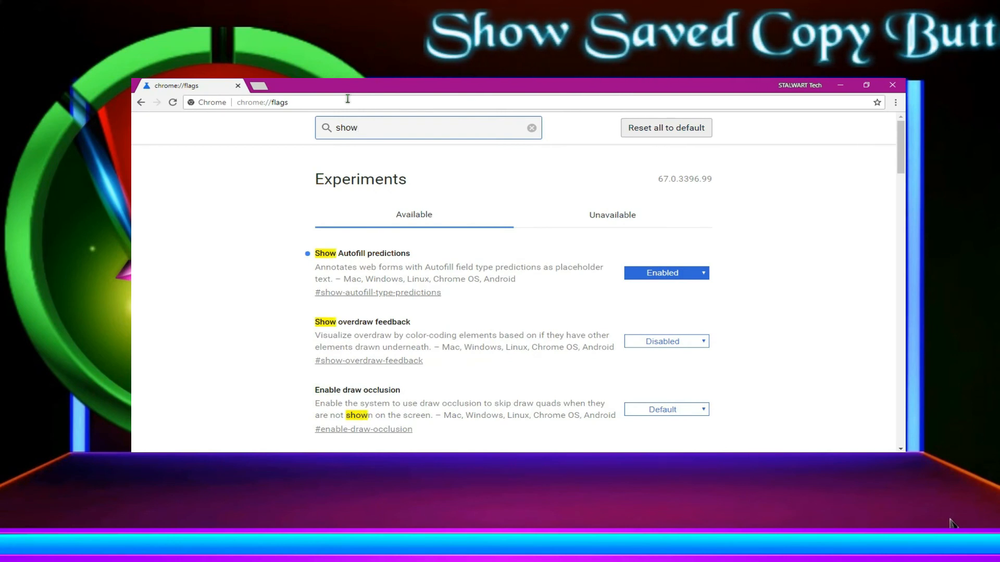
text(sa)
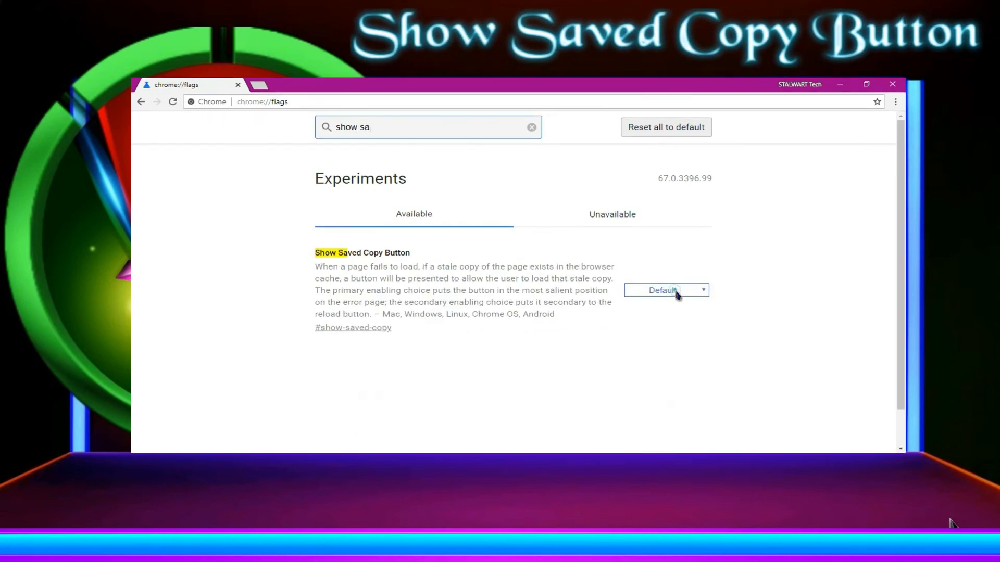
click(665, 291)
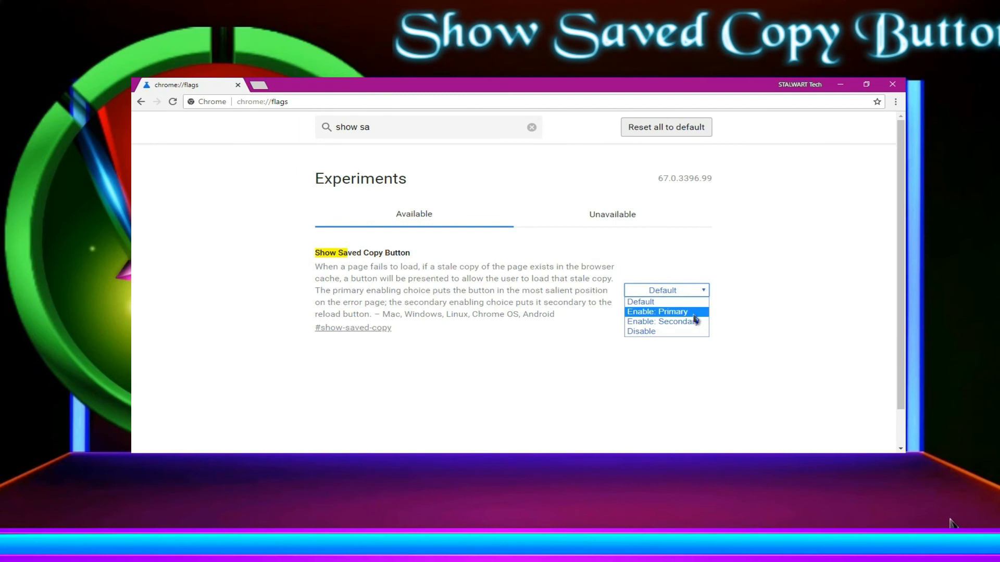
click(658, 312)
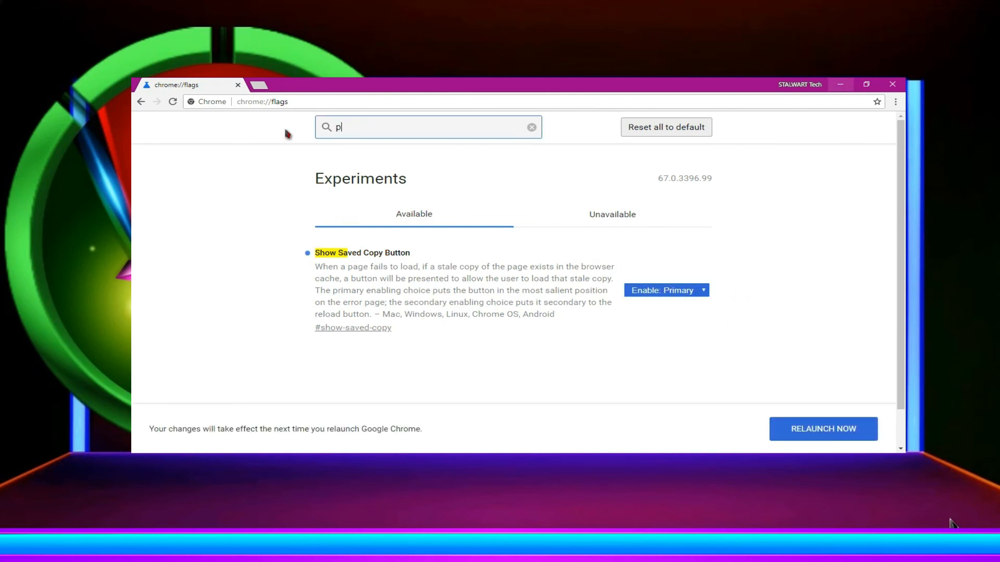
Search 'omnibox' and set Omnibox UI Show Suggestion Favicons to Enabled
text(omnibox)
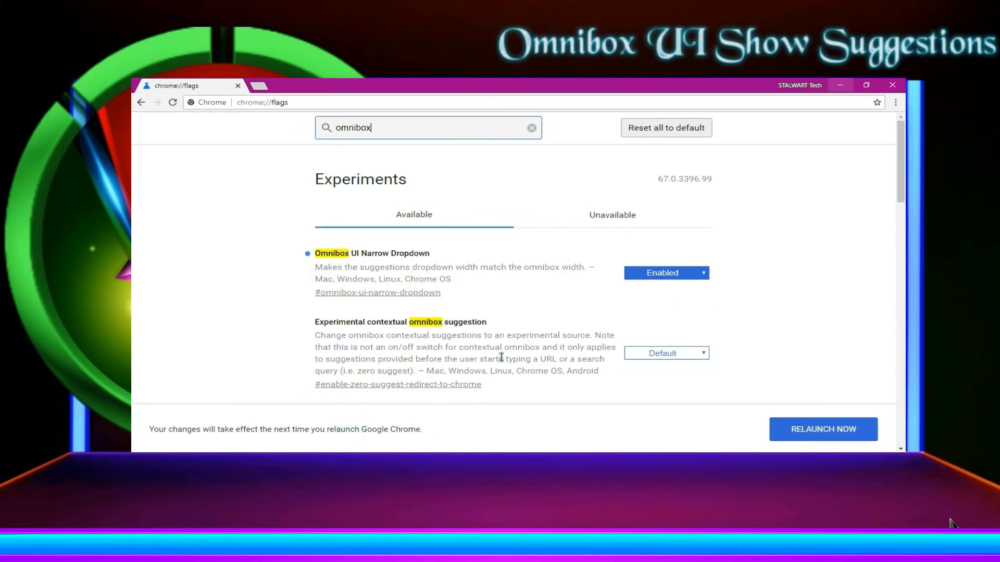
scroll(down, 3)
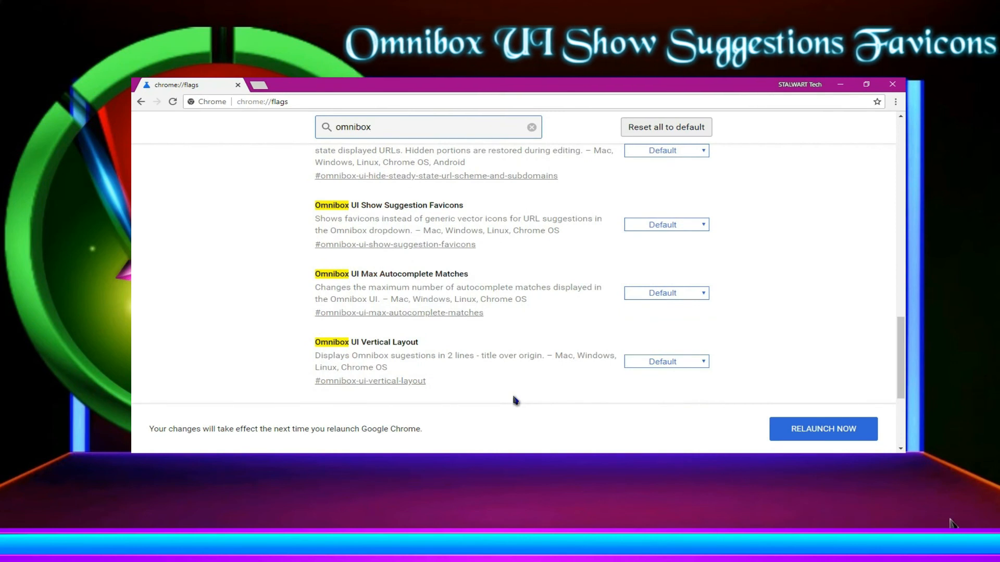
mouse_move(675, 231)
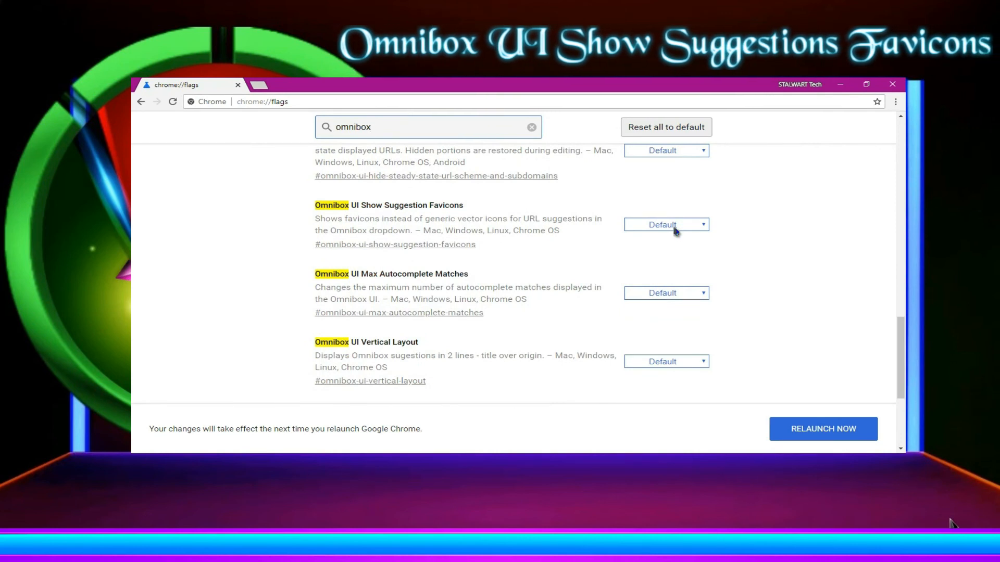
click(666, 225)
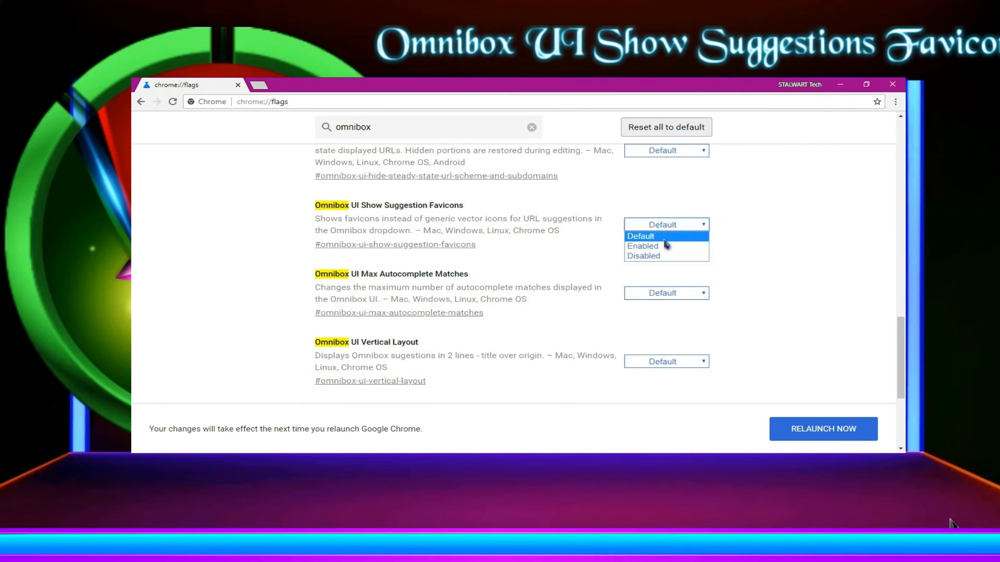
click(642, 245)
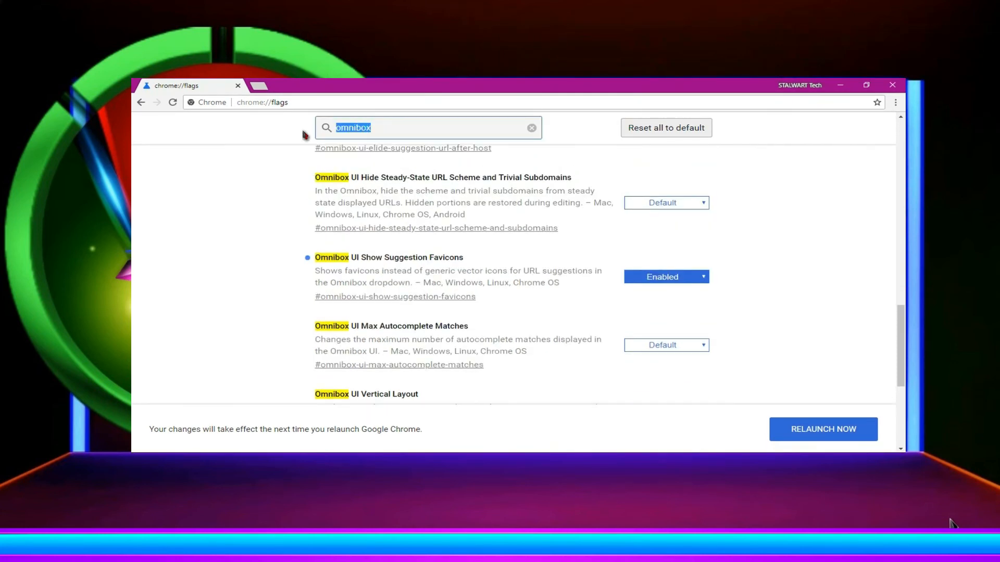
Search 'scroll a' and review the Scroll Anchoring flag's choices
text(a)
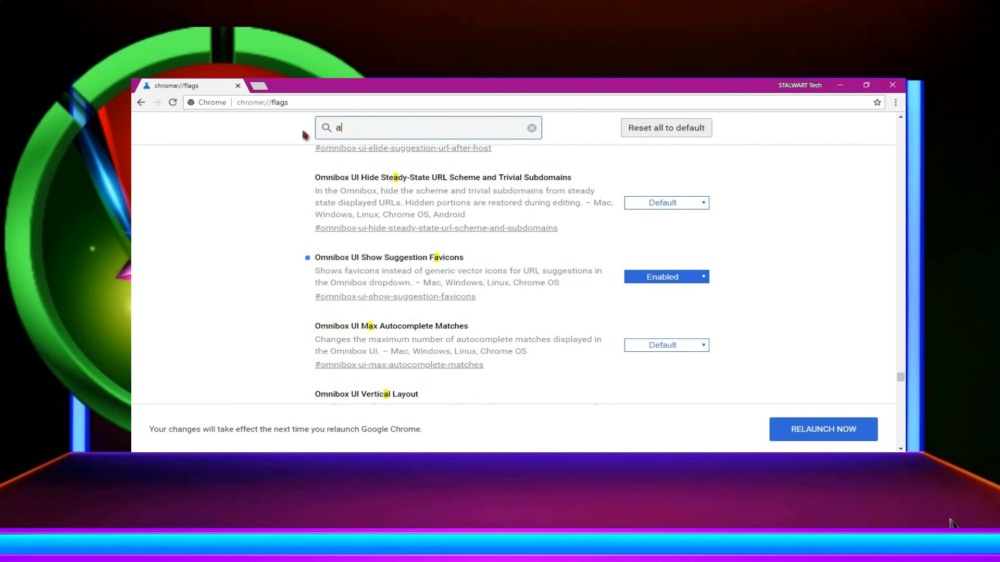
text(scroll)
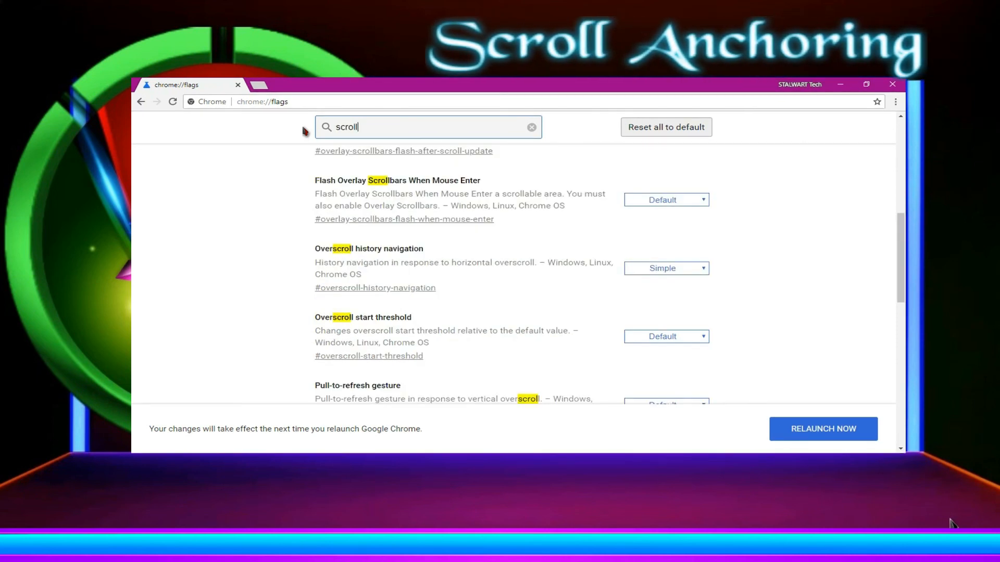
text(a)
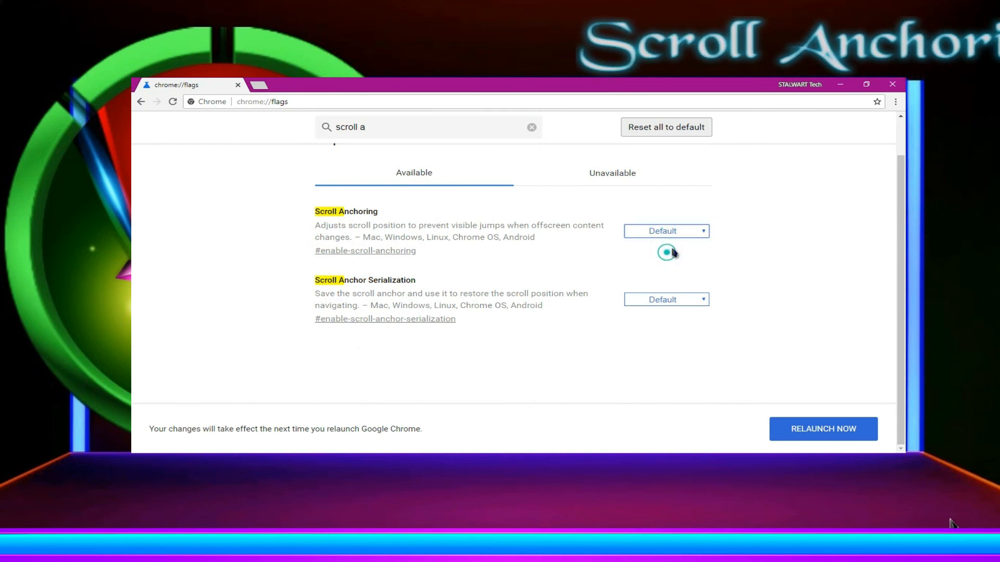
click(666, 231)
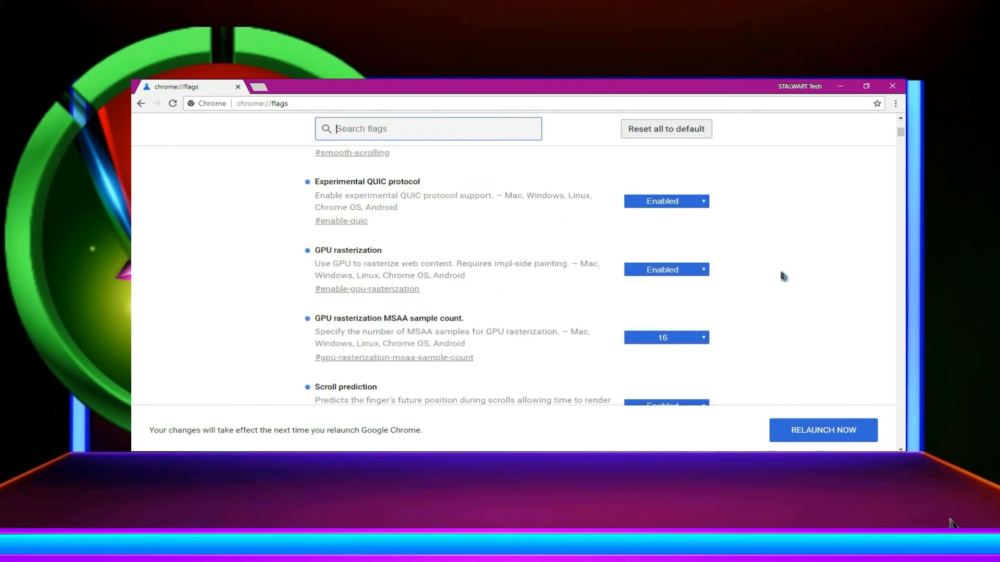
scroll(down, 3)
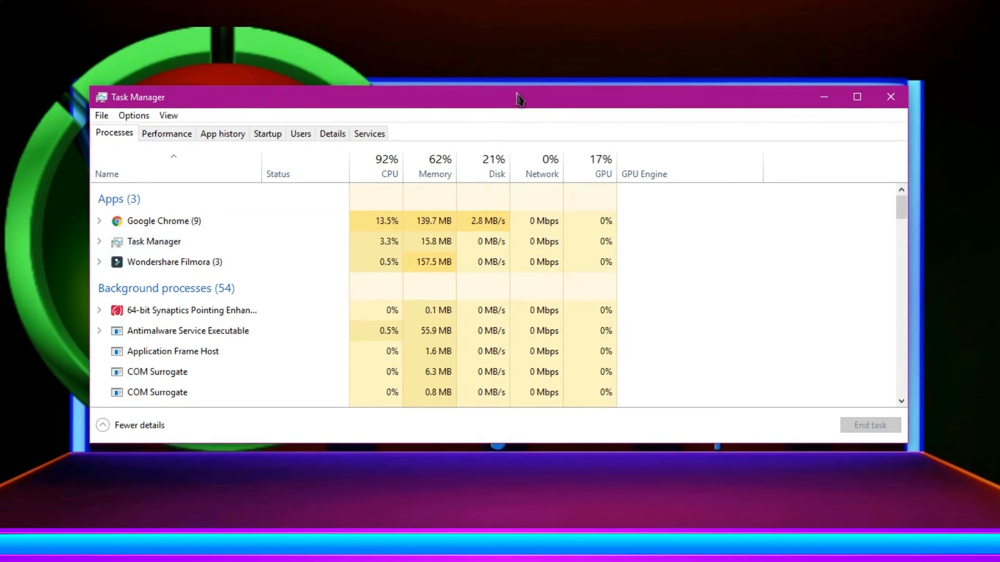
Expand the Wondershare Filmora group and select its WsChrome.exe process to view CPU and memory use
click(100, 261)
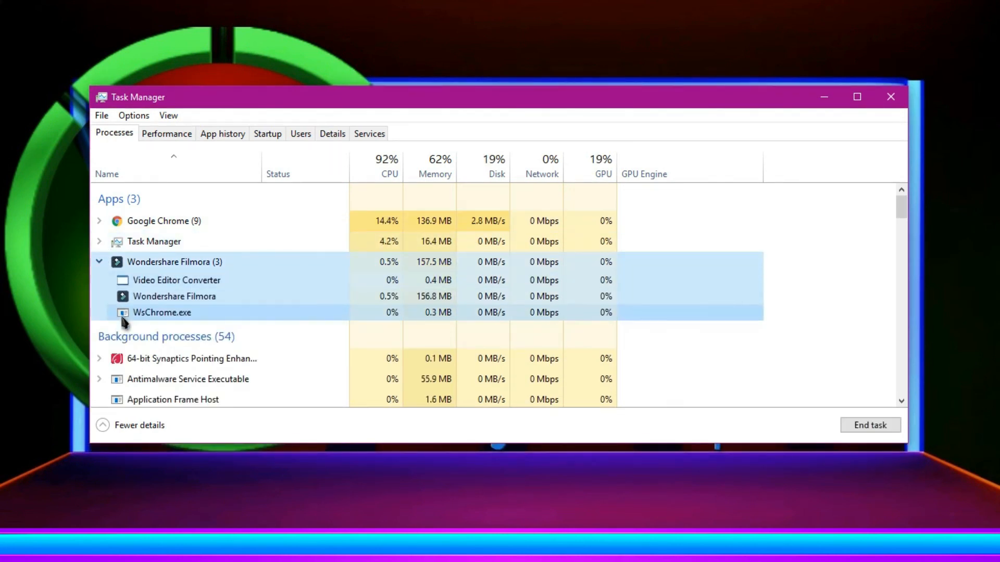
click(100, 261)
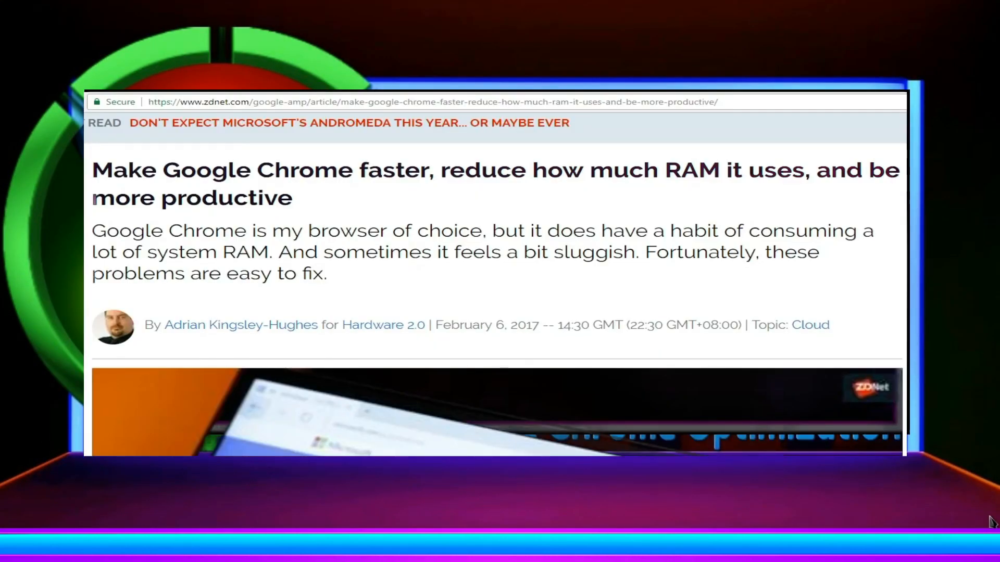
Scroll the ZDNet Chrome-speed article down past the gallery to tip #10 about checking for spyware
scroll(down, 3)
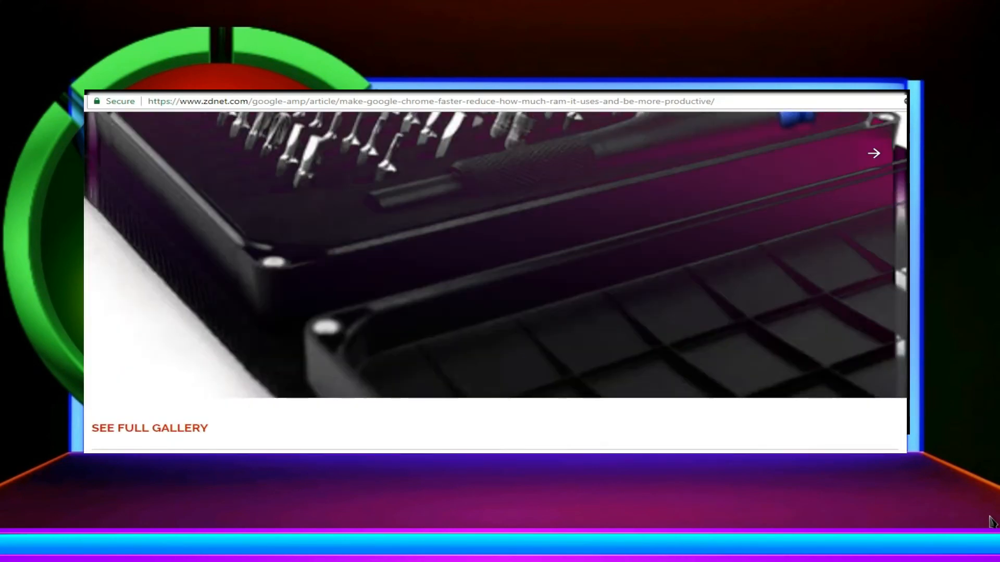
scroll(down, 3)
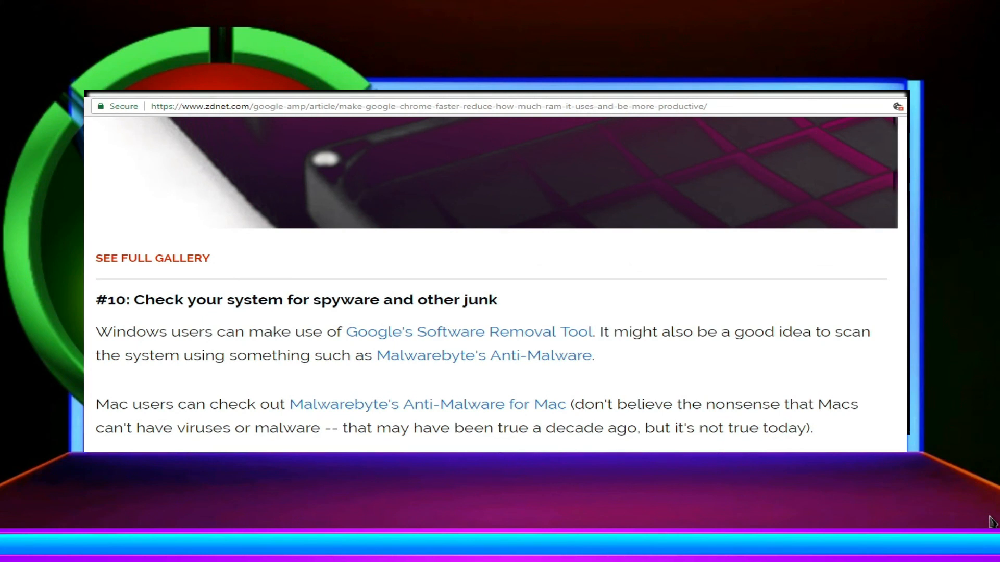
mouse_move(820, 414)
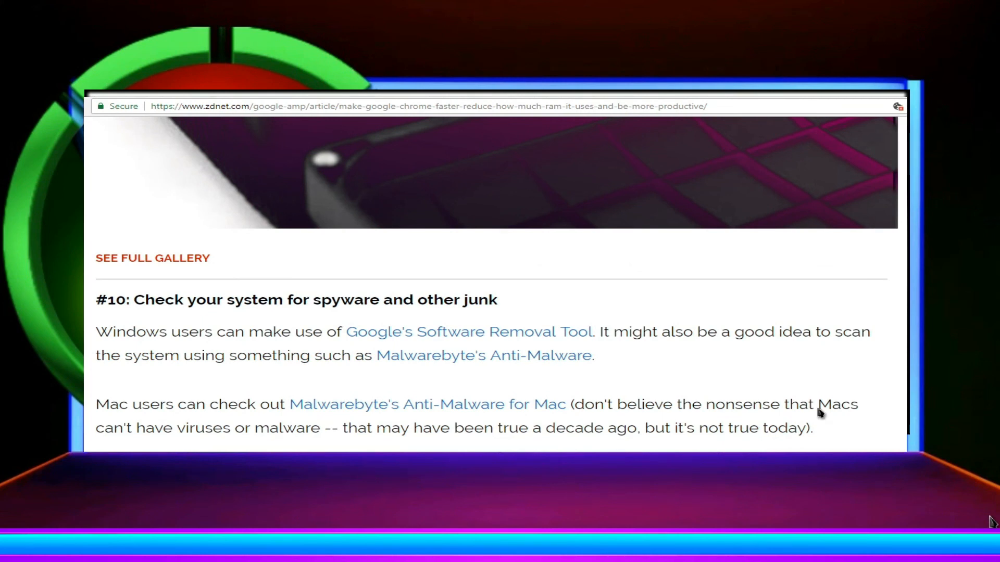